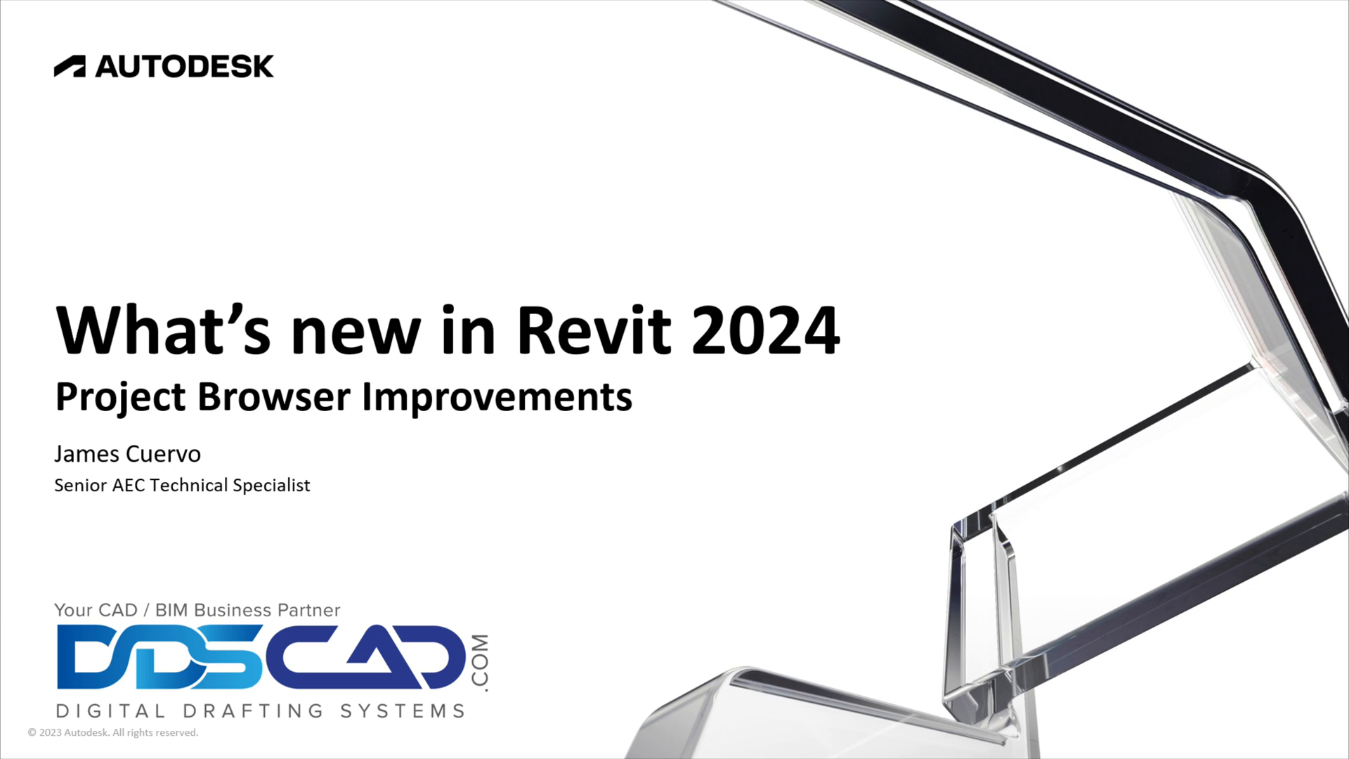
# Step: Switch to sheet A601 Architectural Schedules and select the L2 - Architectural floor plan view
pyautogui.press('right')
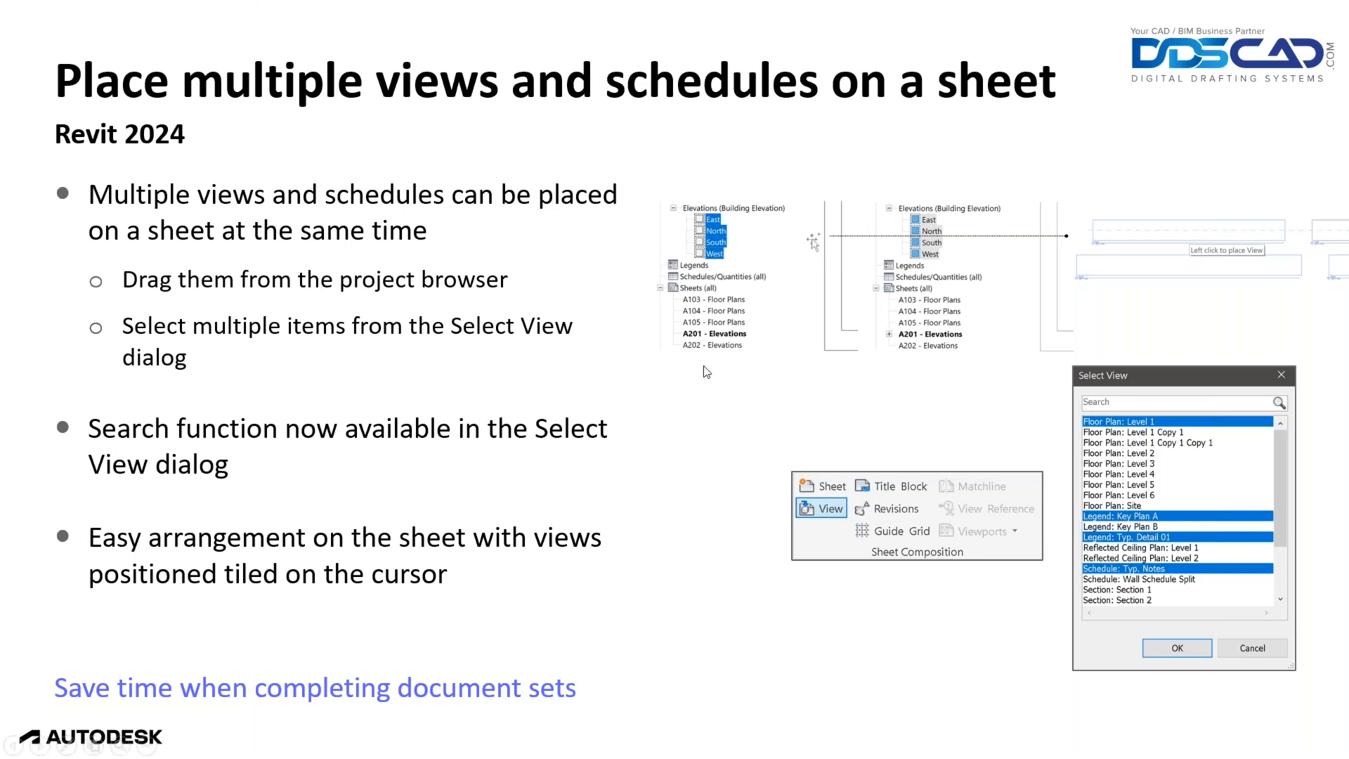
pyautogui.moveTo(822, 533)
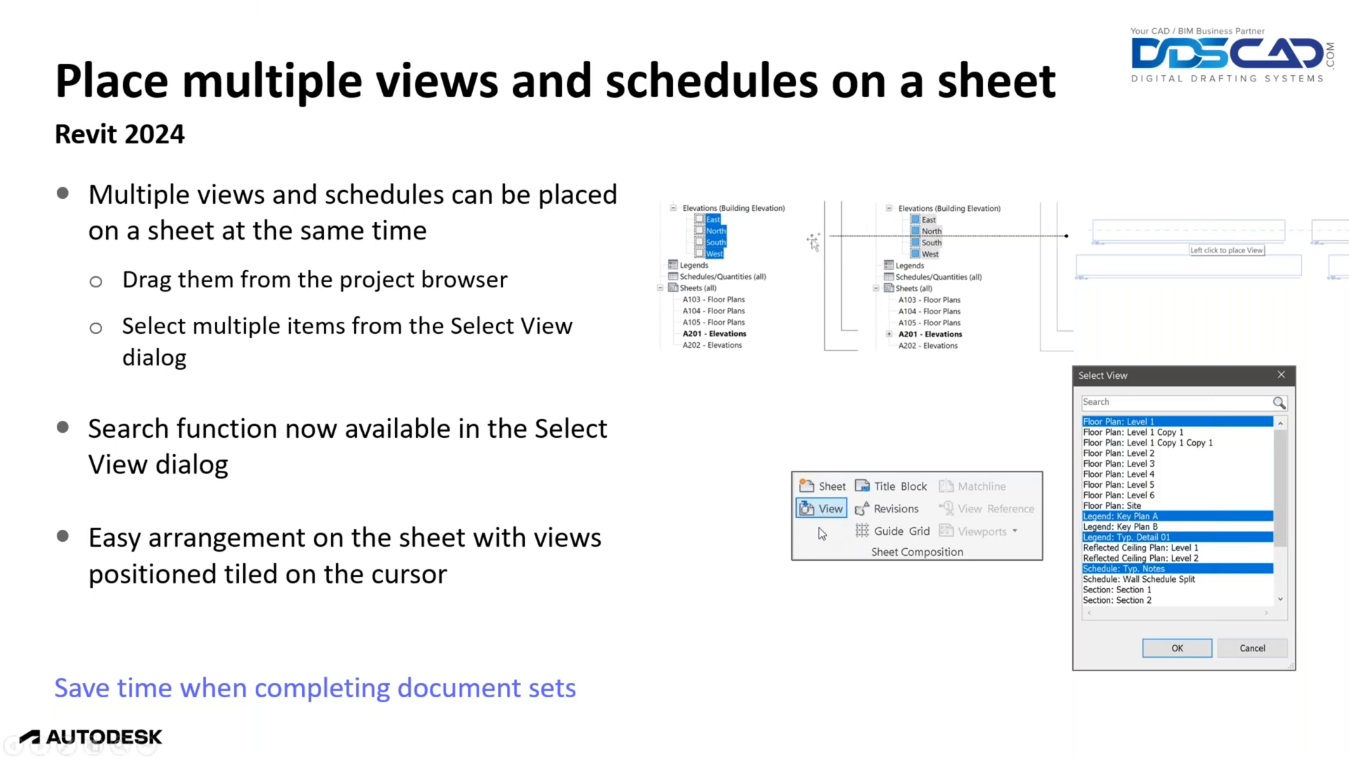
pyautogui.moveTo(937, 560)
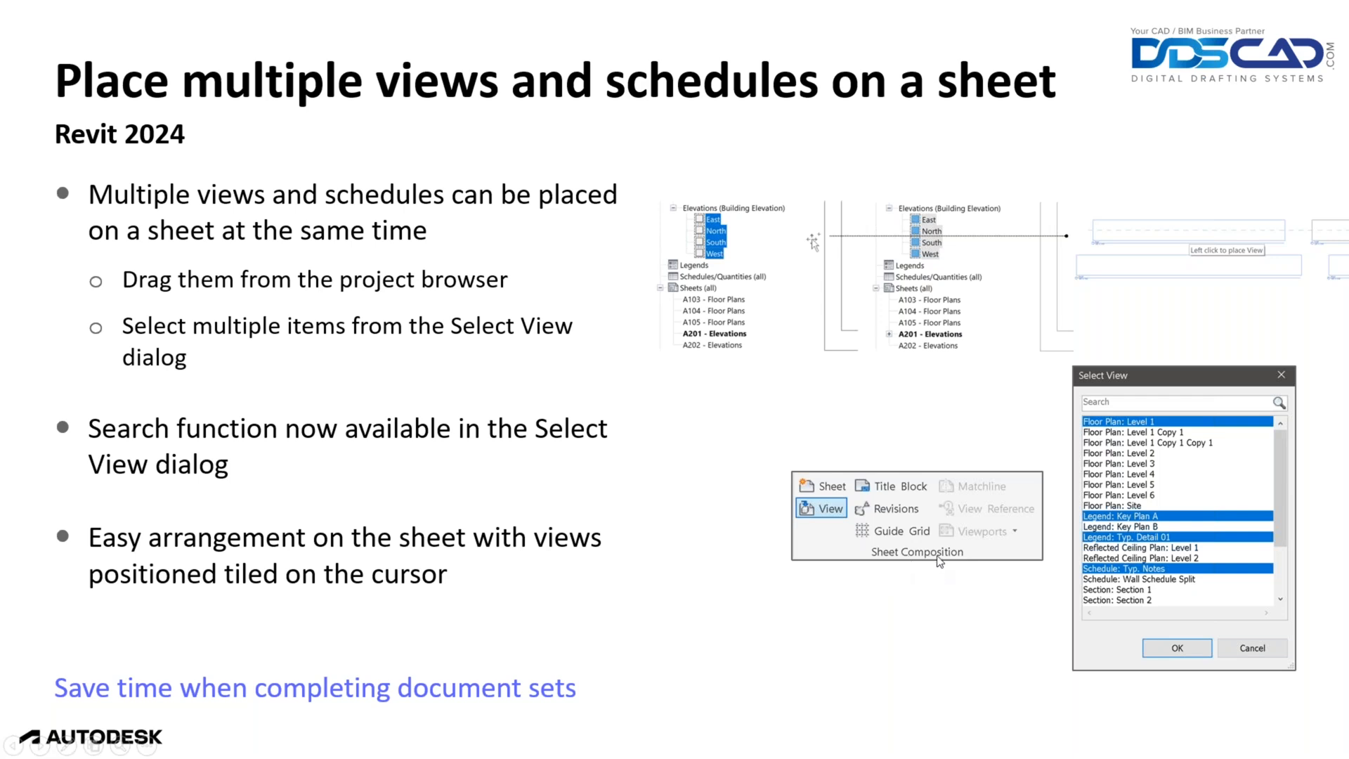
pyautogui.moveTo(895, 539)
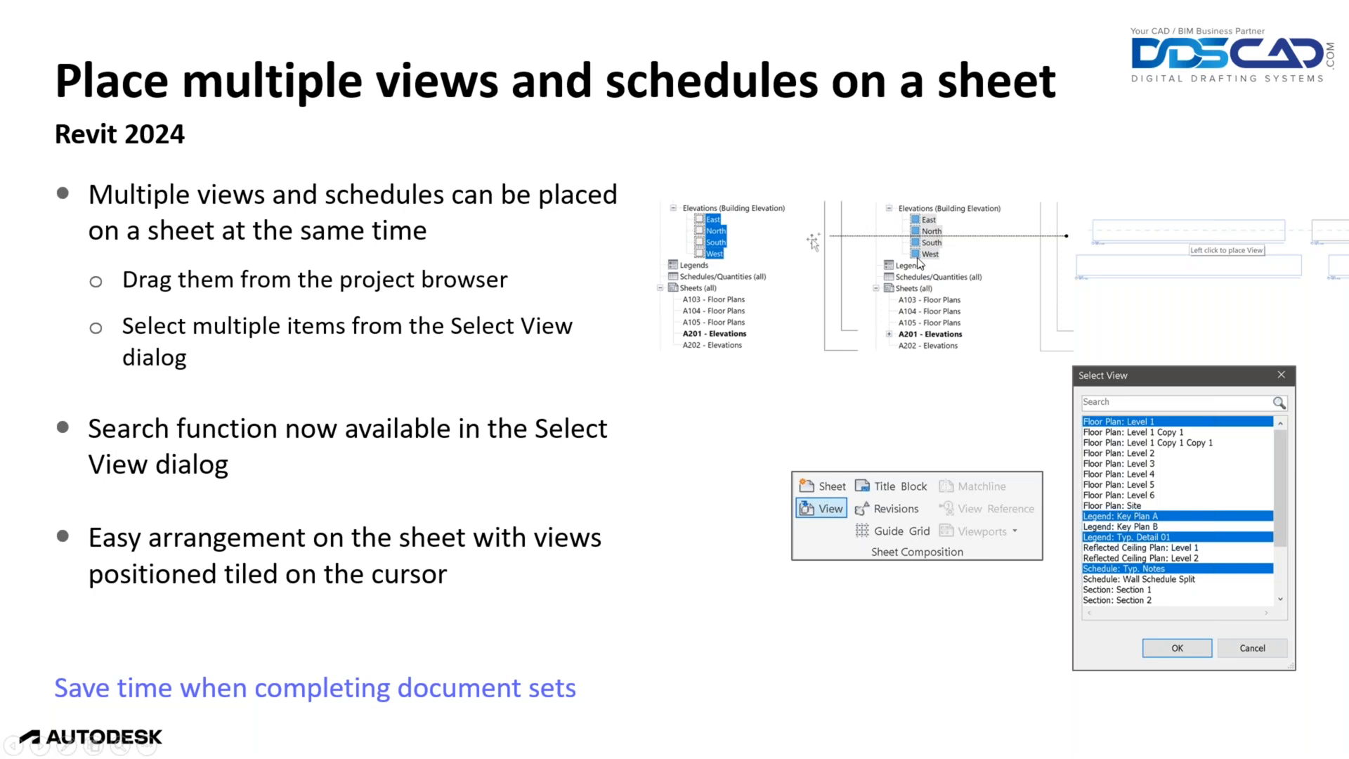
pyautogui.moveTo(917, 260)
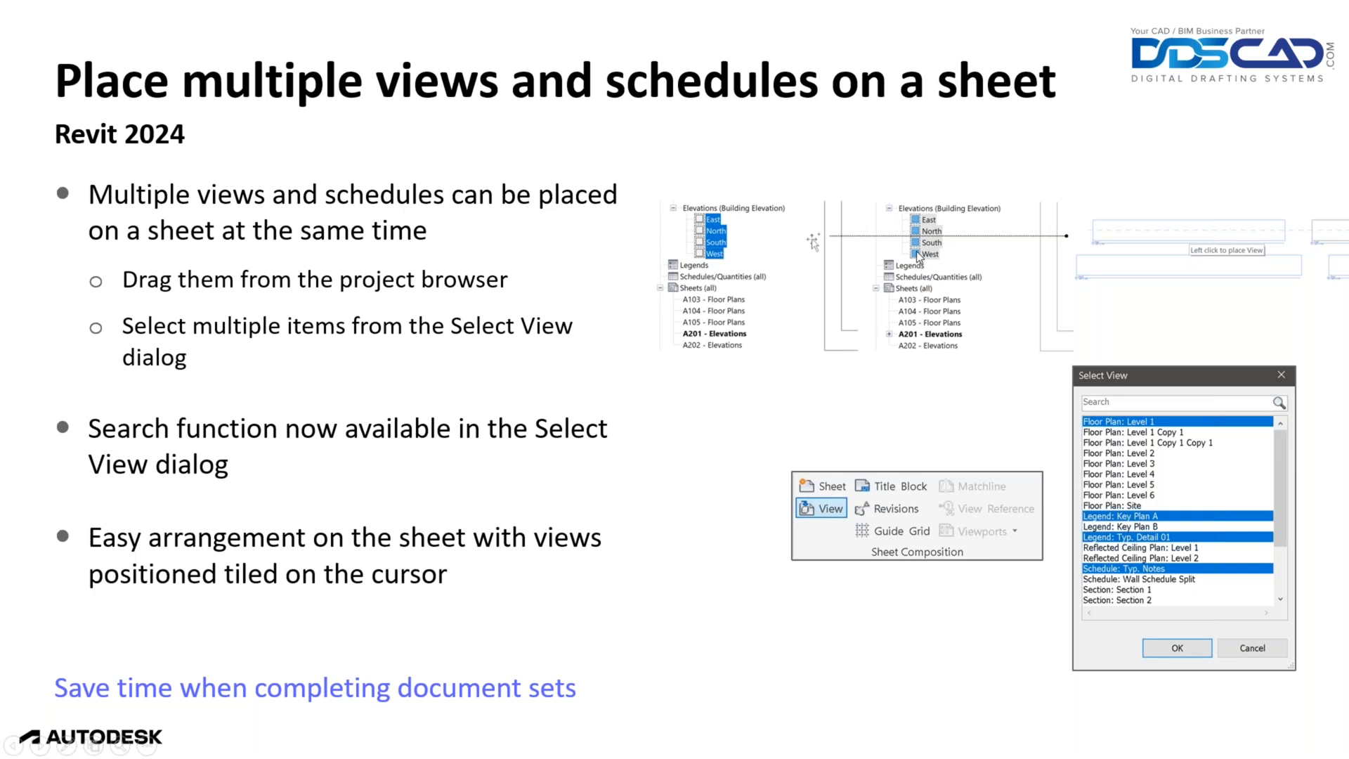
pyautogui.moveTo(924, 427)
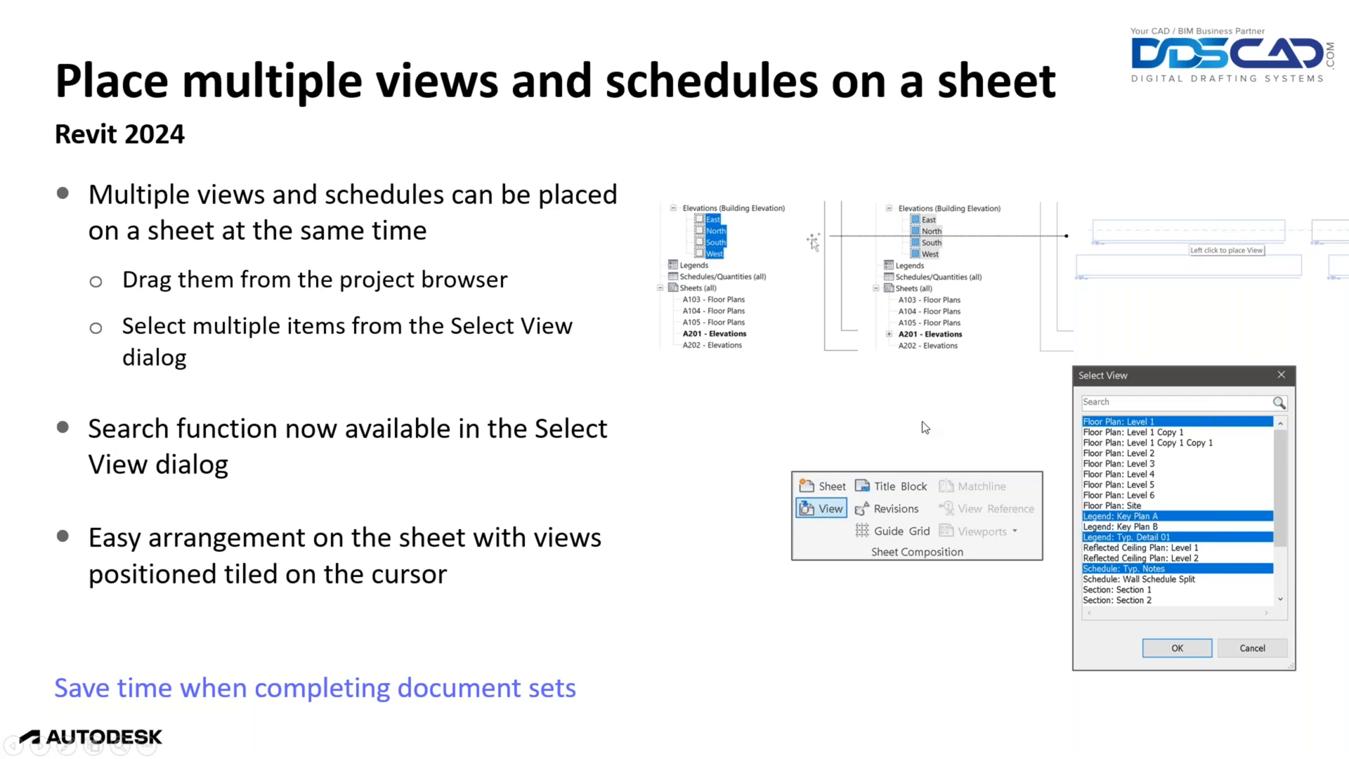
pyautogui.moveTo(845, 520)
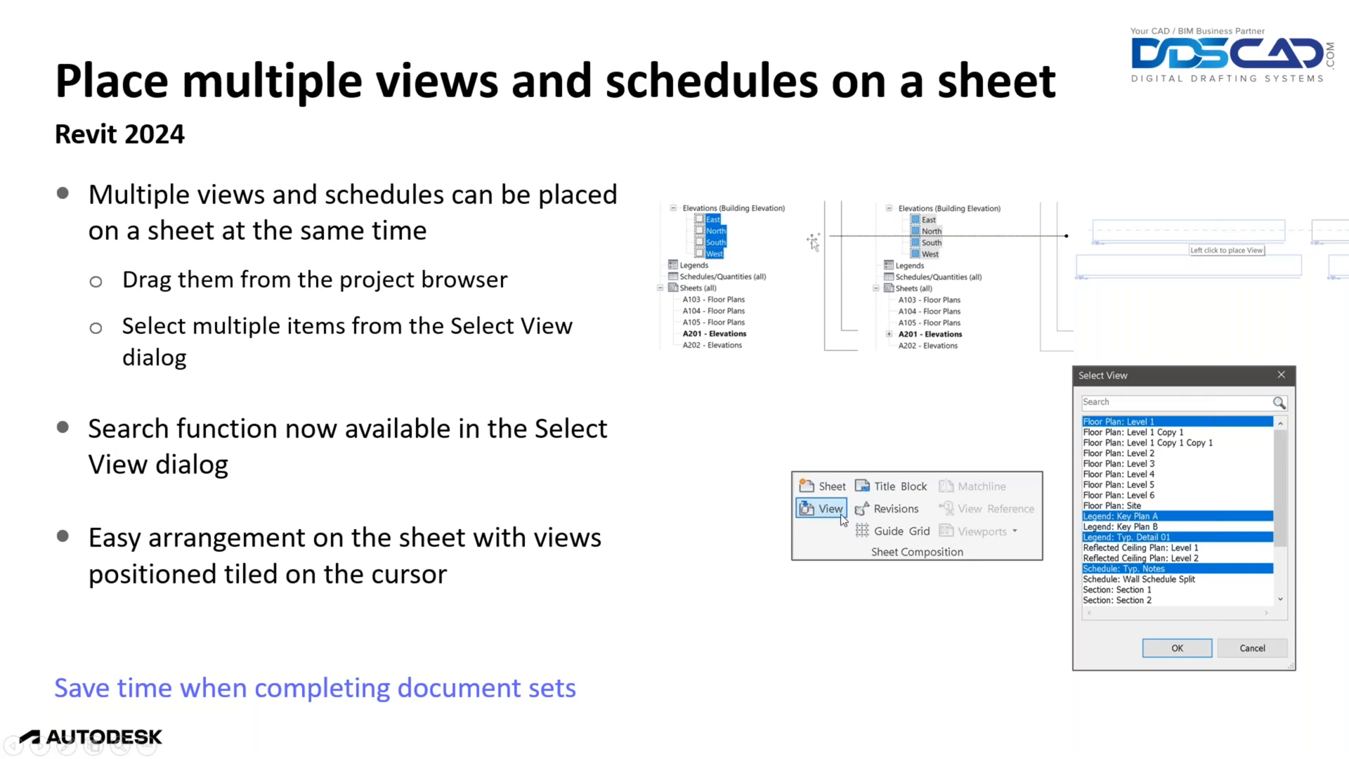
pyautogui.moveTo(807, 509)
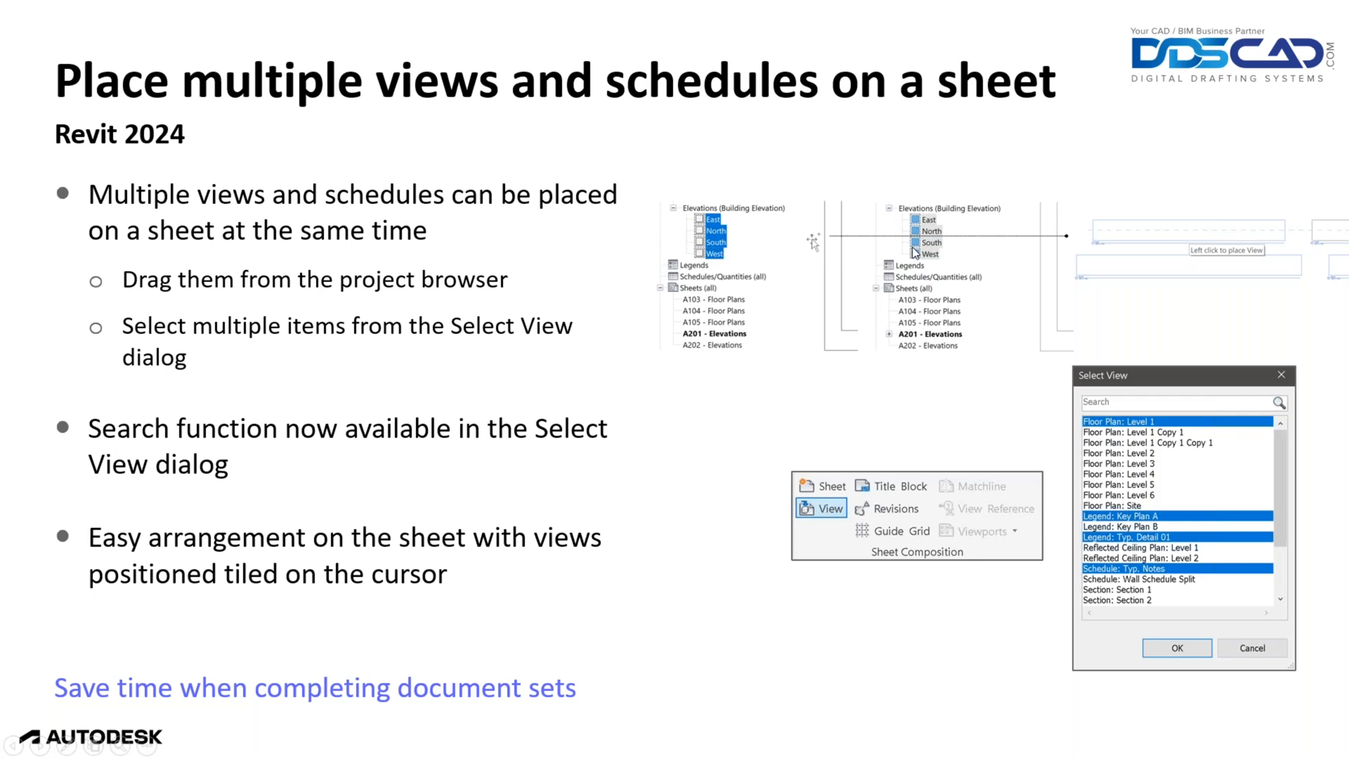
pyautogui.moveTo(916, 251)
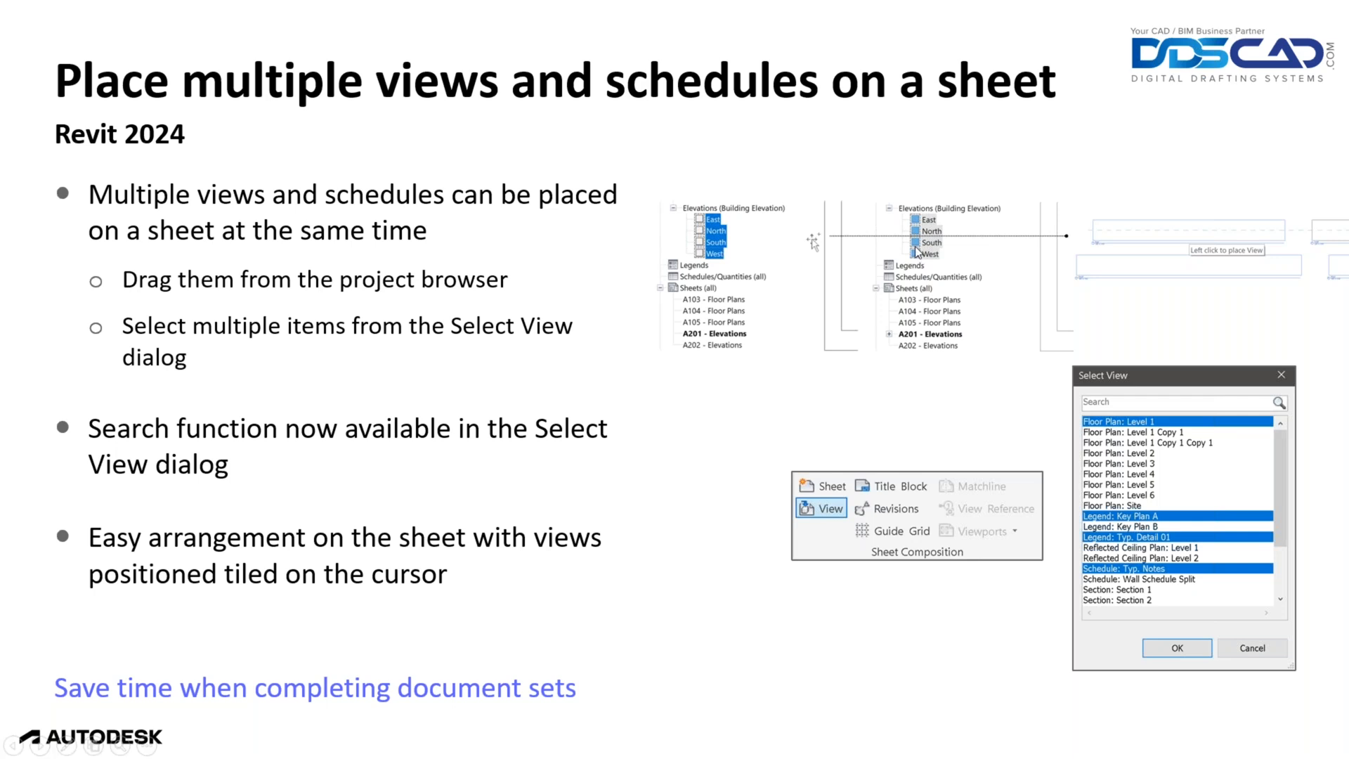
pyautogui.moveTo(917, 252)
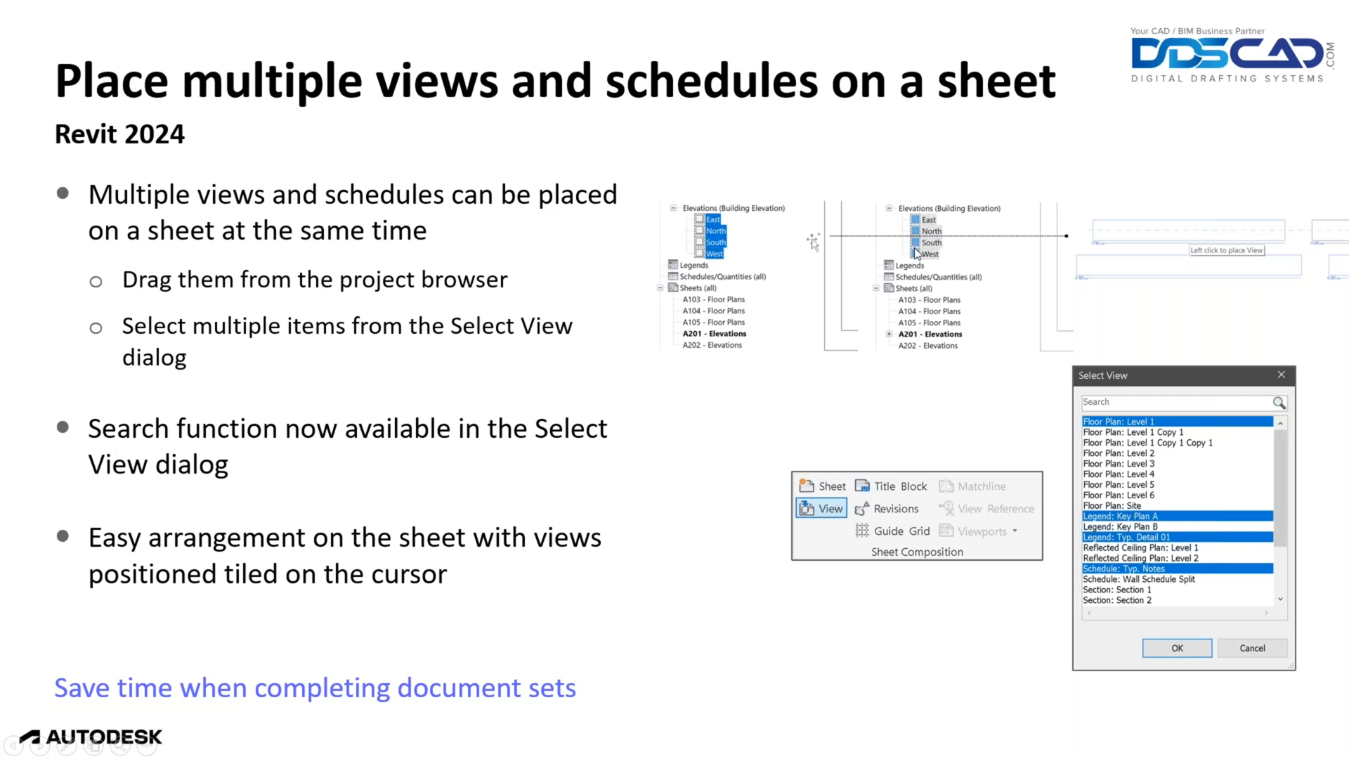
pyautogui.press('alt+tab')
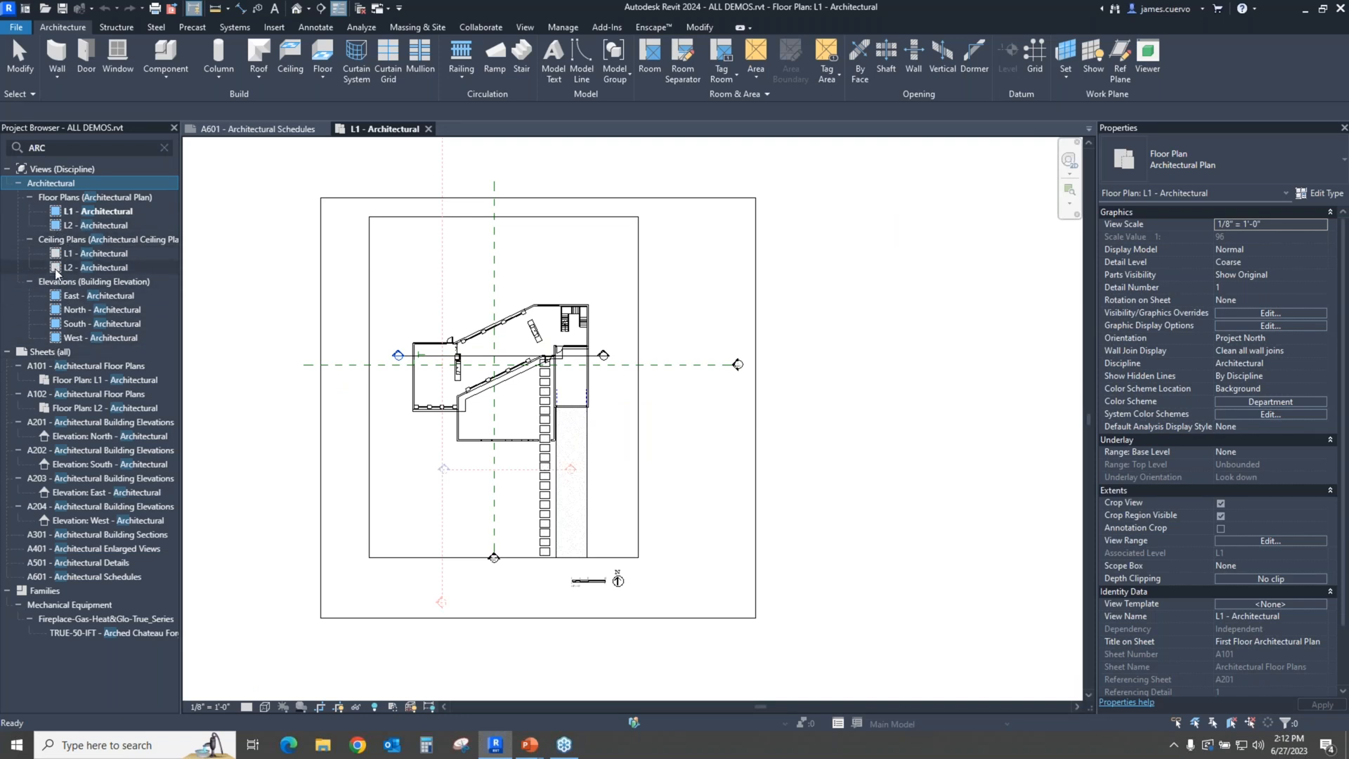
pyautogui.moveTo(165, 220)
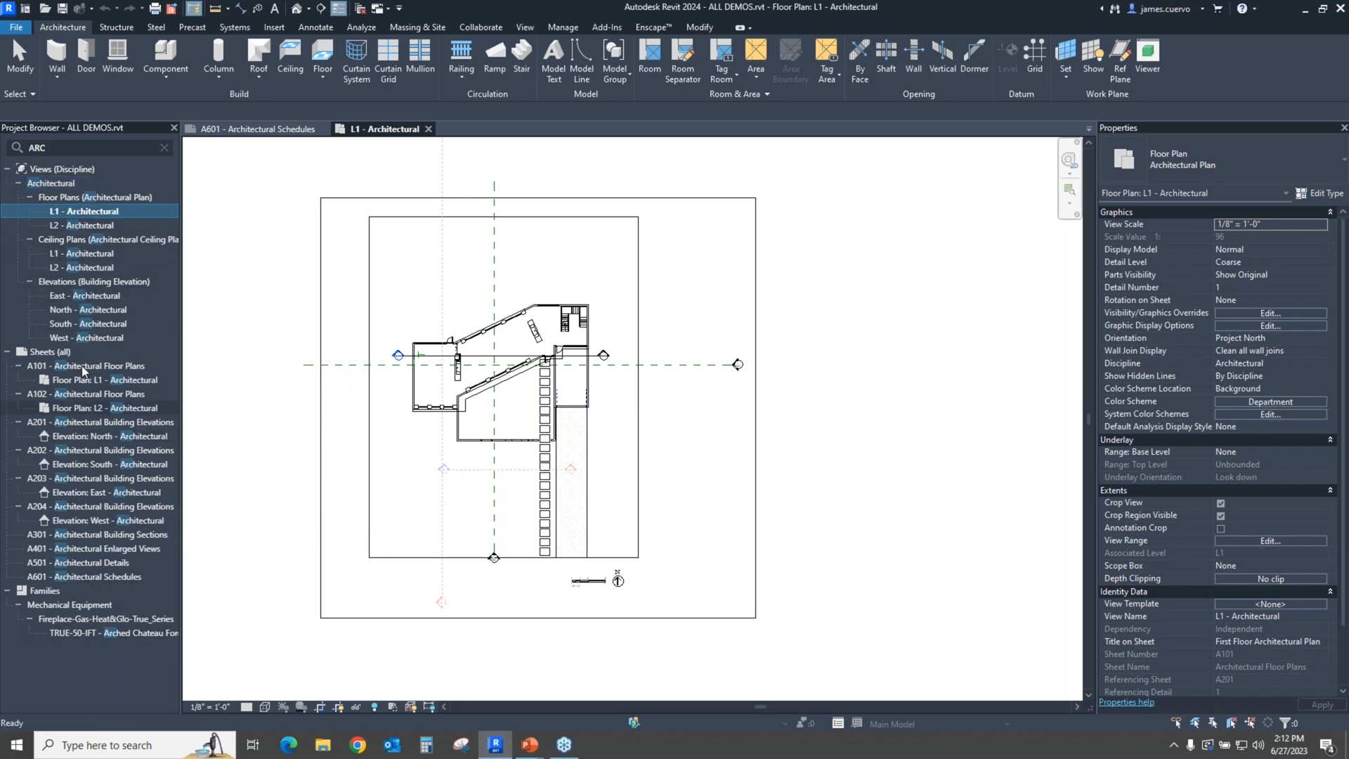
pyautogui.moveTo(142, 222)
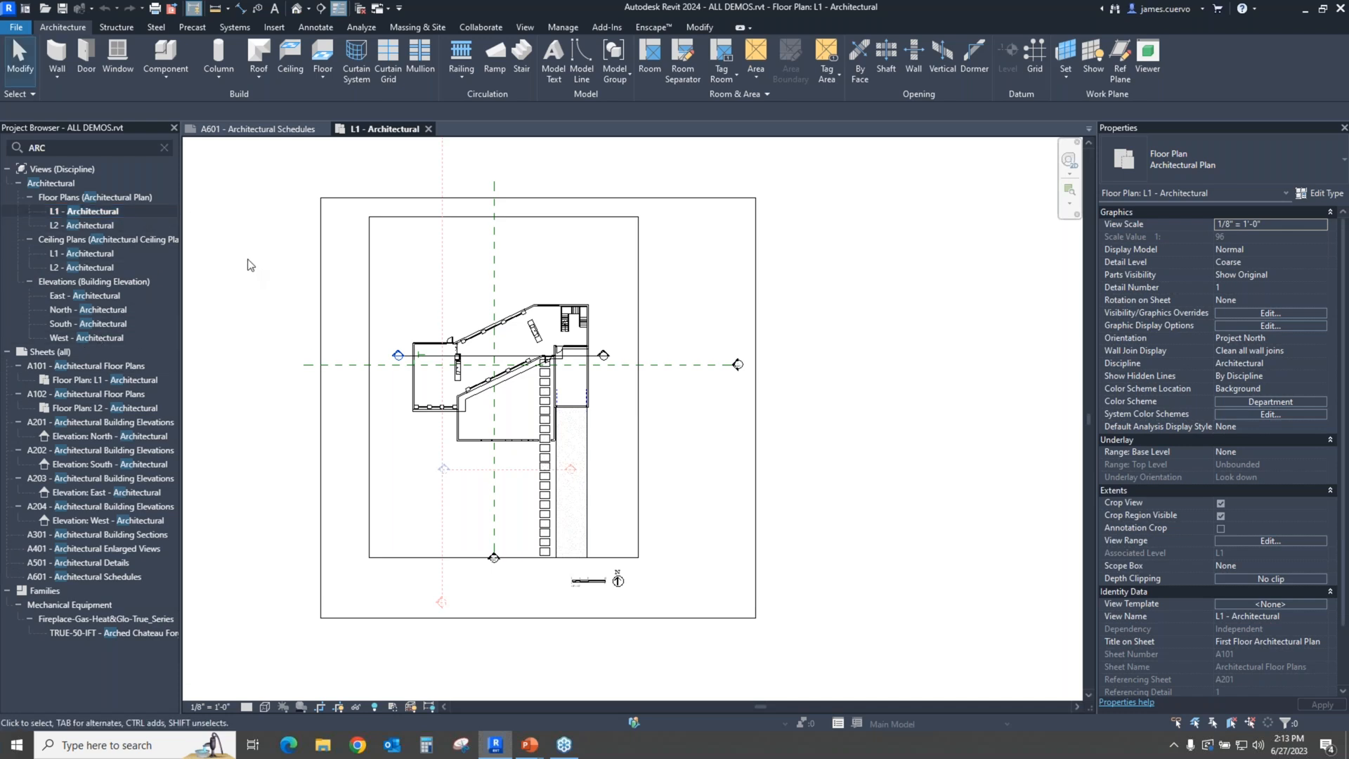
pyautogui.moveTo(206, 270)
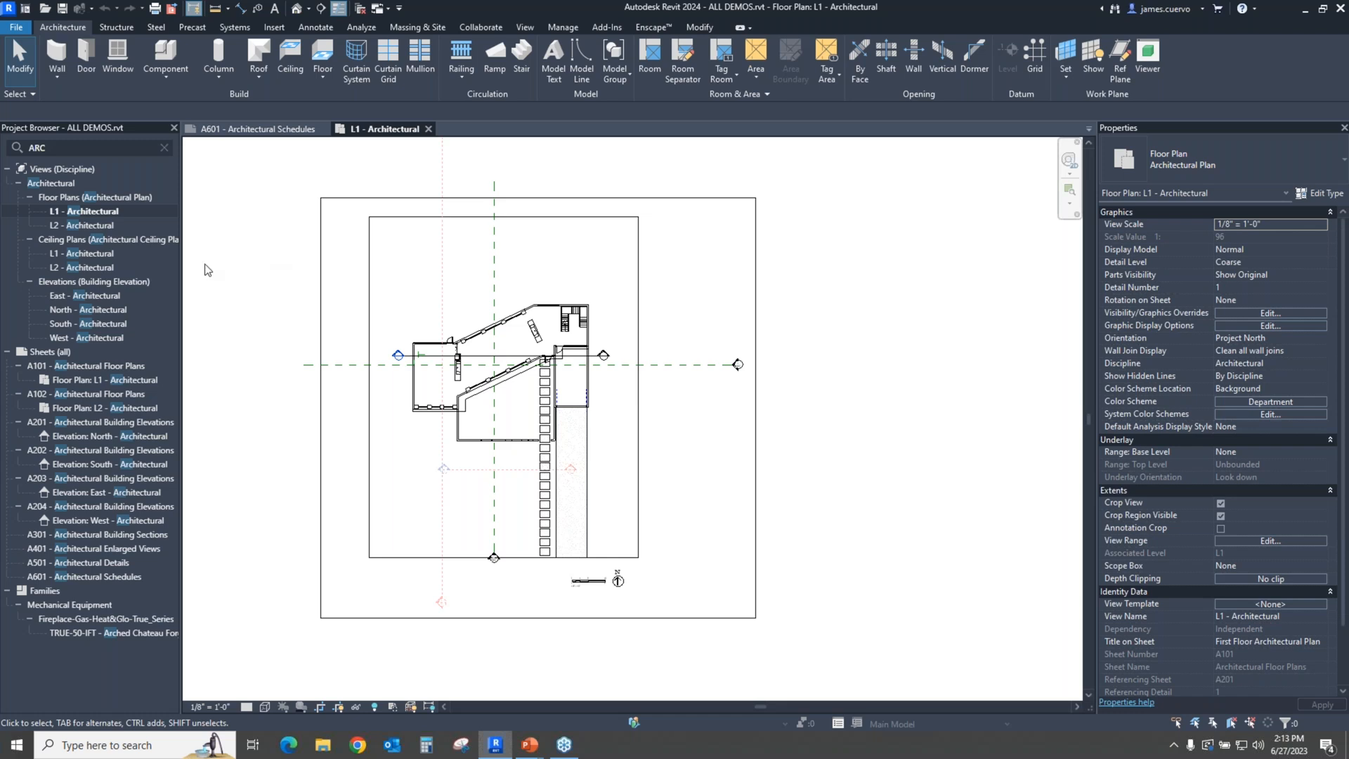
pyautogui.moveTo(1142, 228)
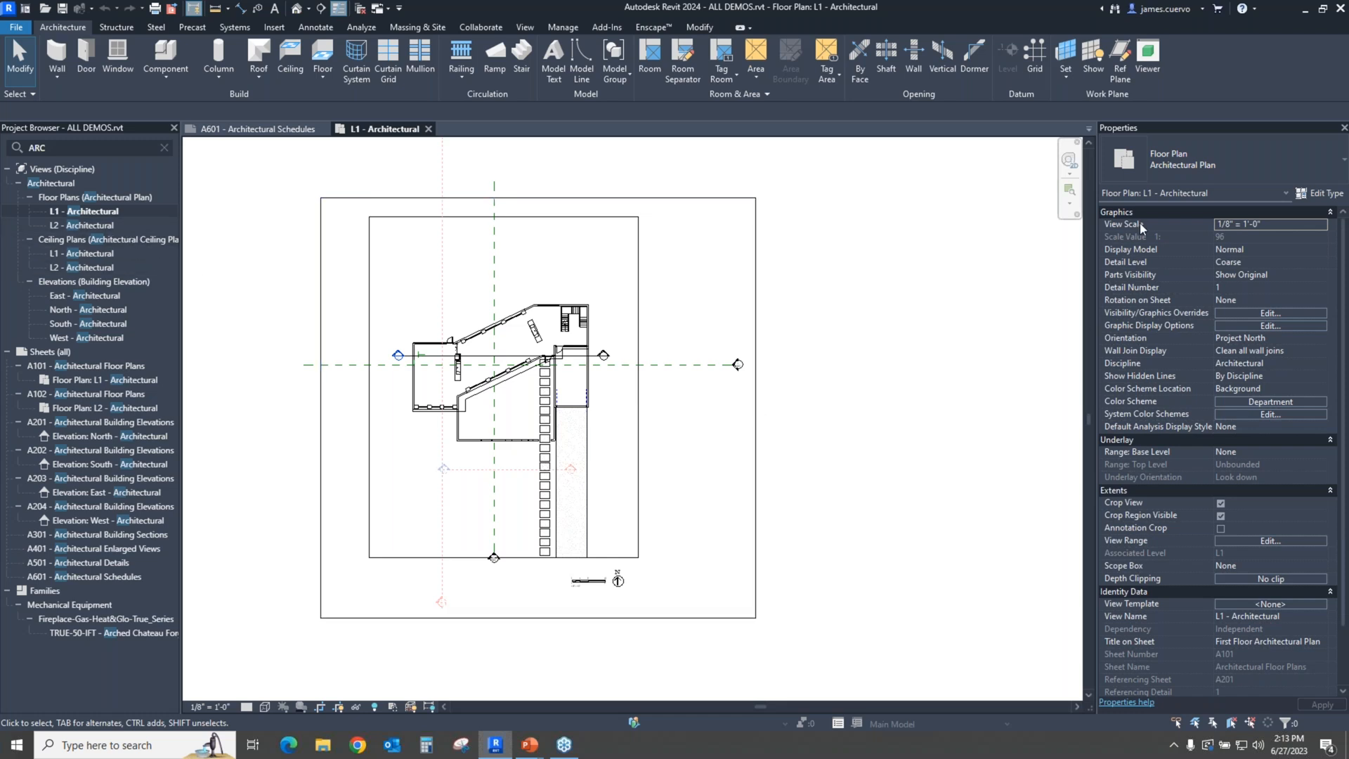
pyautogui.moveTo(1285, 587)
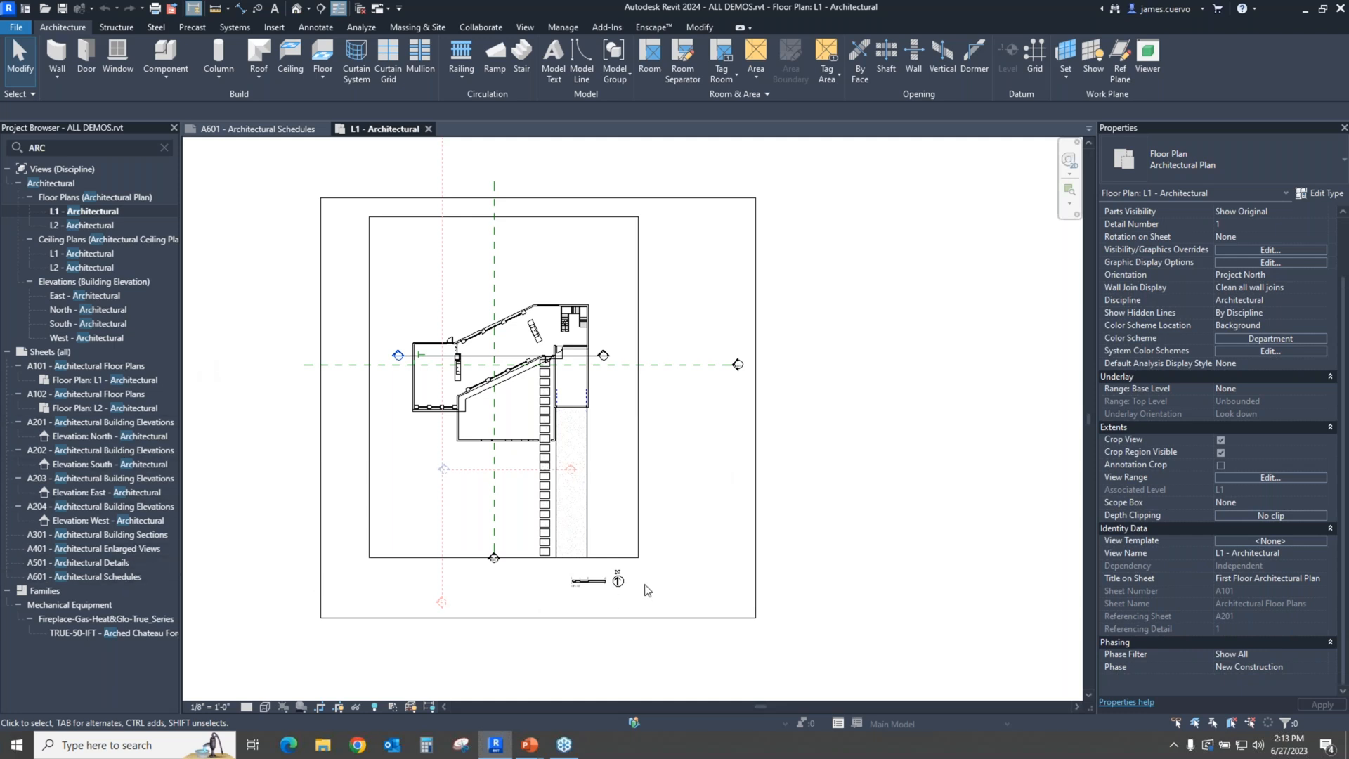
pyautogui.moveTo(234, 254)
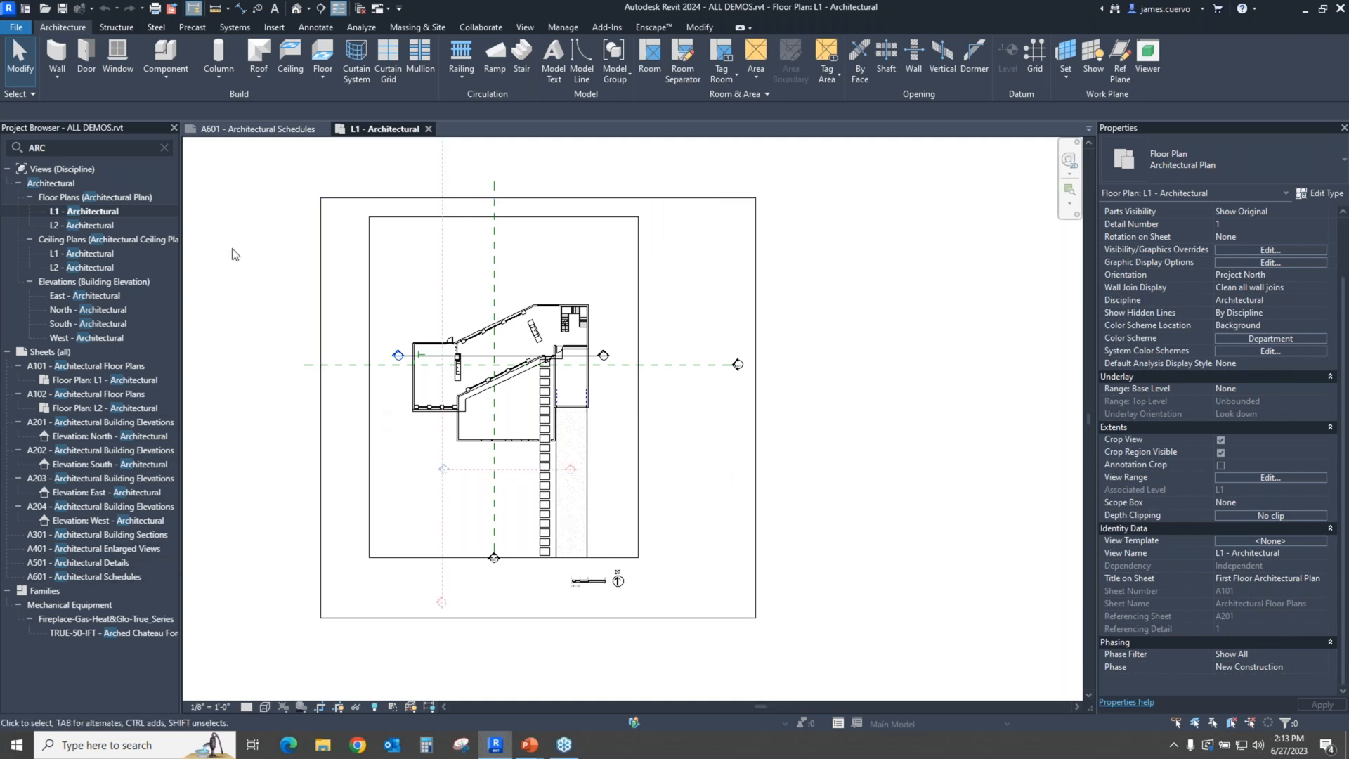
pyautogui.moveTo(816, 590)
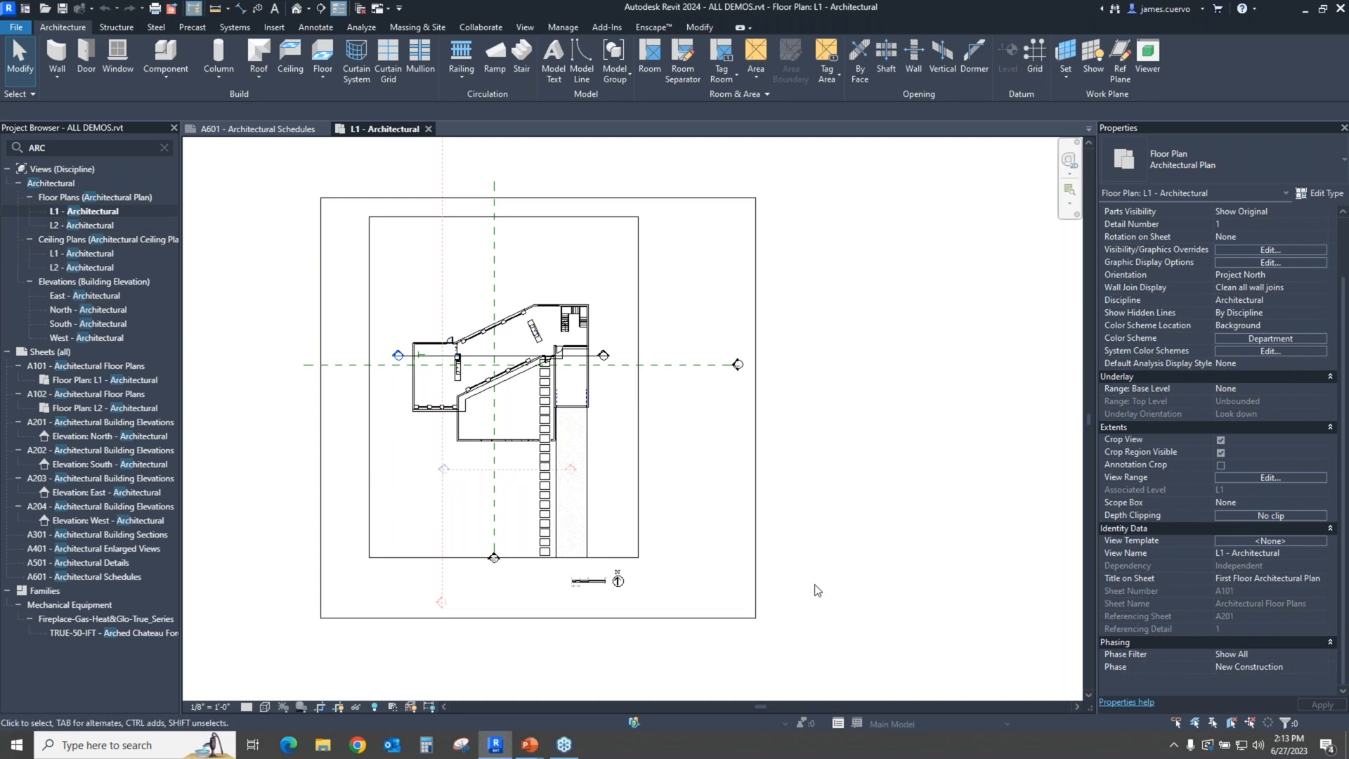
pyautogui.moveTo(807, 567)
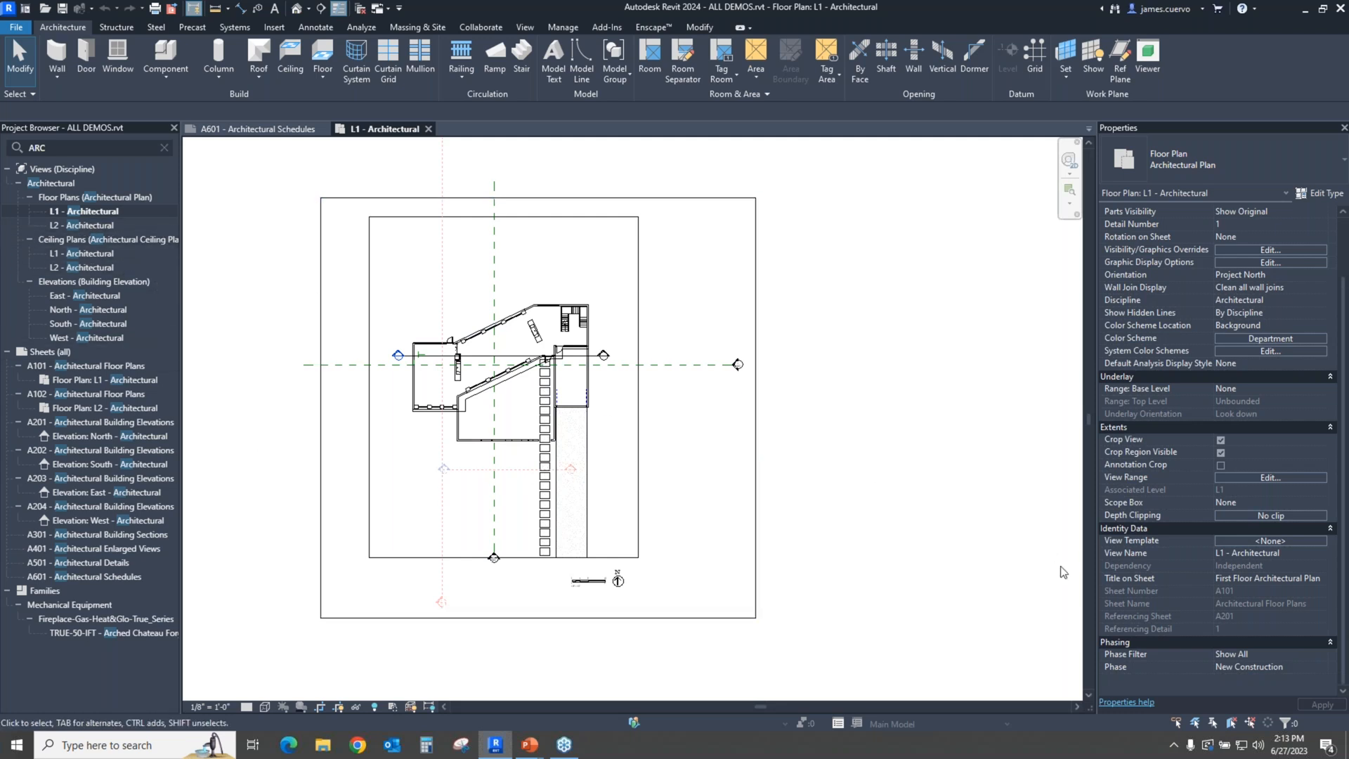
pyautogui.moveTo(1222, 615)
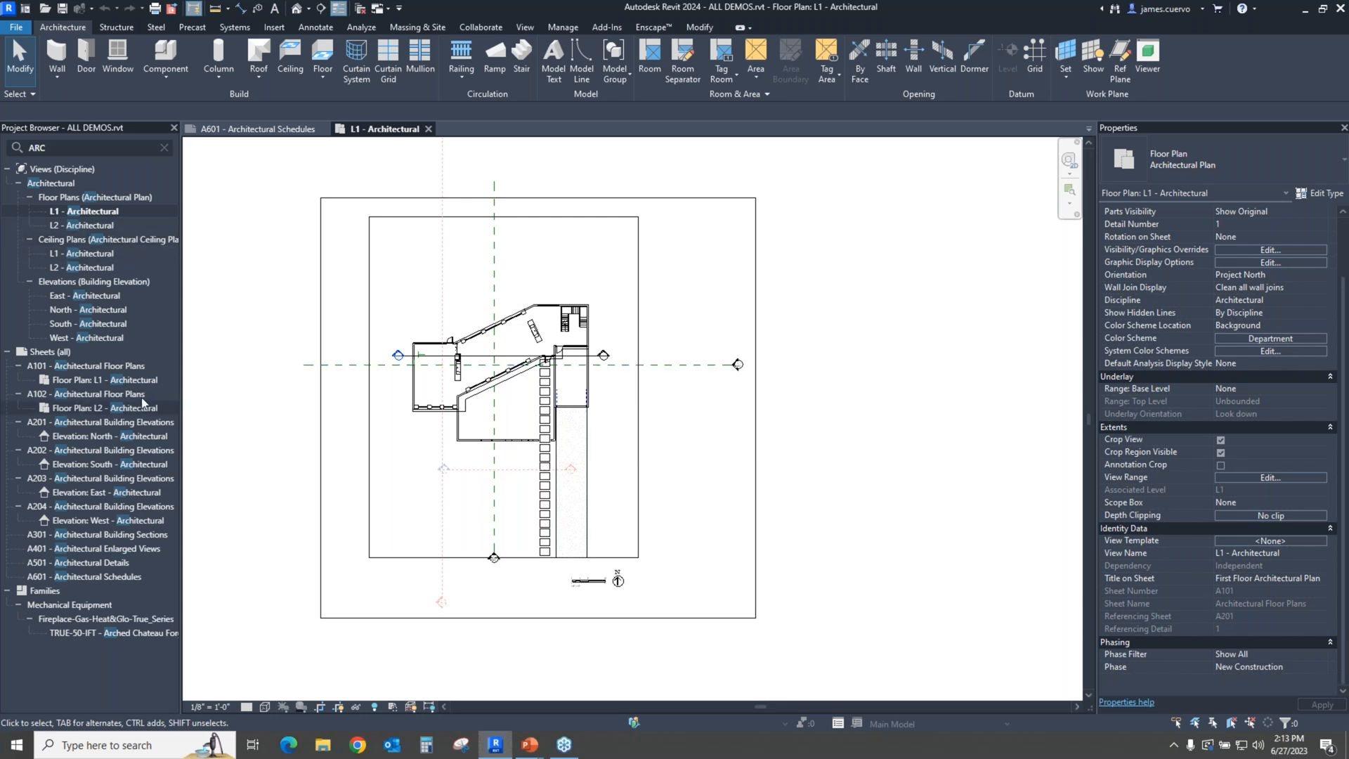
pyautogui.moveTo(815, 343)
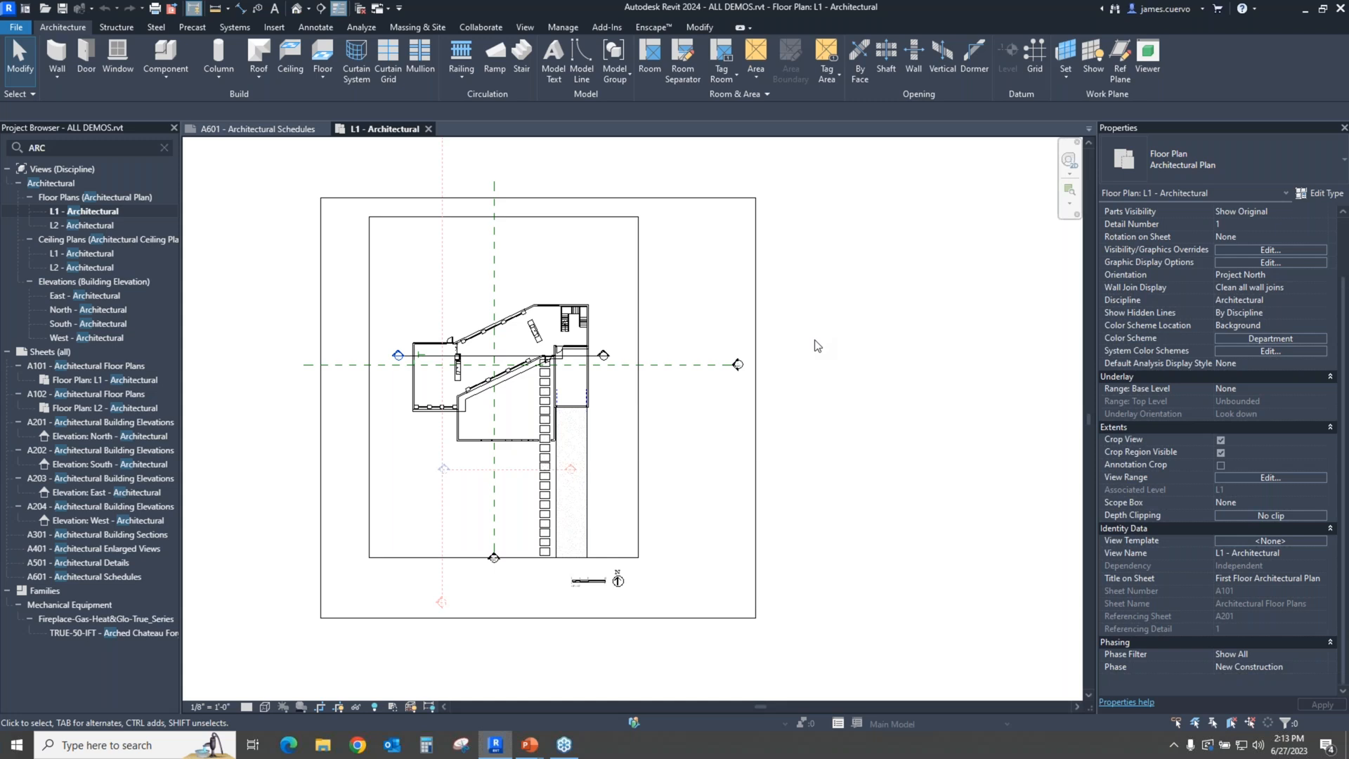
pyautogui.moveTo(784, 370)
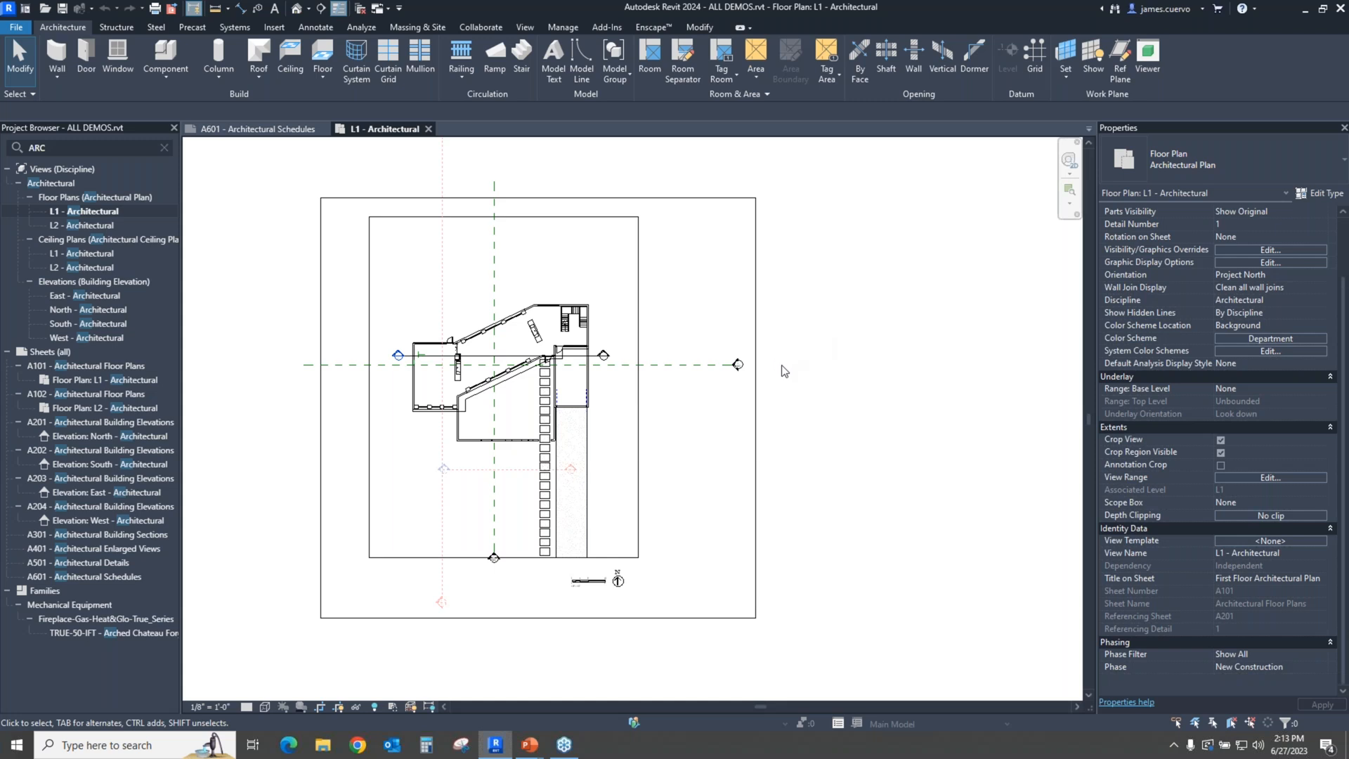
pyautogui.moveTo(258, 128)
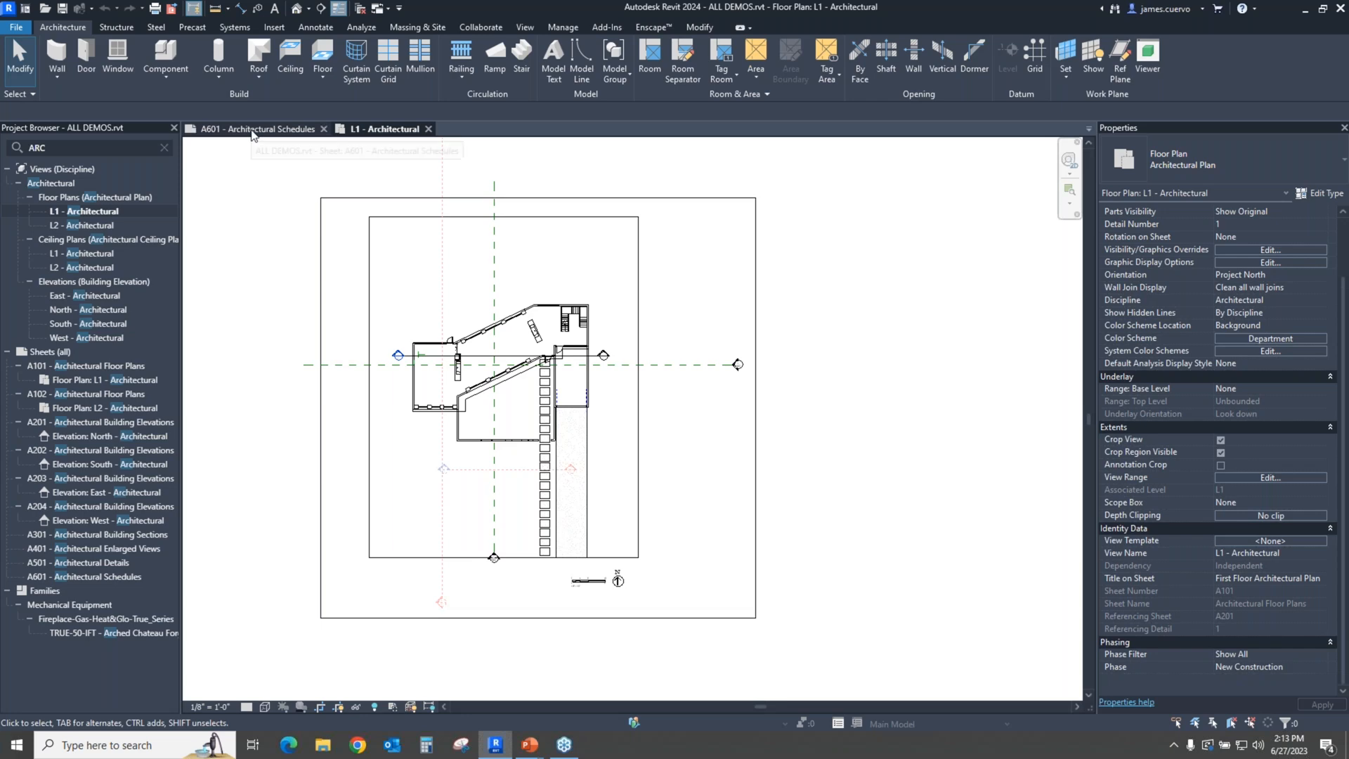
pyautogui.click(259, 128)
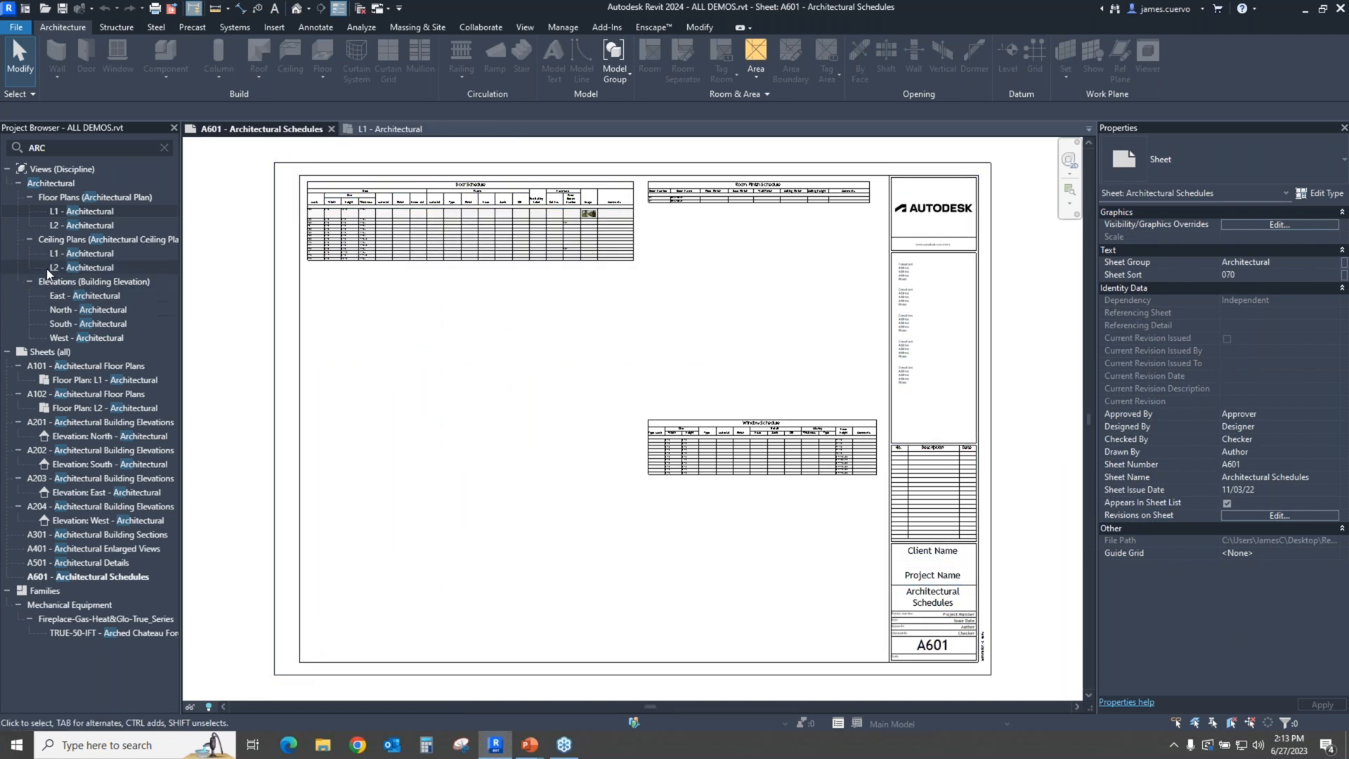
pyautogui.moveTo(129, 227)
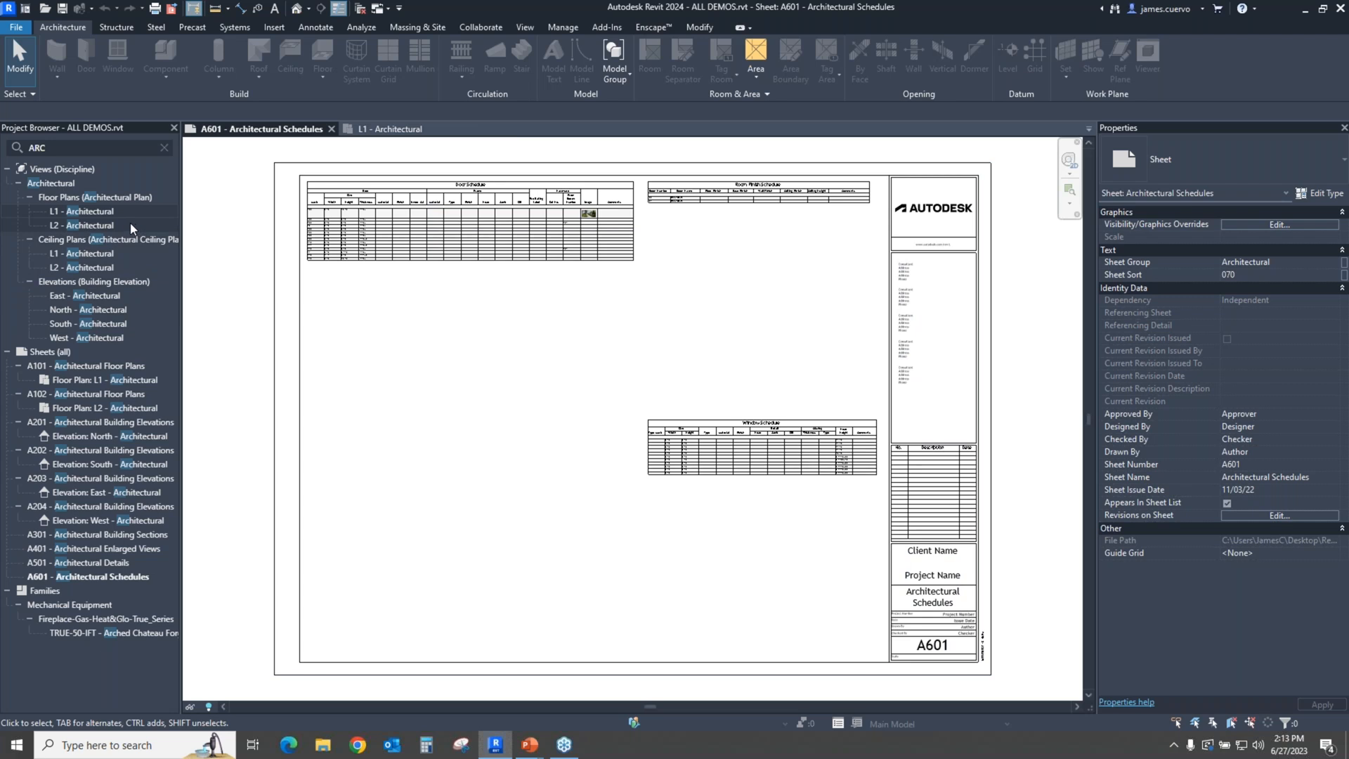
pyautogui.click(81, 225)
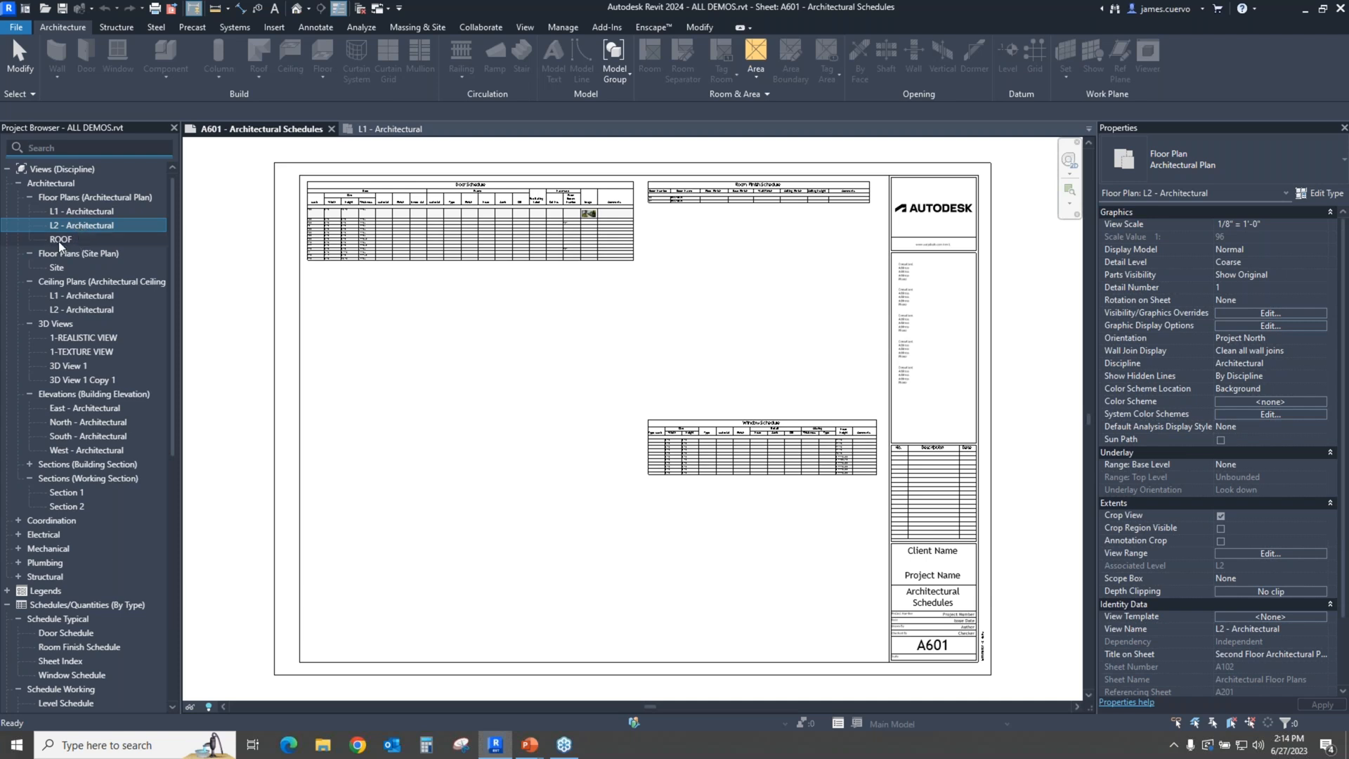
# Step: Add the ROOF plan to the selection and dismiss the warning that L2 is already placed on A102
pyautogui.click(60, 239)
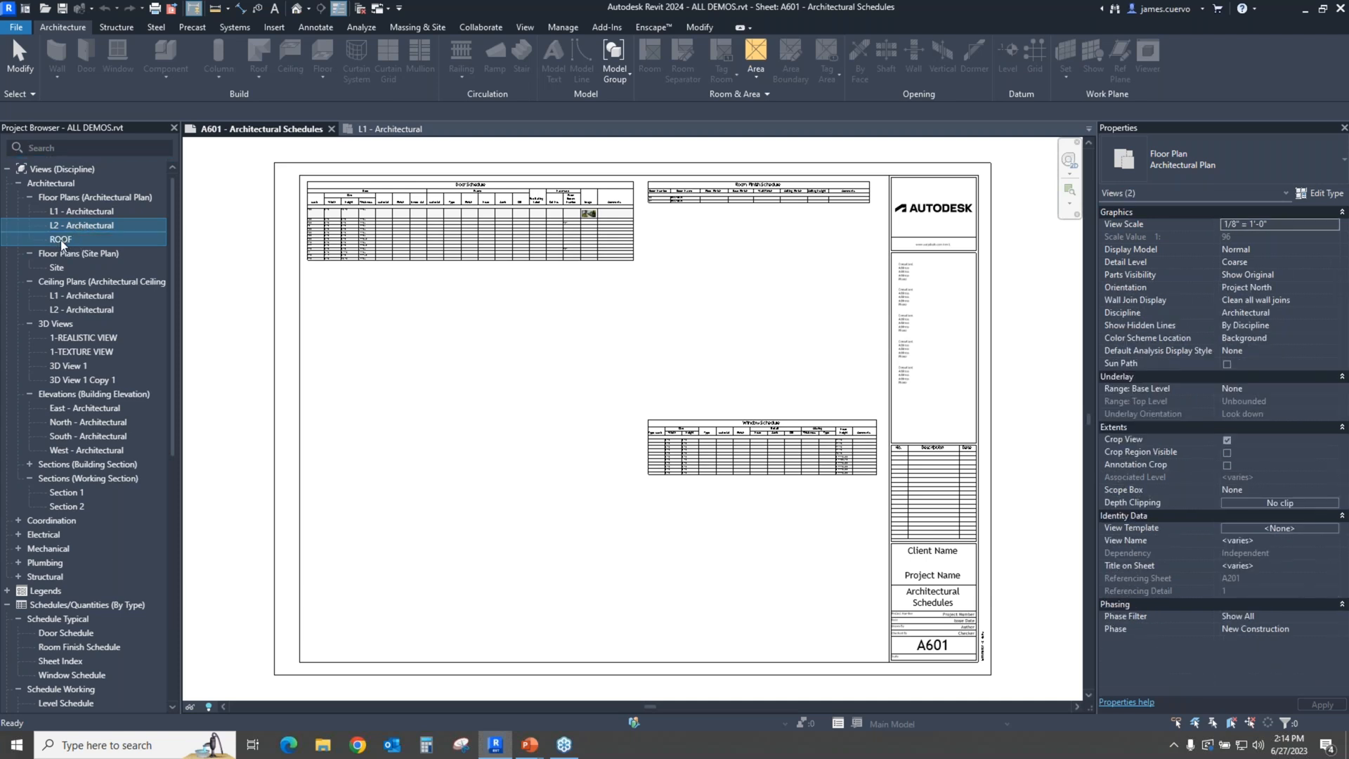
pyautogui.moveTo(167, 256)
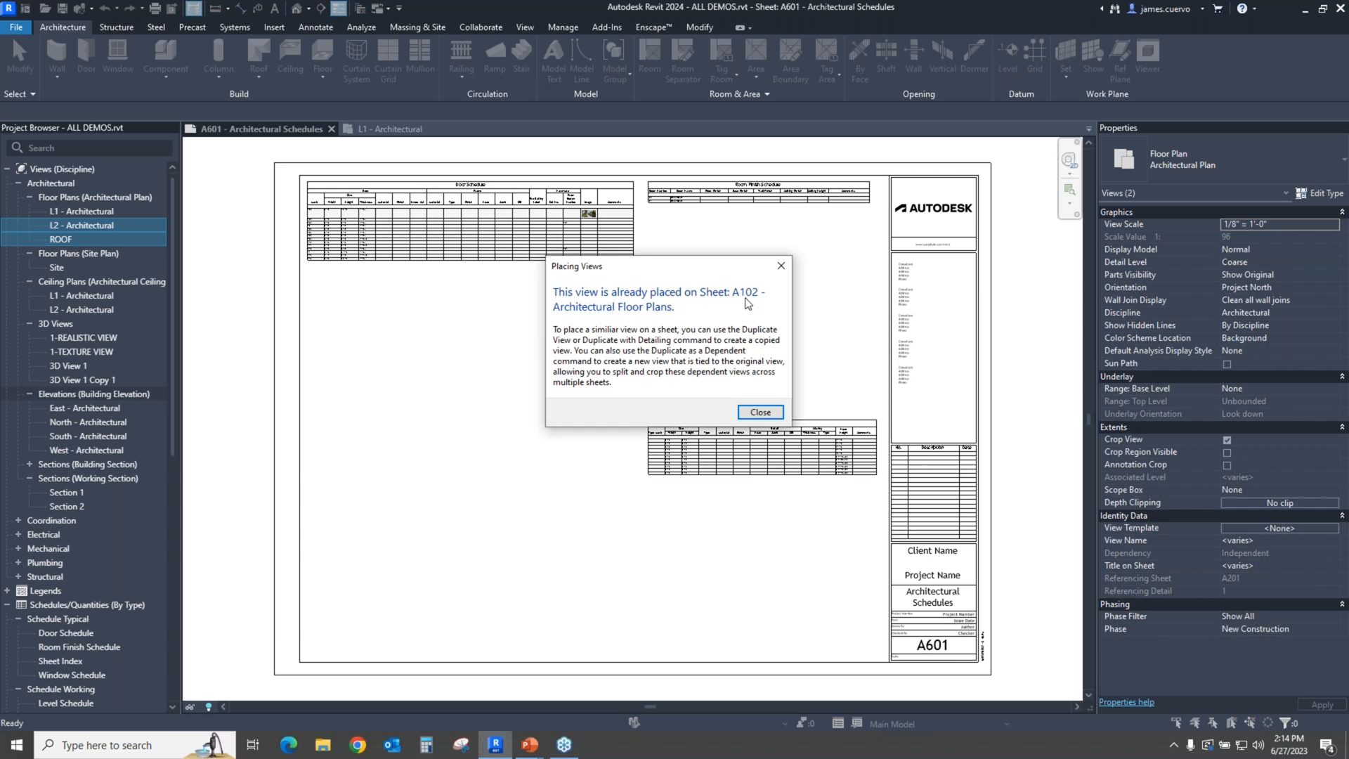
pyautogui.moveTo(684, 333)
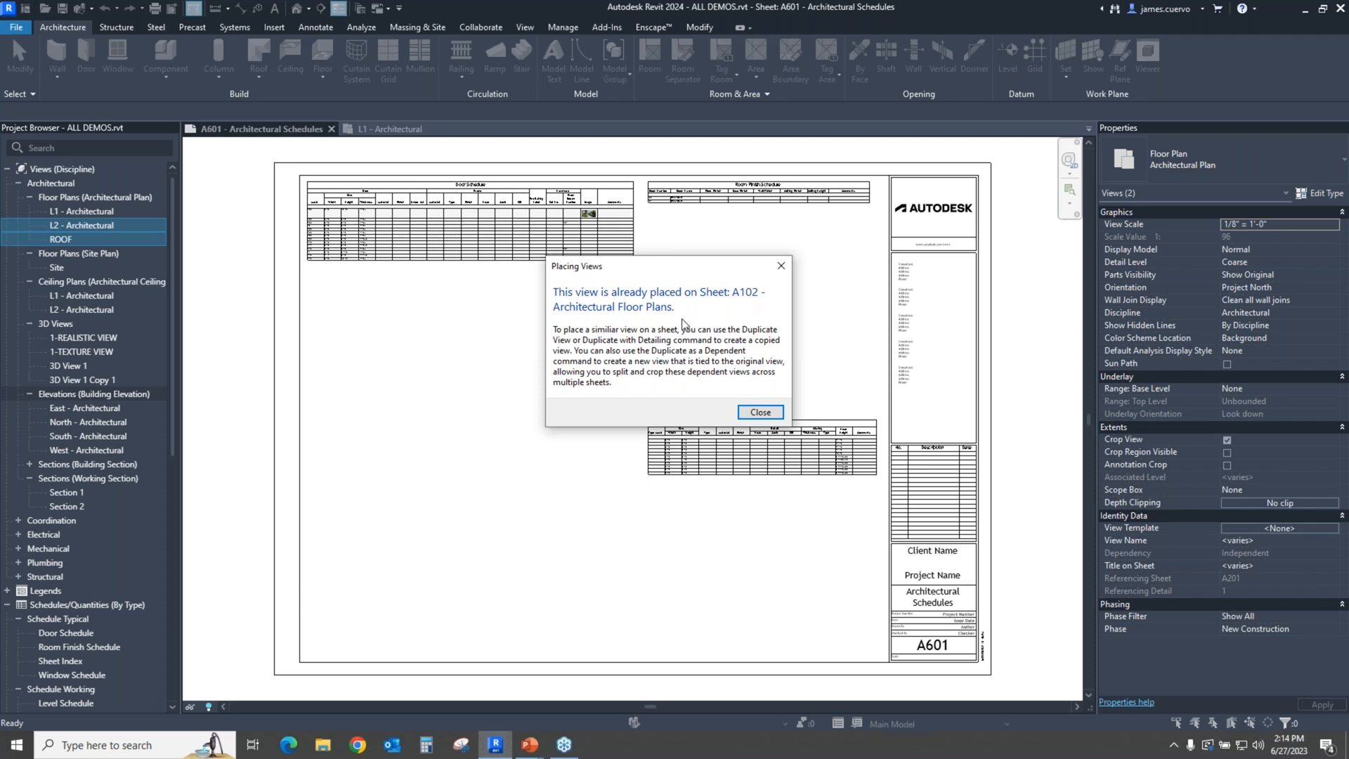
pyautogui.moveTo(78, 236)
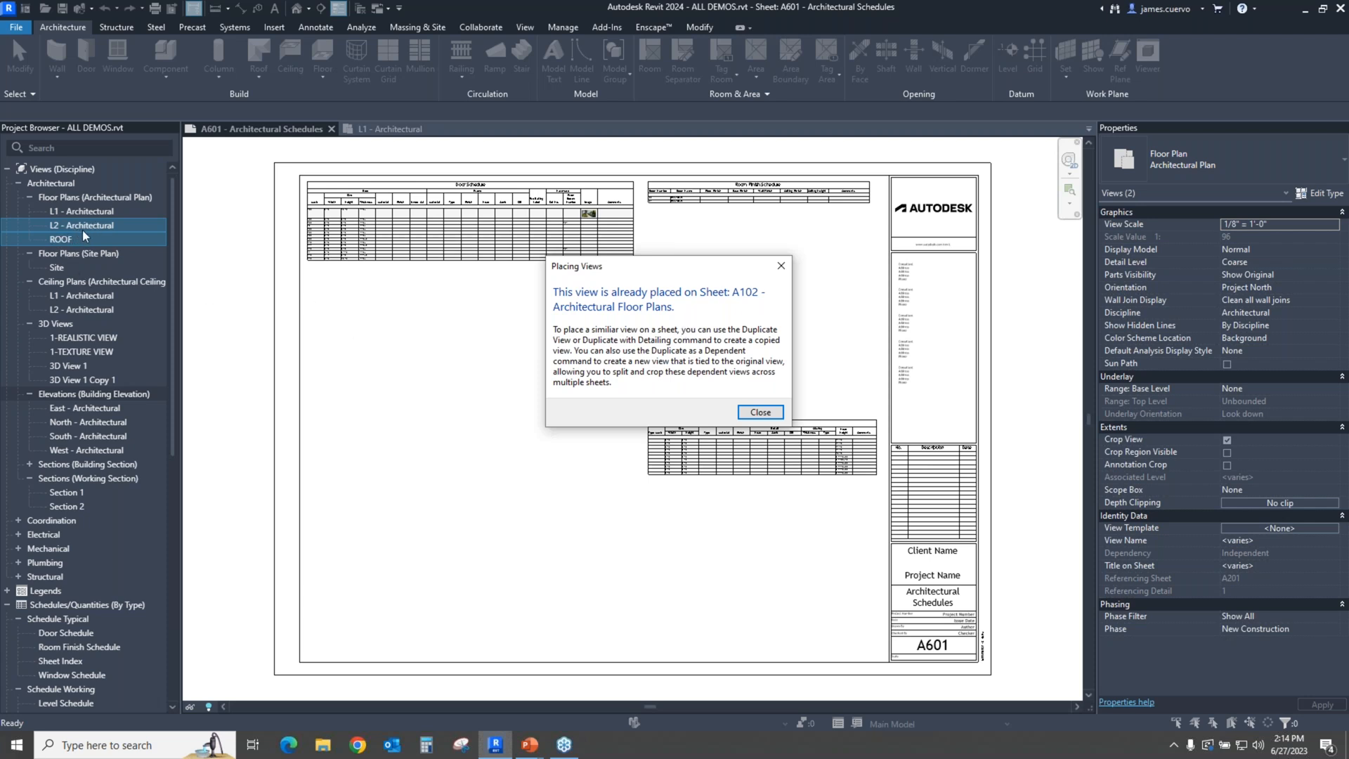
pyautogui.click(760, 411)
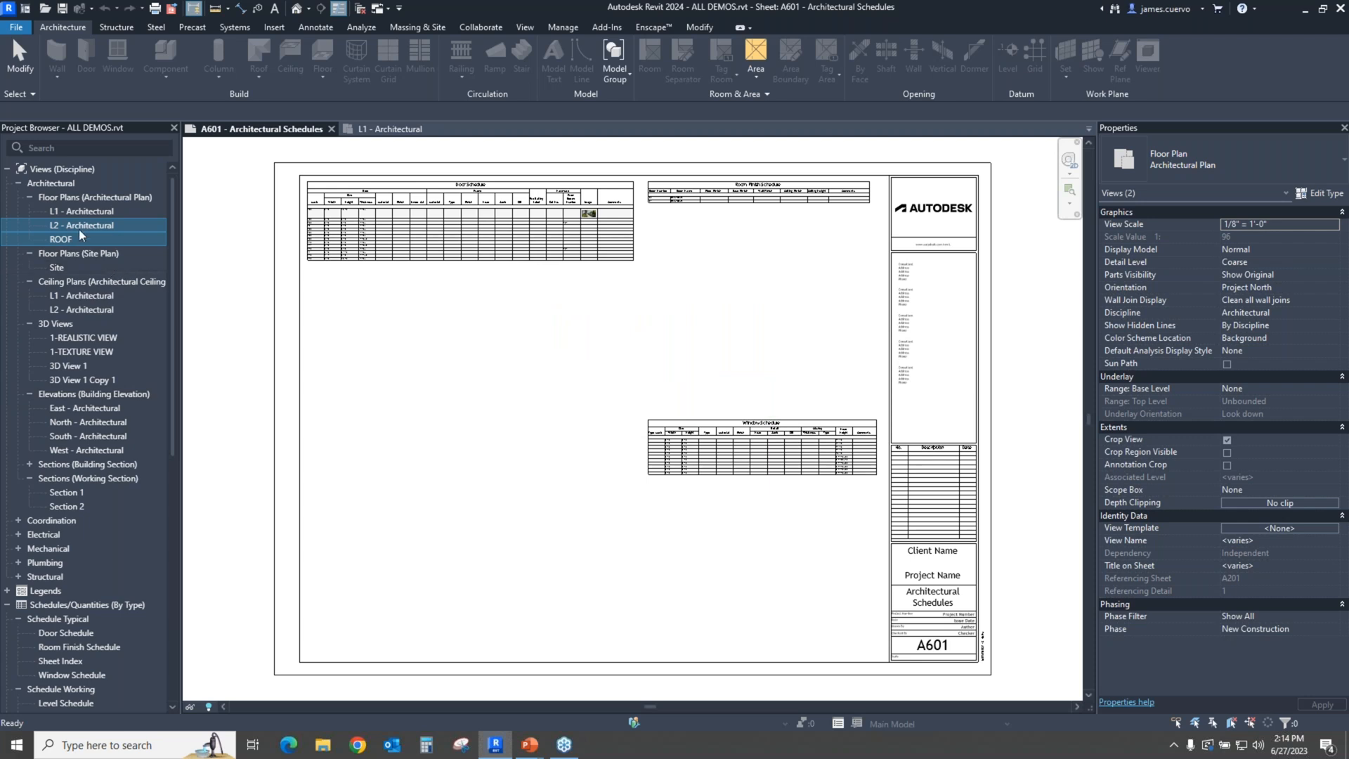
pyautogui.moveTo(98, 243)
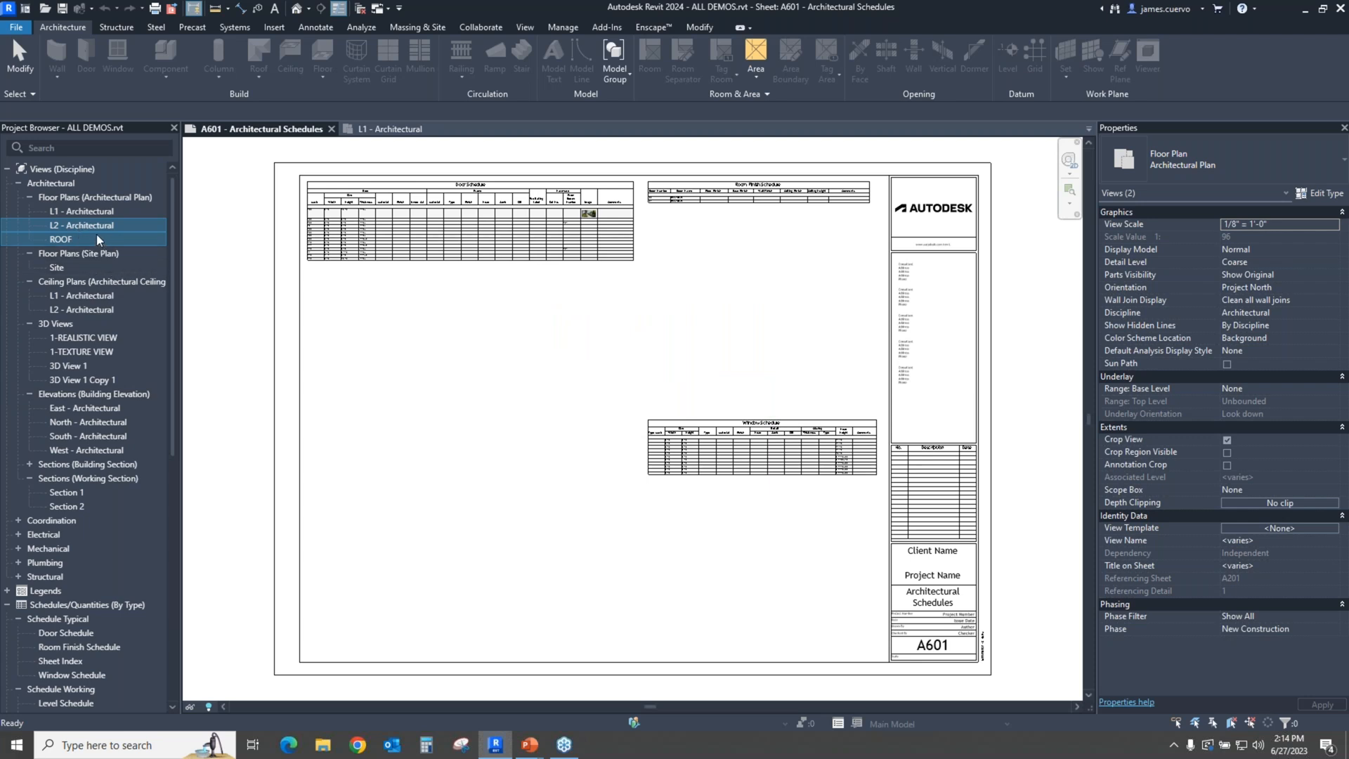
# Step: Drag the Site and ROOF plans onto sheet A601 as two viewports below the title block
pyautogui.click(56, 267)
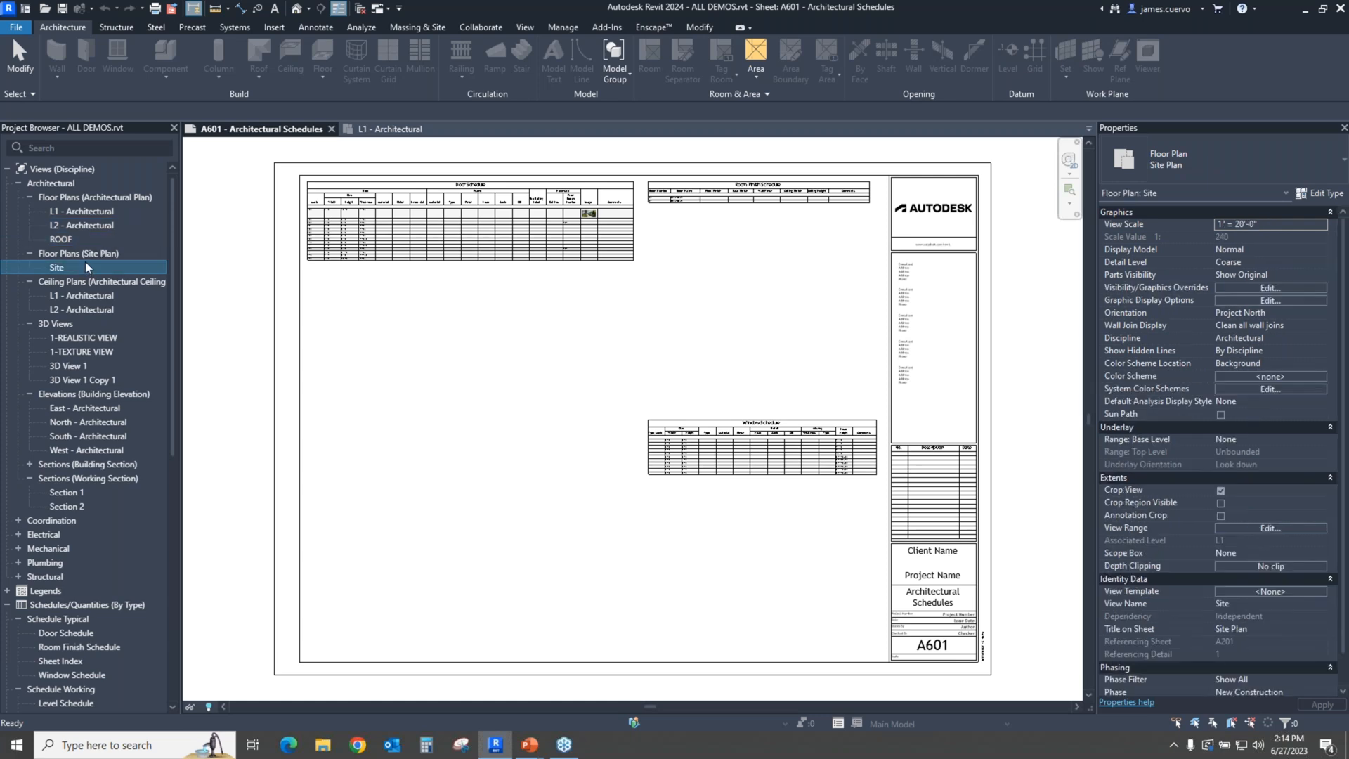
pyautogui.click(60, 239)
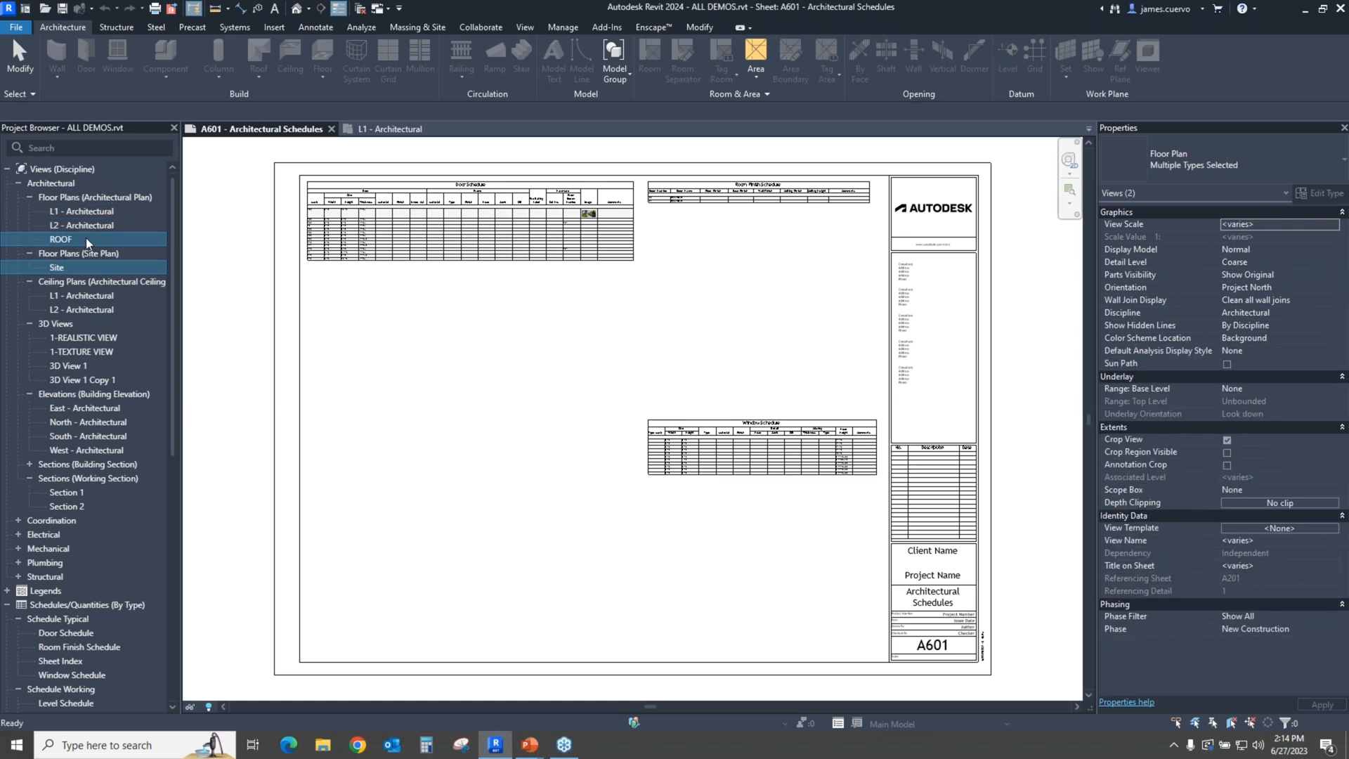
pyautogui.scroll(-3)
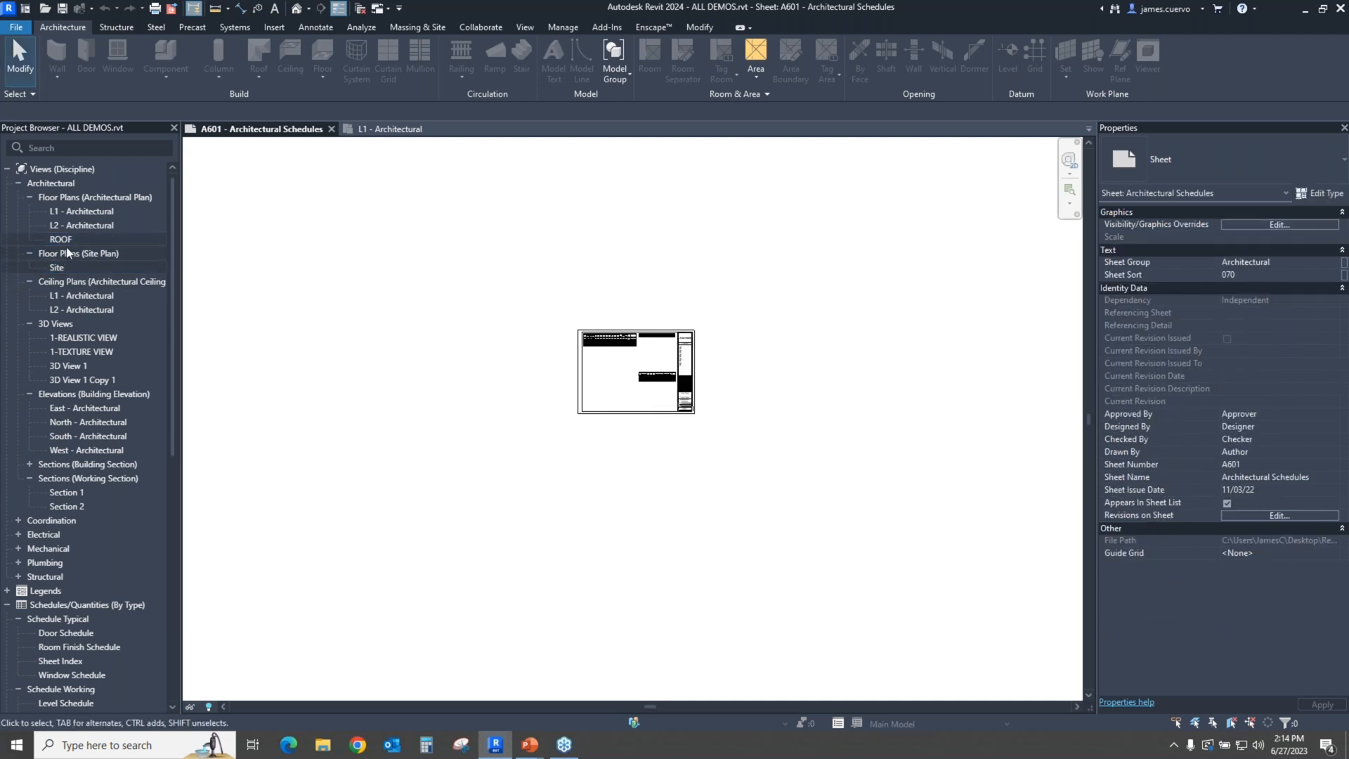
pyautogui.click(56, 267)
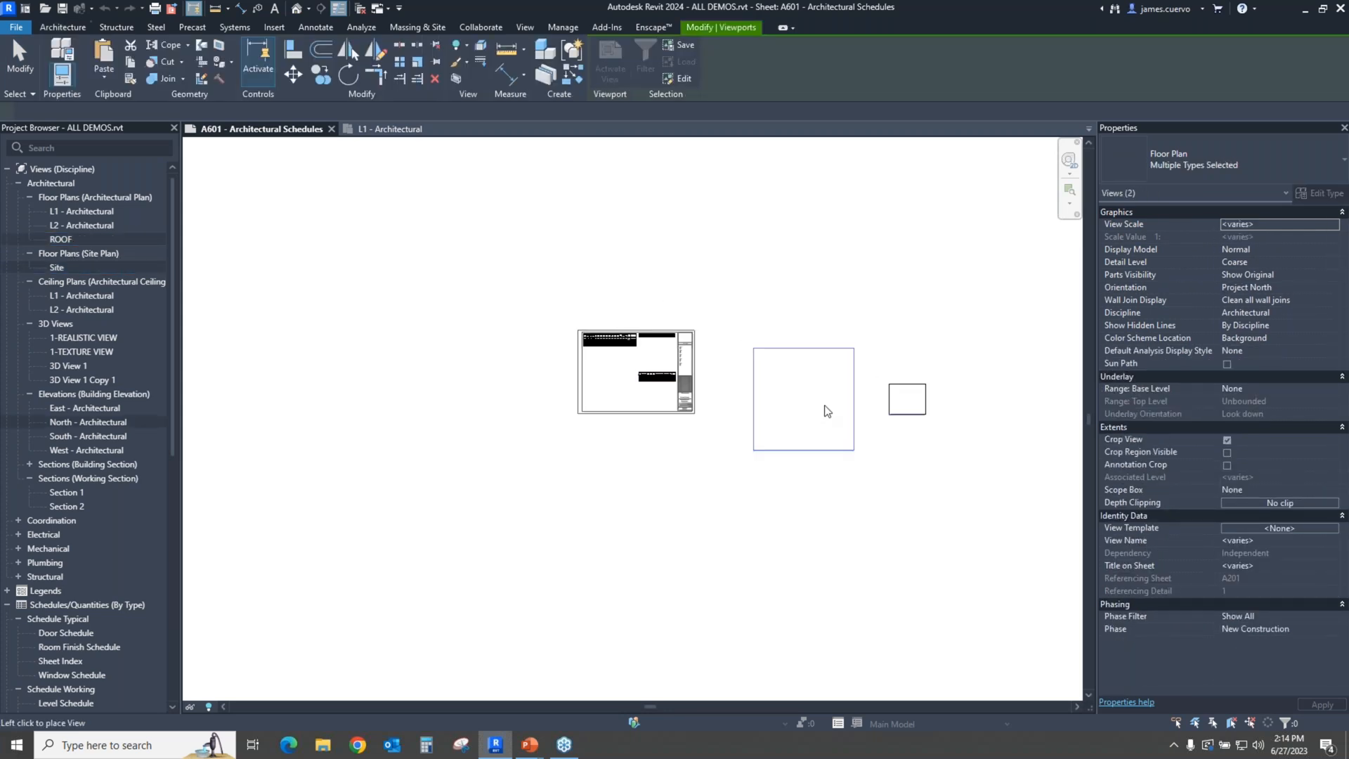
pyautogui.moveTo(802, 398); pyautogui.dragTo(809, 481)
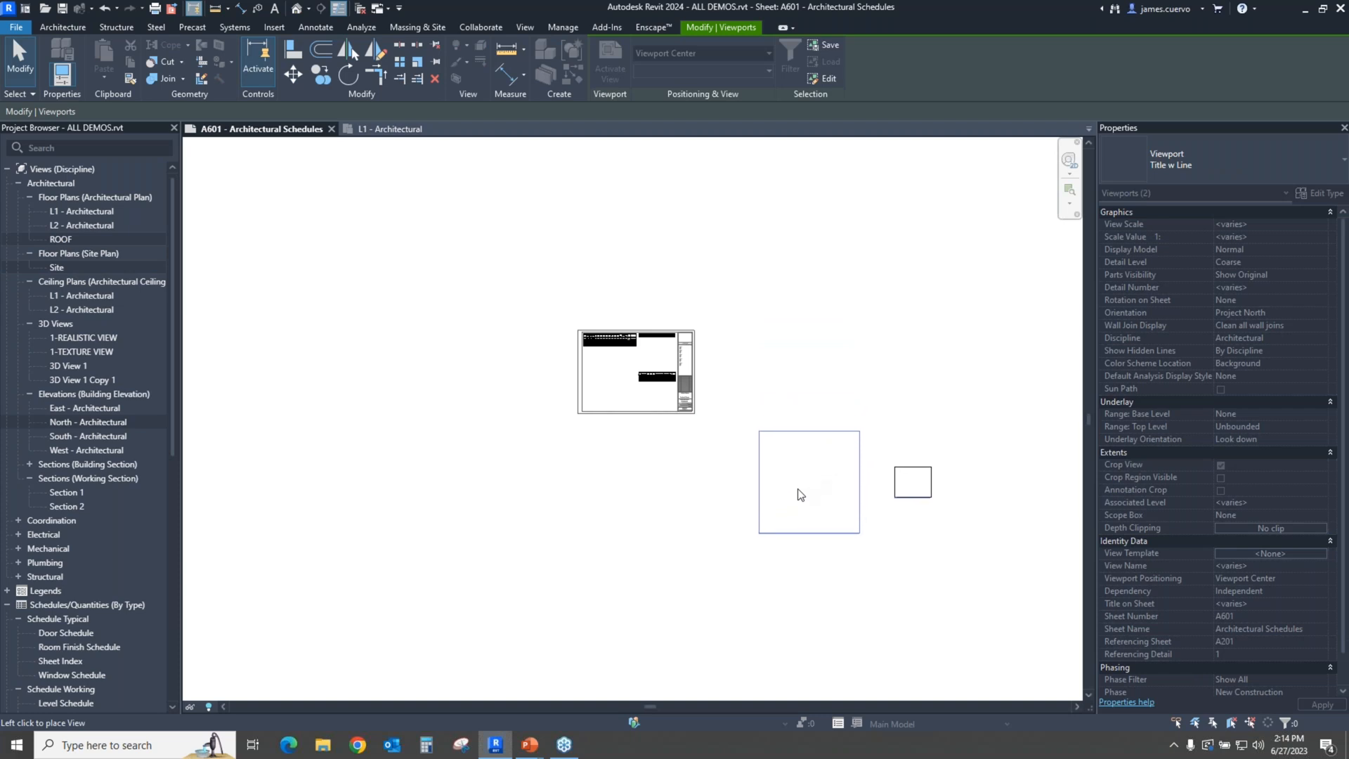
pyautogui.moveTo(810, 481); pyautogui.dragTo(600, 506)
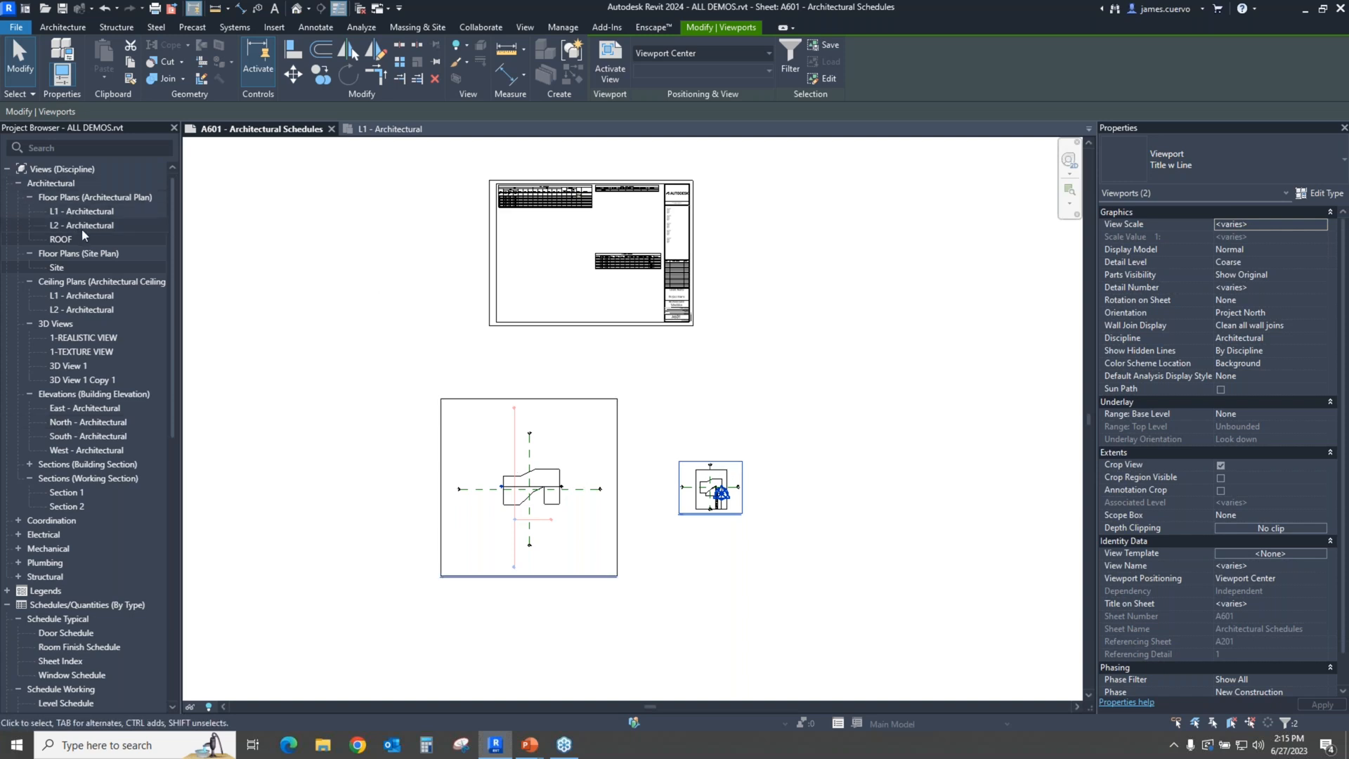
pyautogui.moveTo(46, 212)
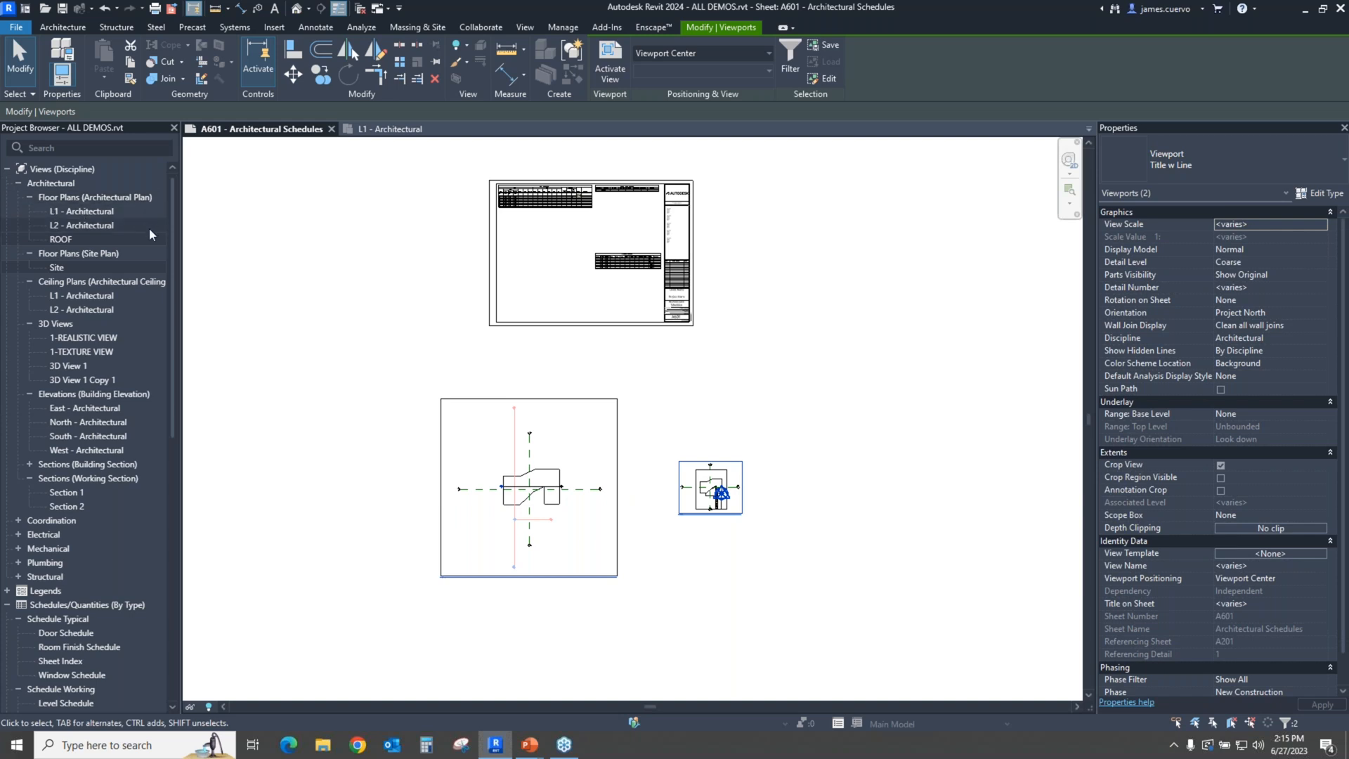
pyautogui.moveTo(148, 228)
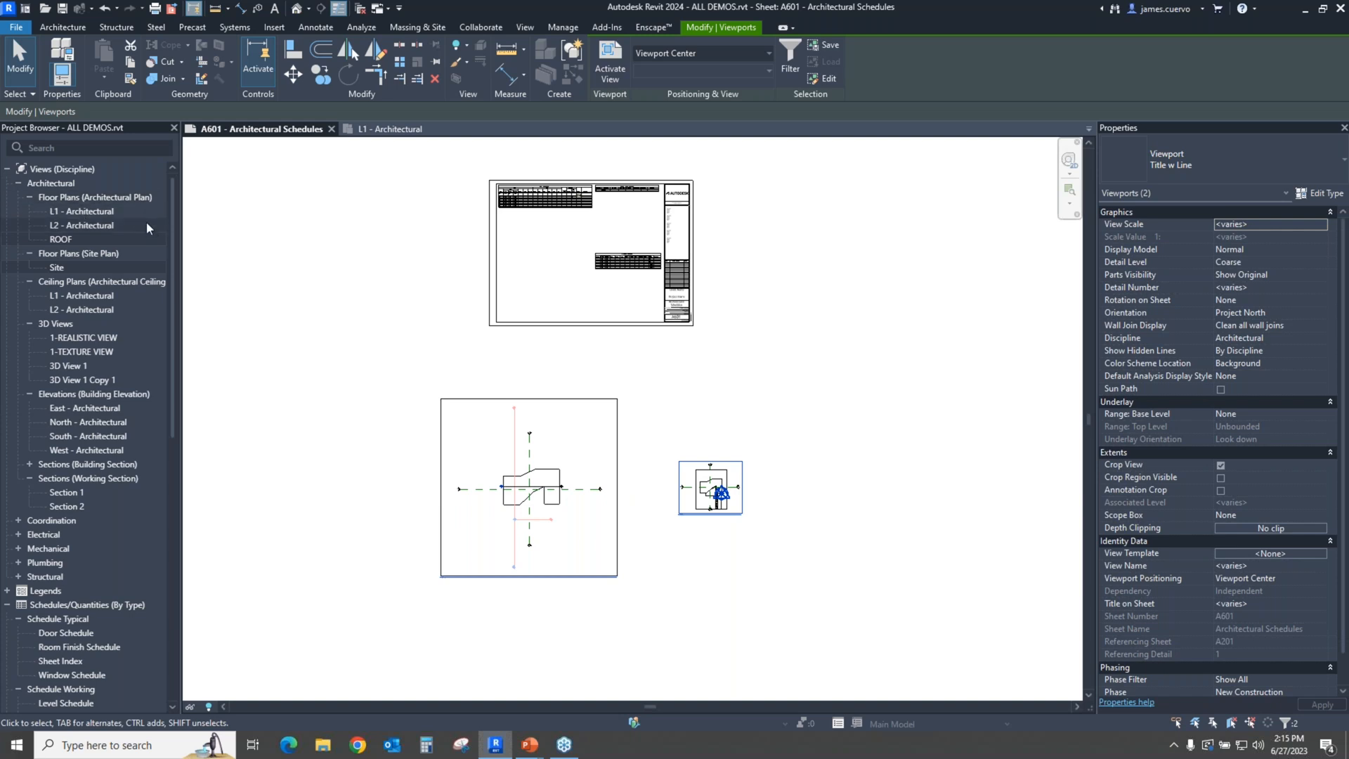
pyautogui.moveTo(151, 229)
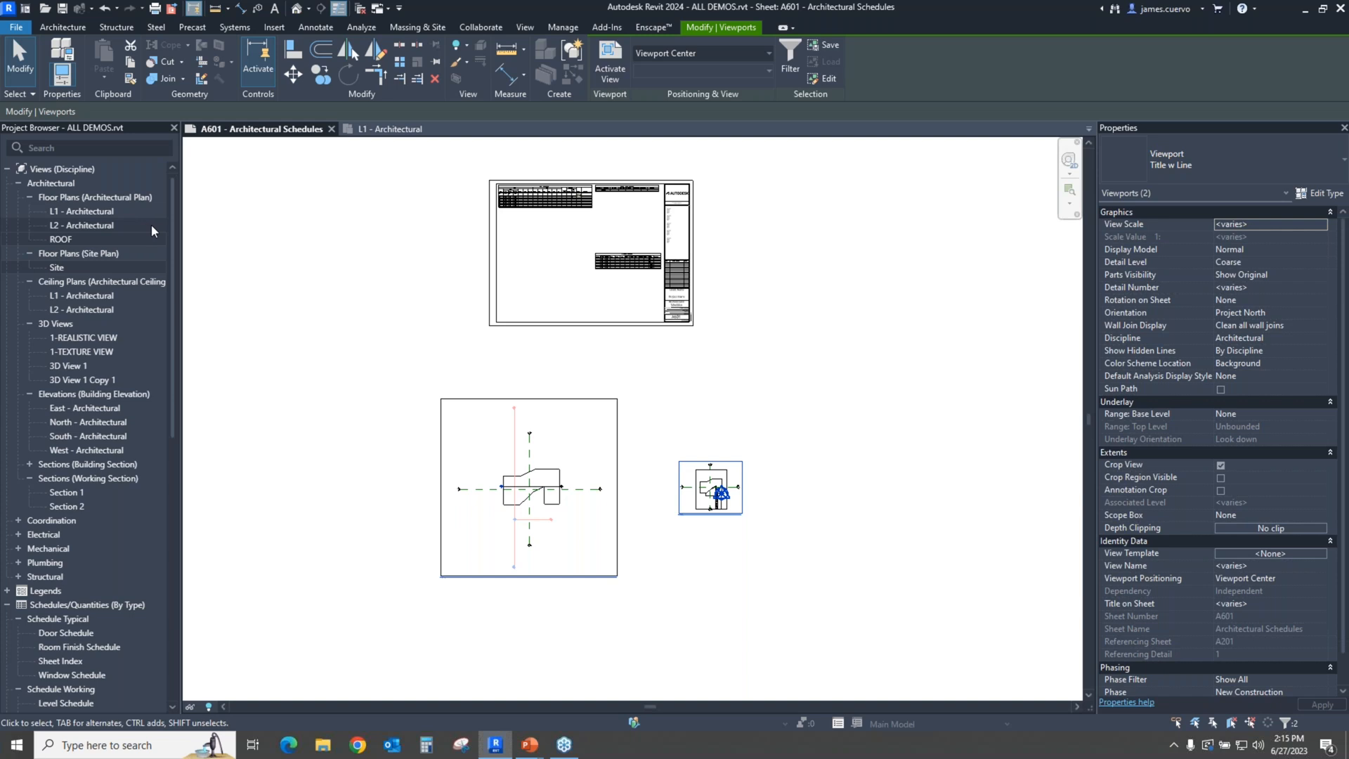
pyautogui.moveTo(167, 243)
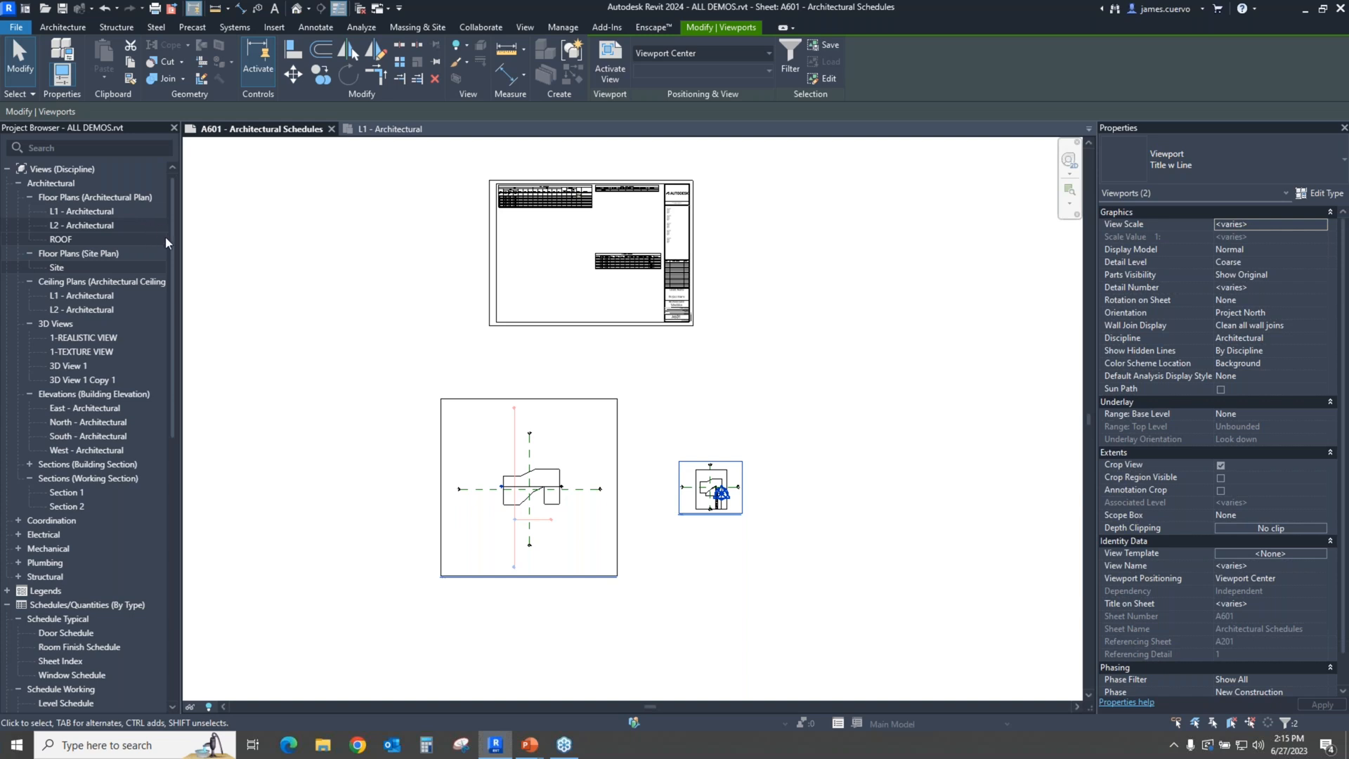
pyautogui.click(343, 320)
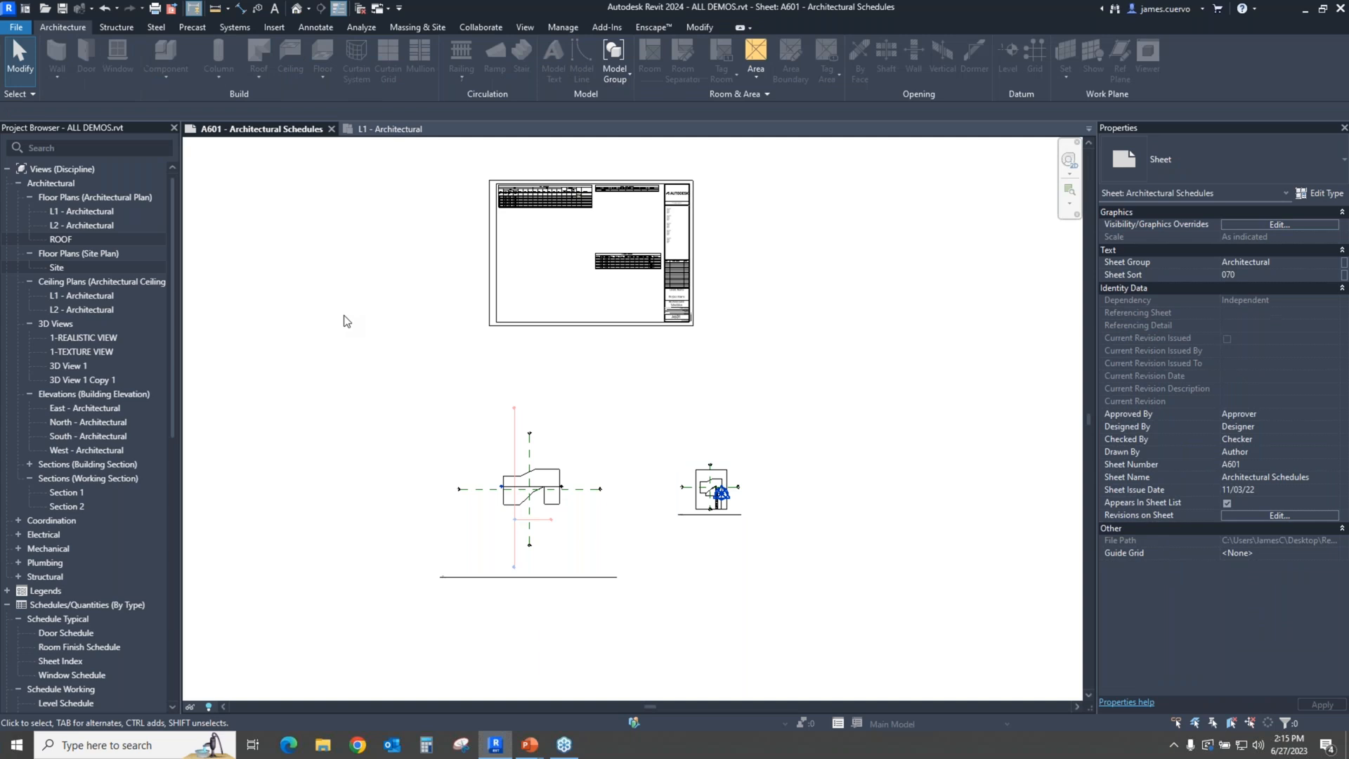
pyautogui.moveTo(388, 305)
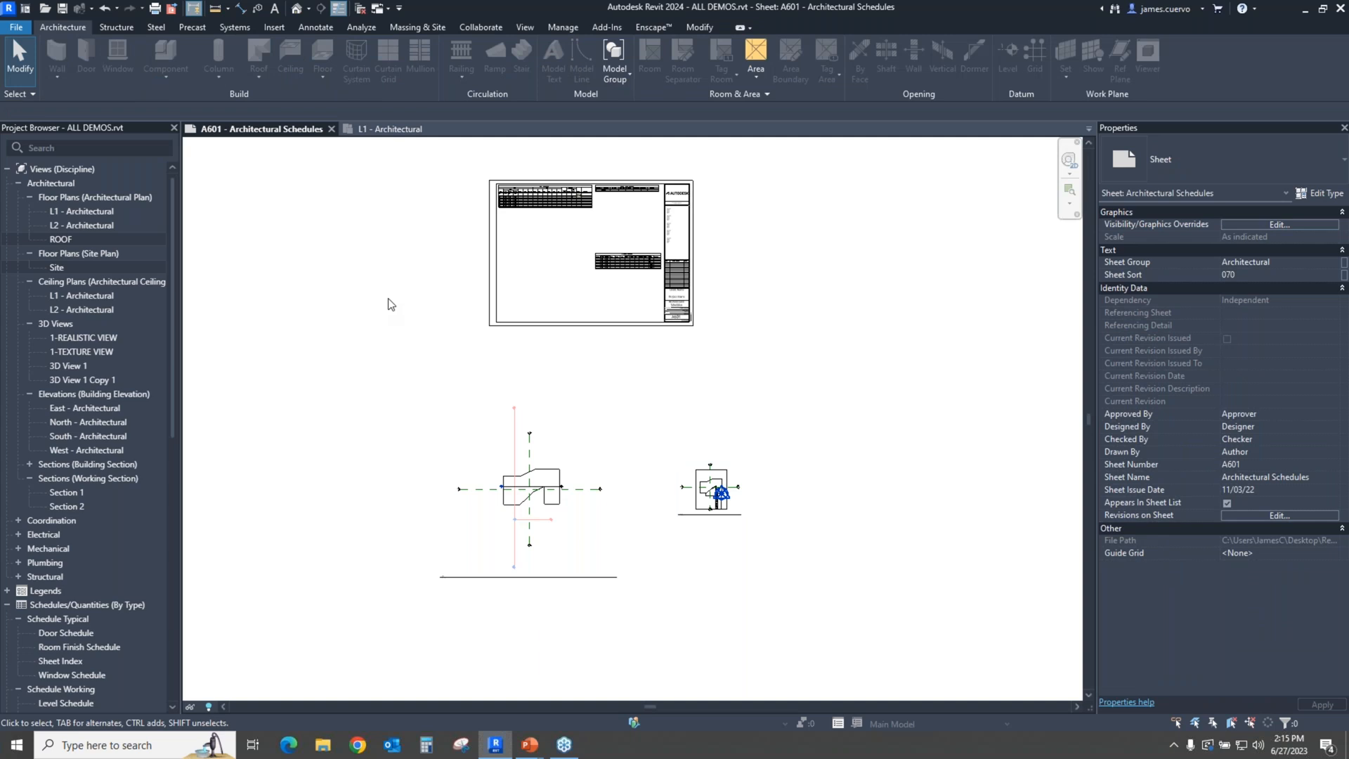
pyautogui.moveTo(109, 206)
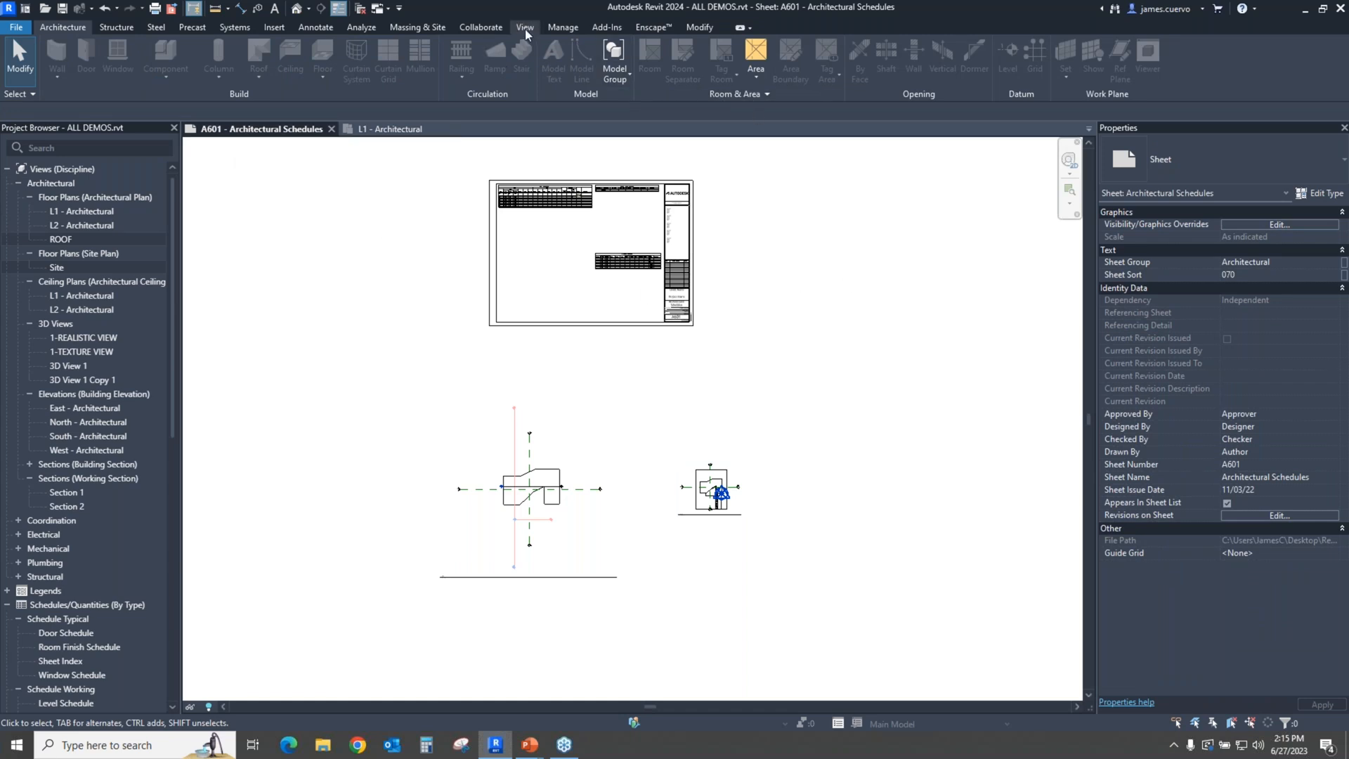
# Step: Open the L1 - Architectural and ROOF floor plans as their own views, cancelling a scope box in between
pyautogui.click(524, 26)
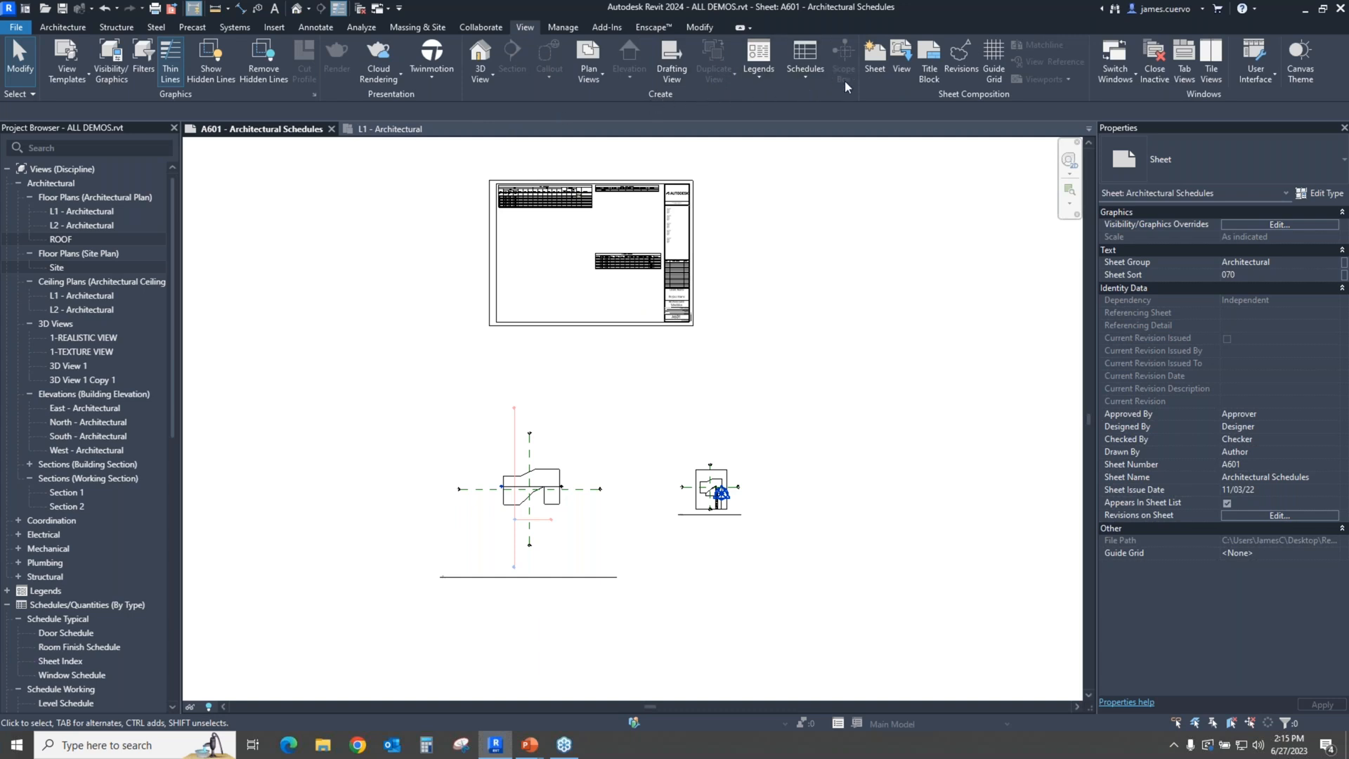
pyautogui.moveTo(702, 218)
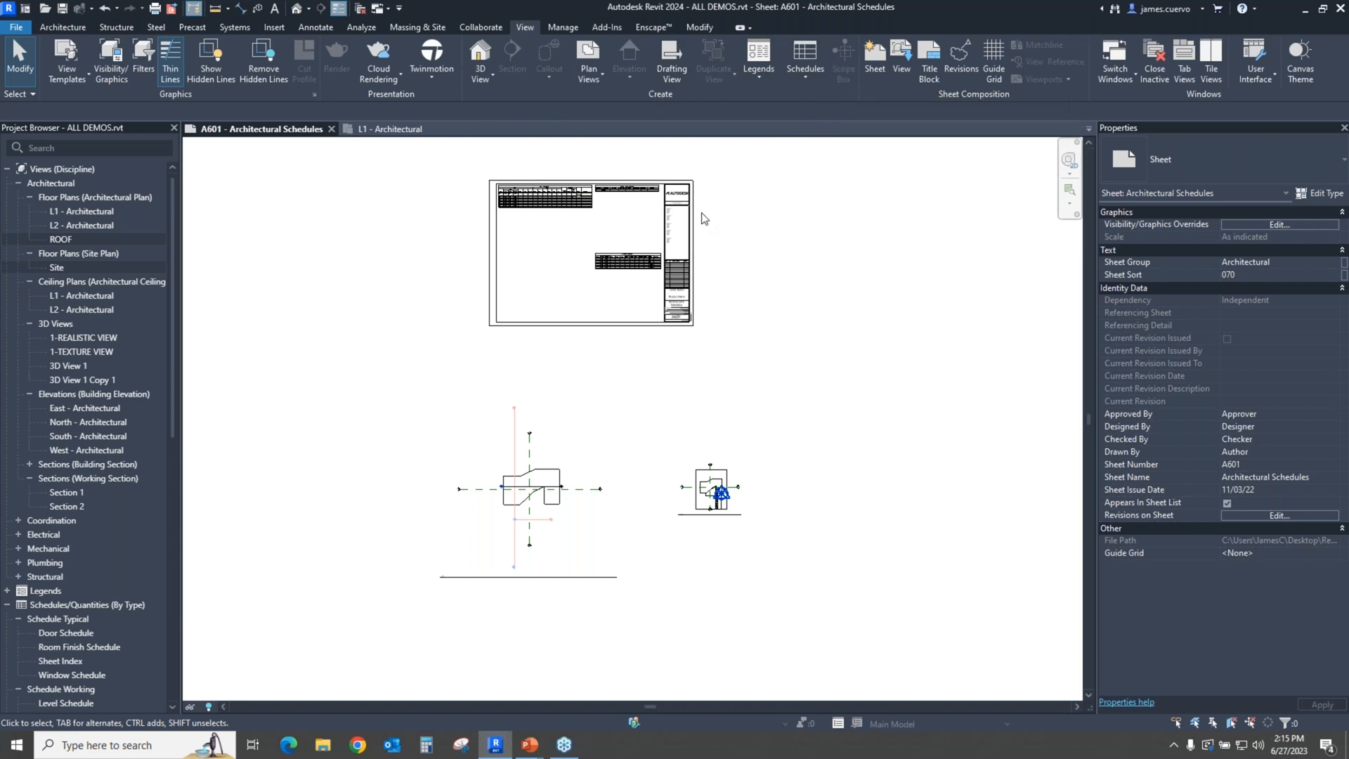
pyautogui.click(83, 210)
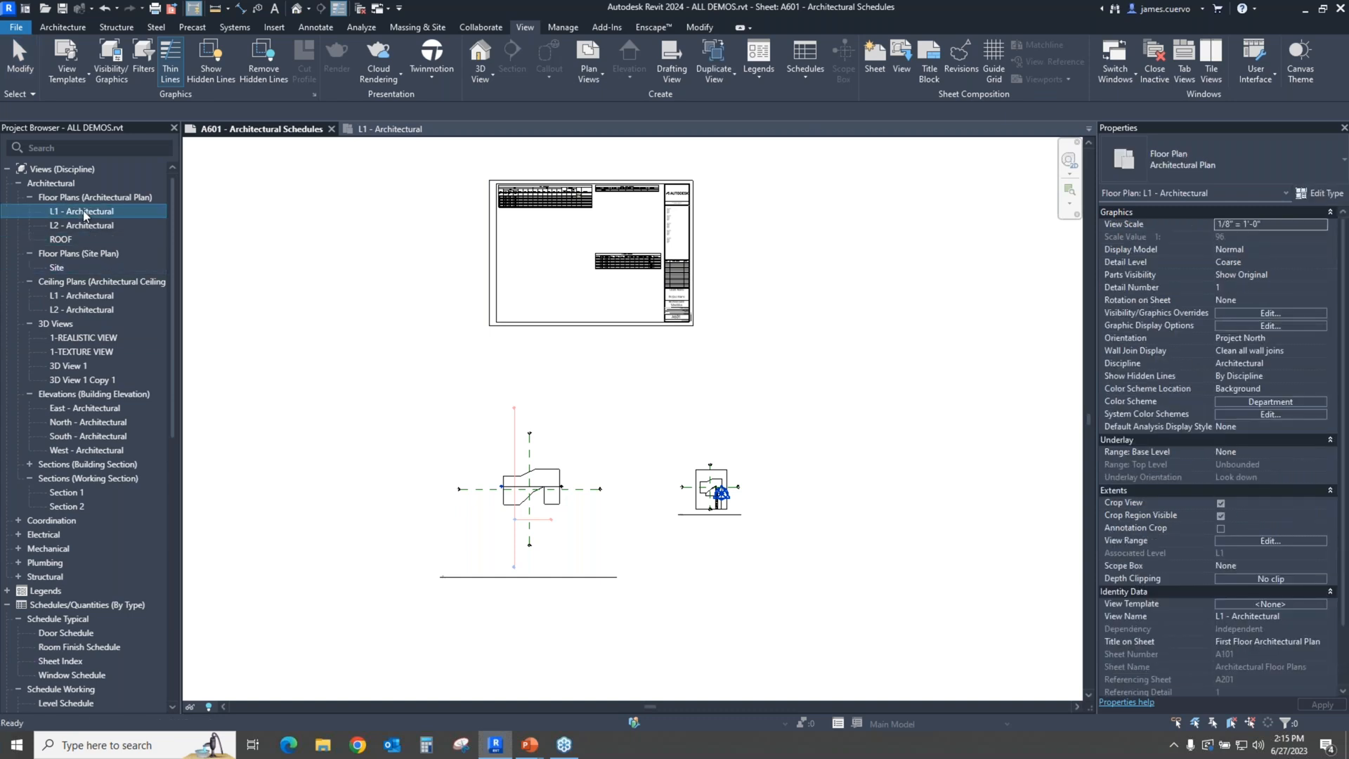
pyautogui.doubleClick(76, 210)
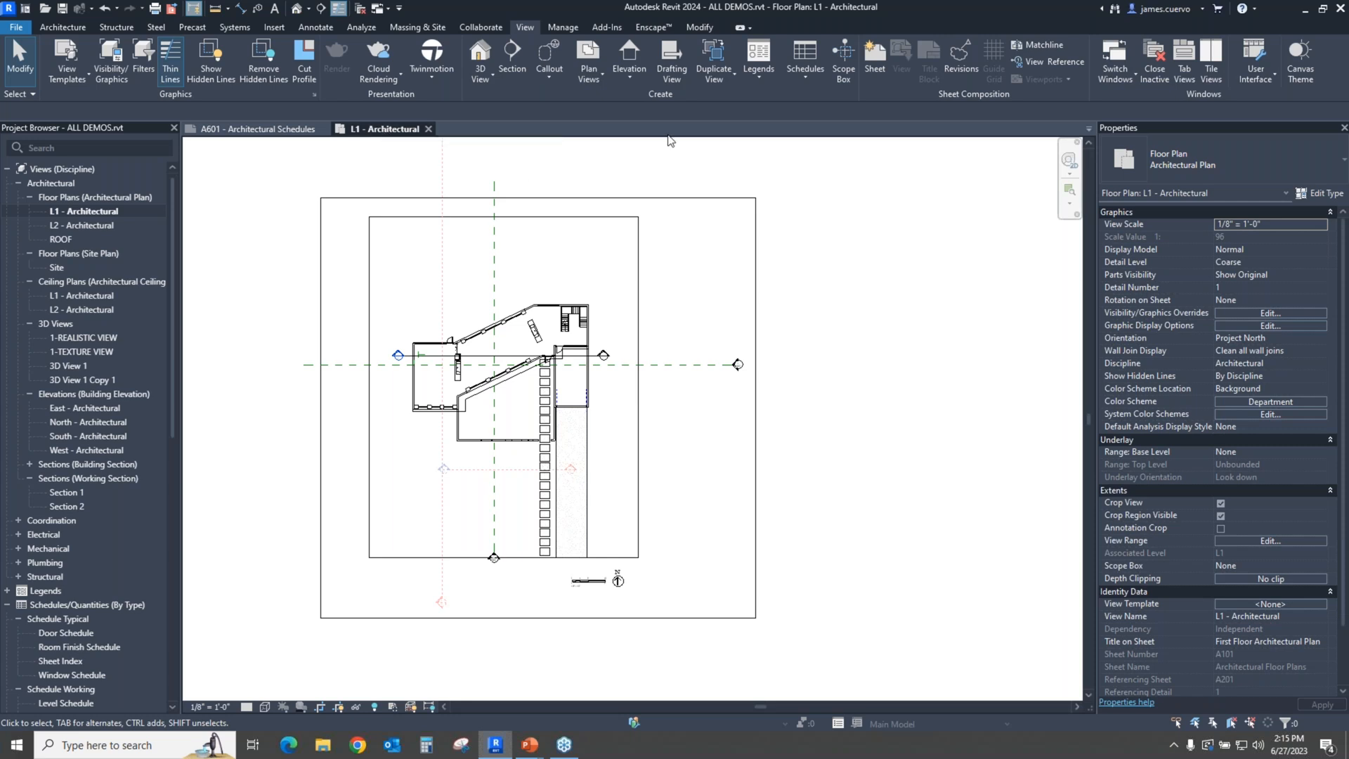
pyautogui.moveTo(872, 53)
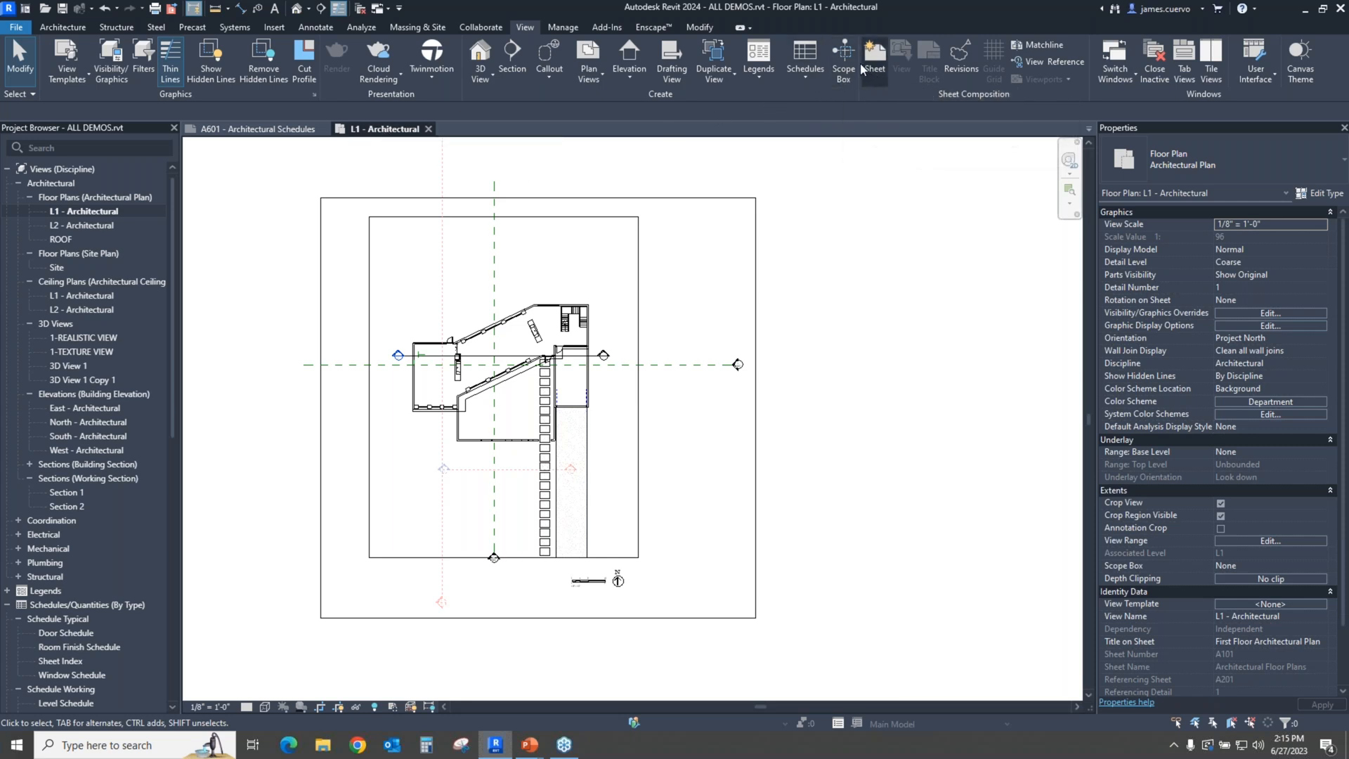
pyautogui.moveTo(842, 61)
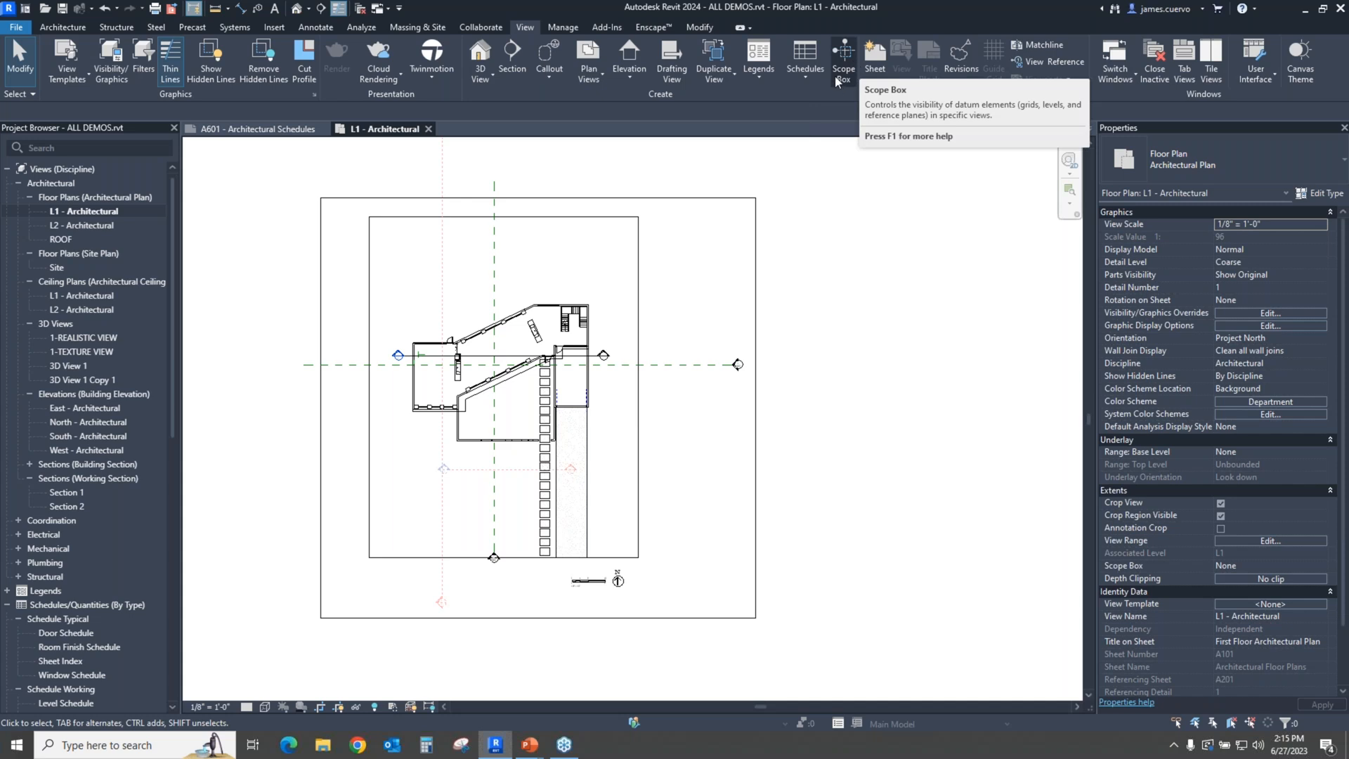
pyautogui.moveTo(842, 60)
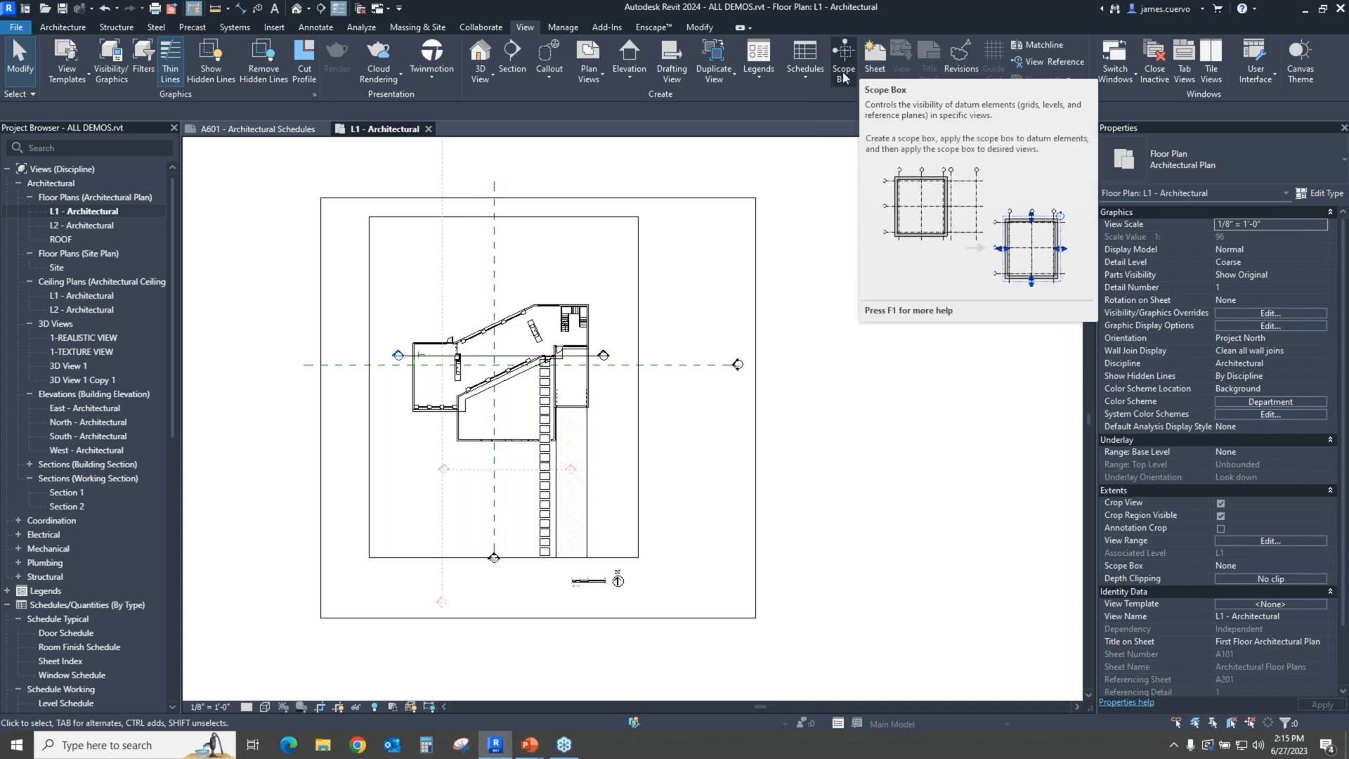
pyautogui.click(842, 57)
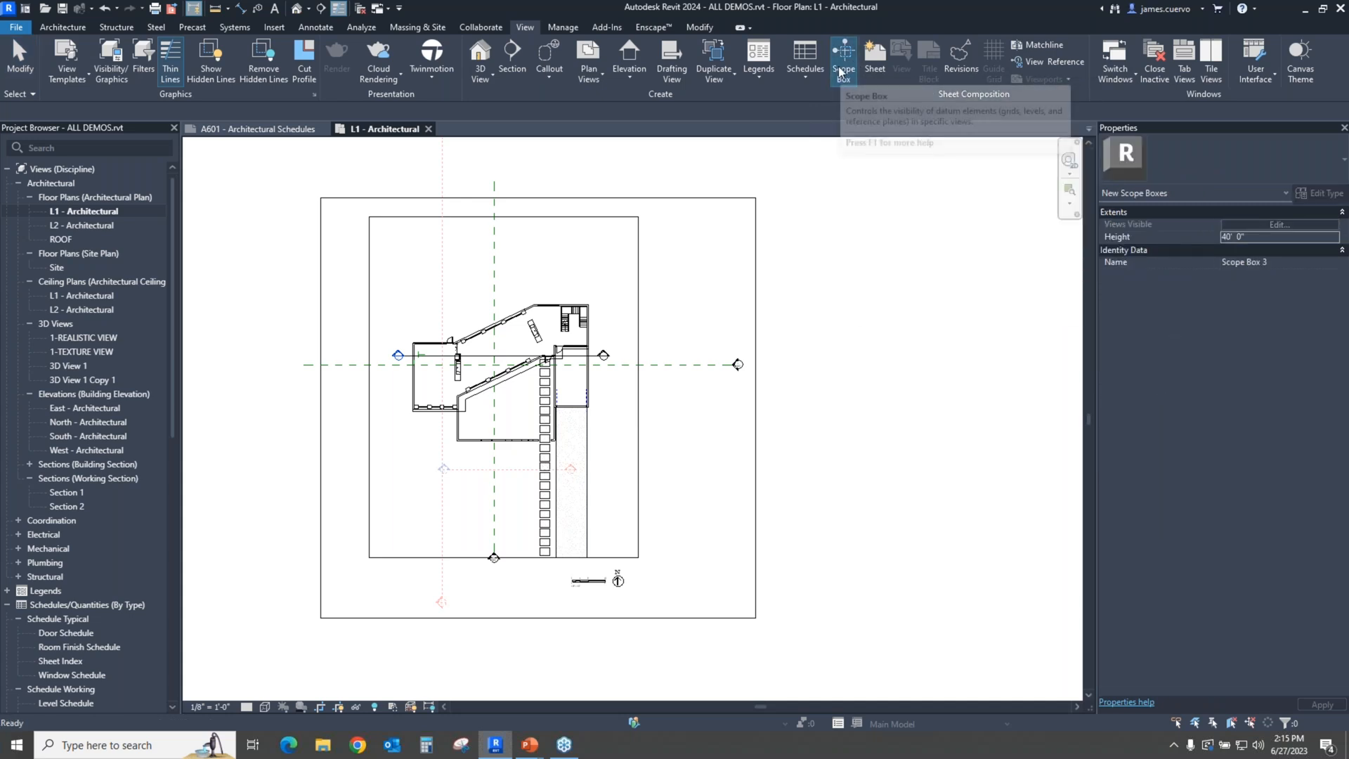
pyautogui.moveTo(807, 112)
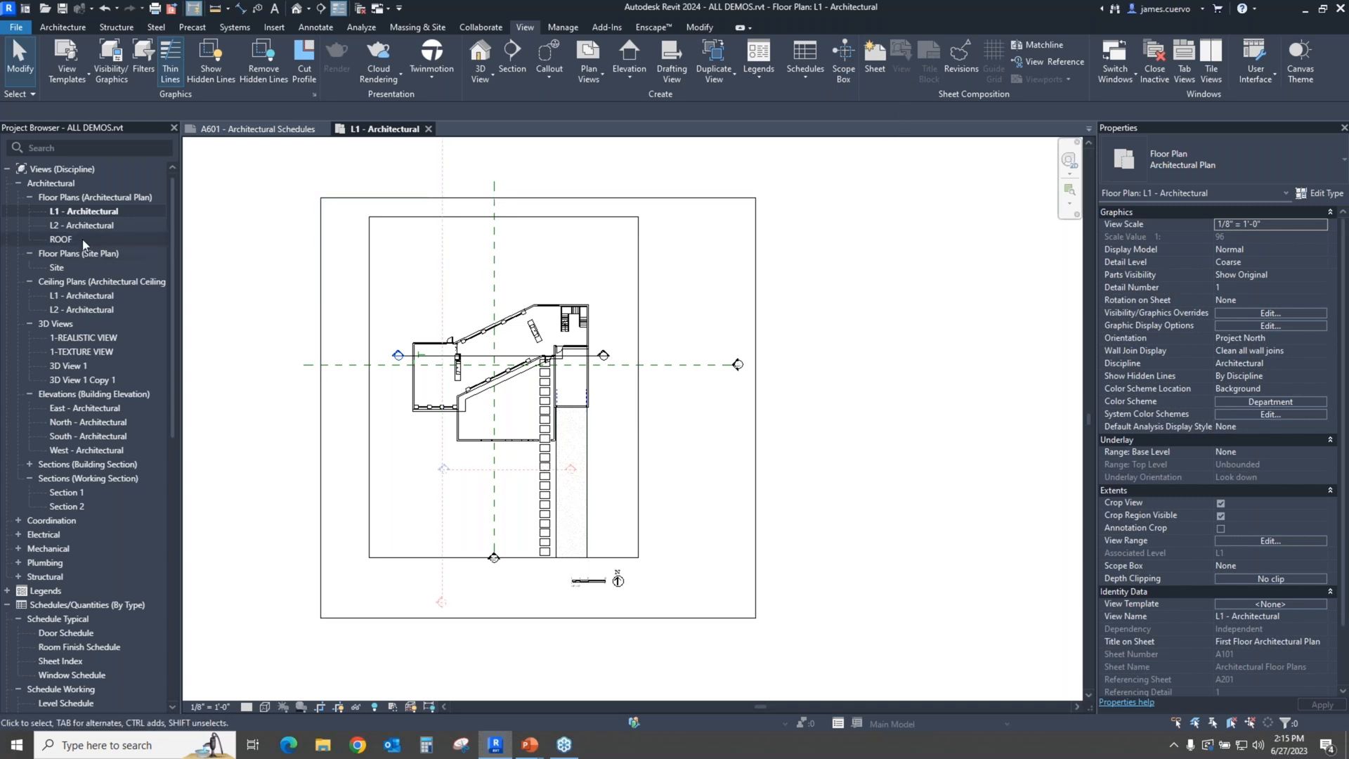
pyautogui.doubleClick(61, 239)
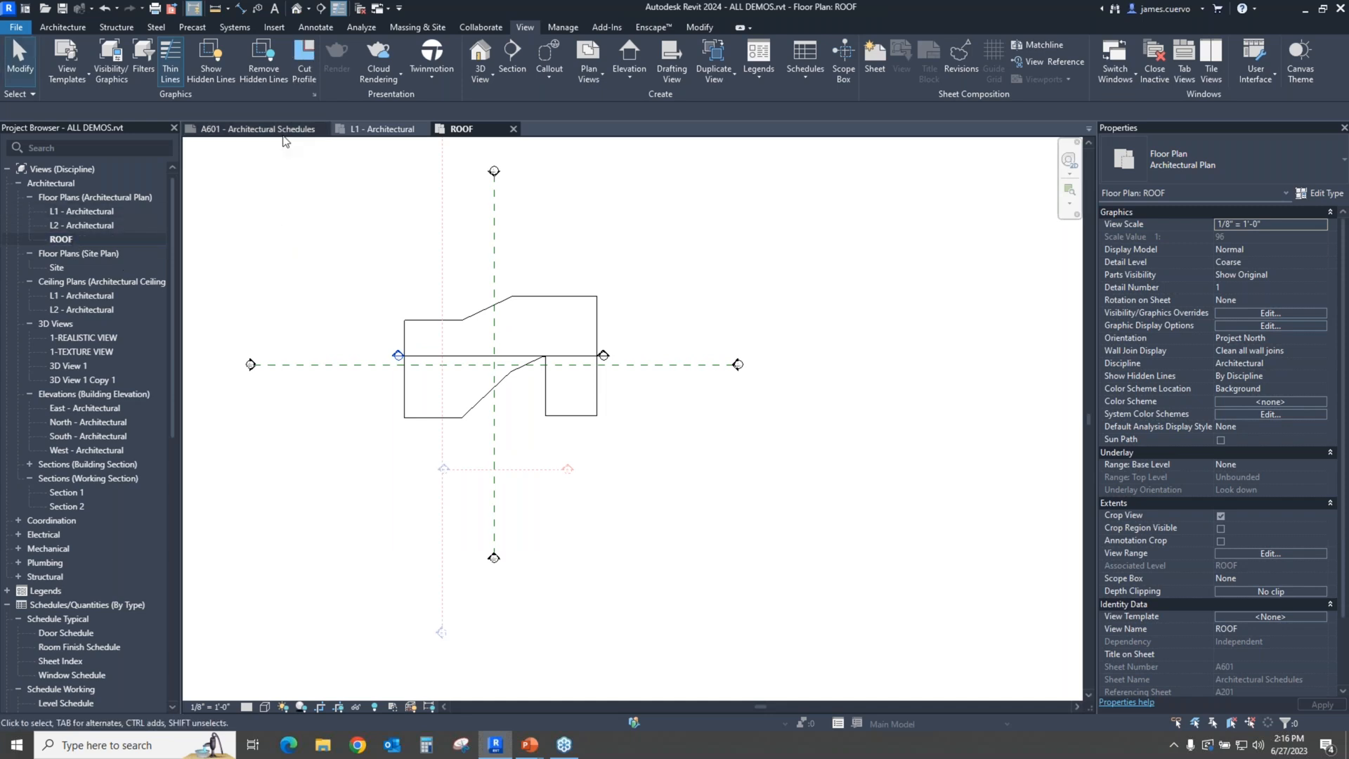
pyautogui.click(251, 129)
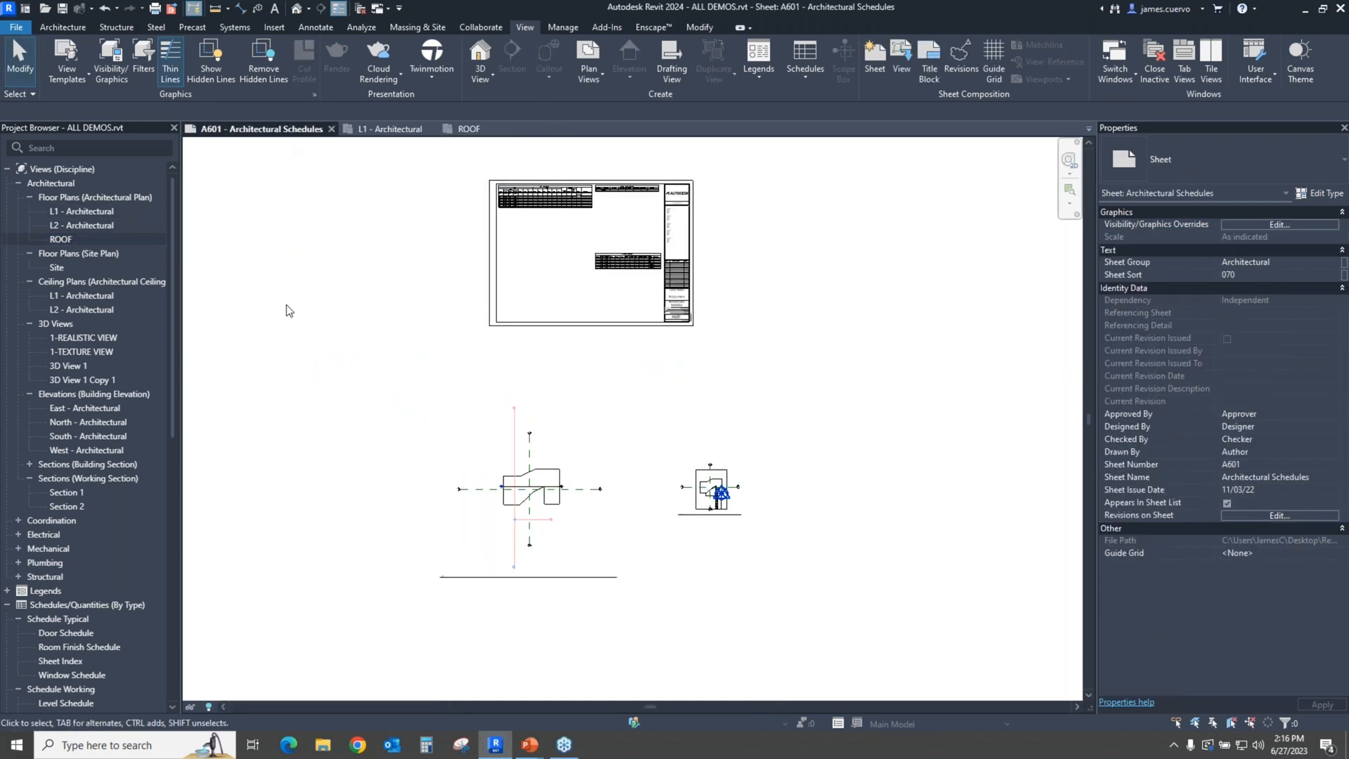
pyautogui.moveTo(900, 453)
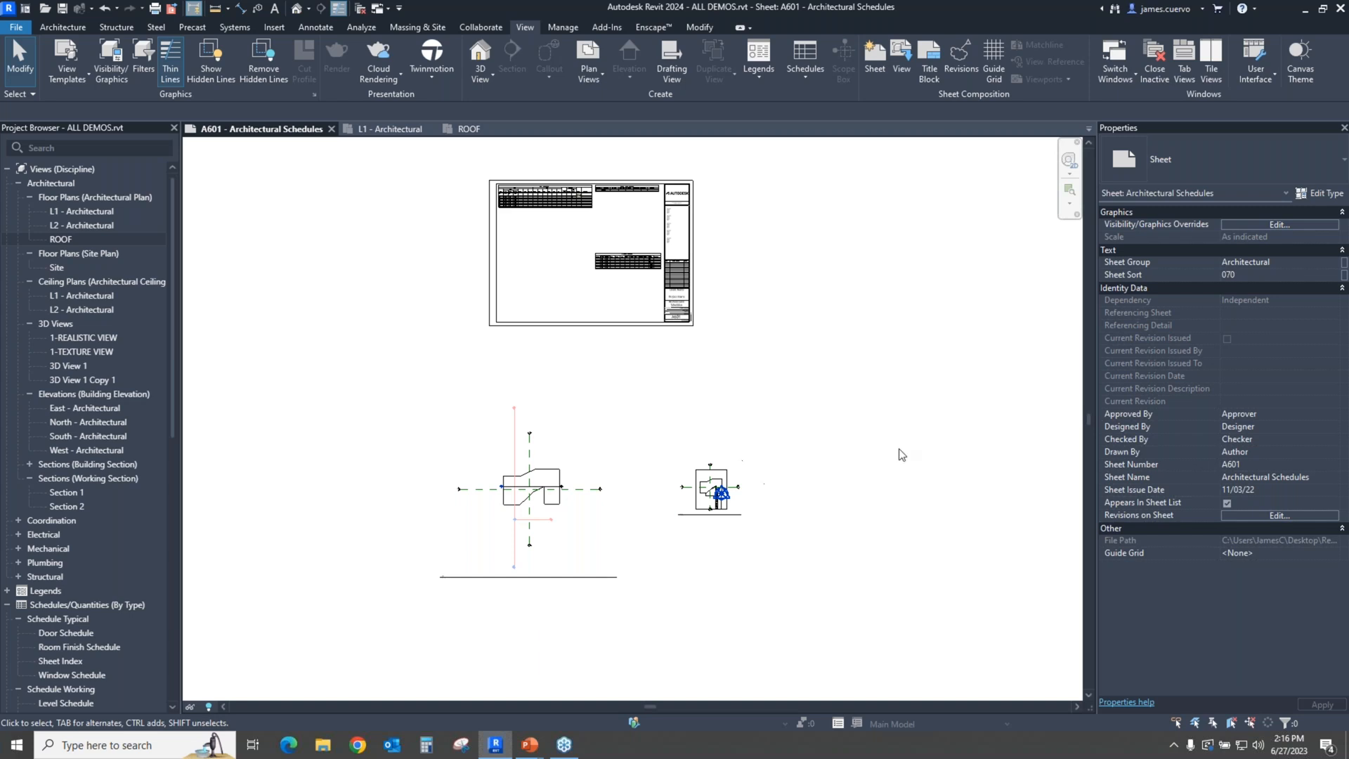
pyautogui.moveTo(970, 397)
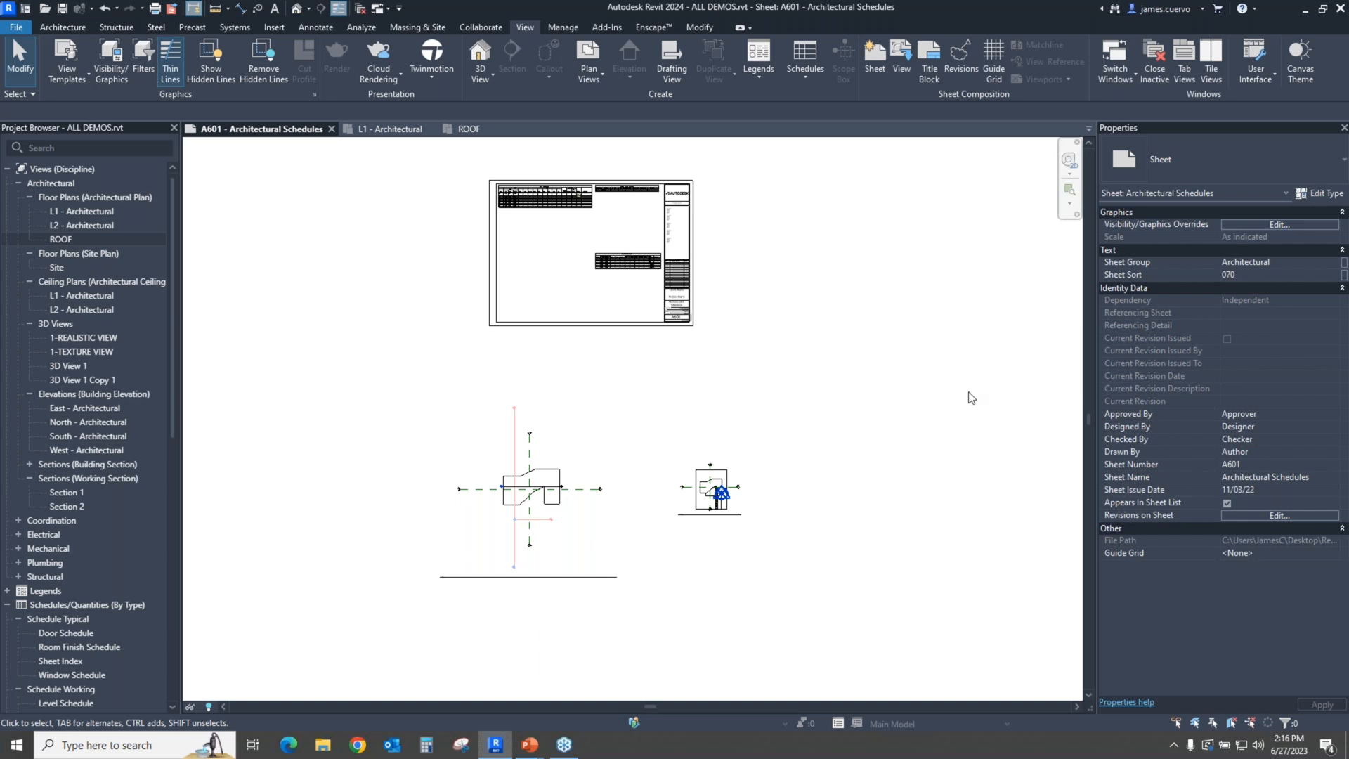
pyautogui.moveTo(829, 97)
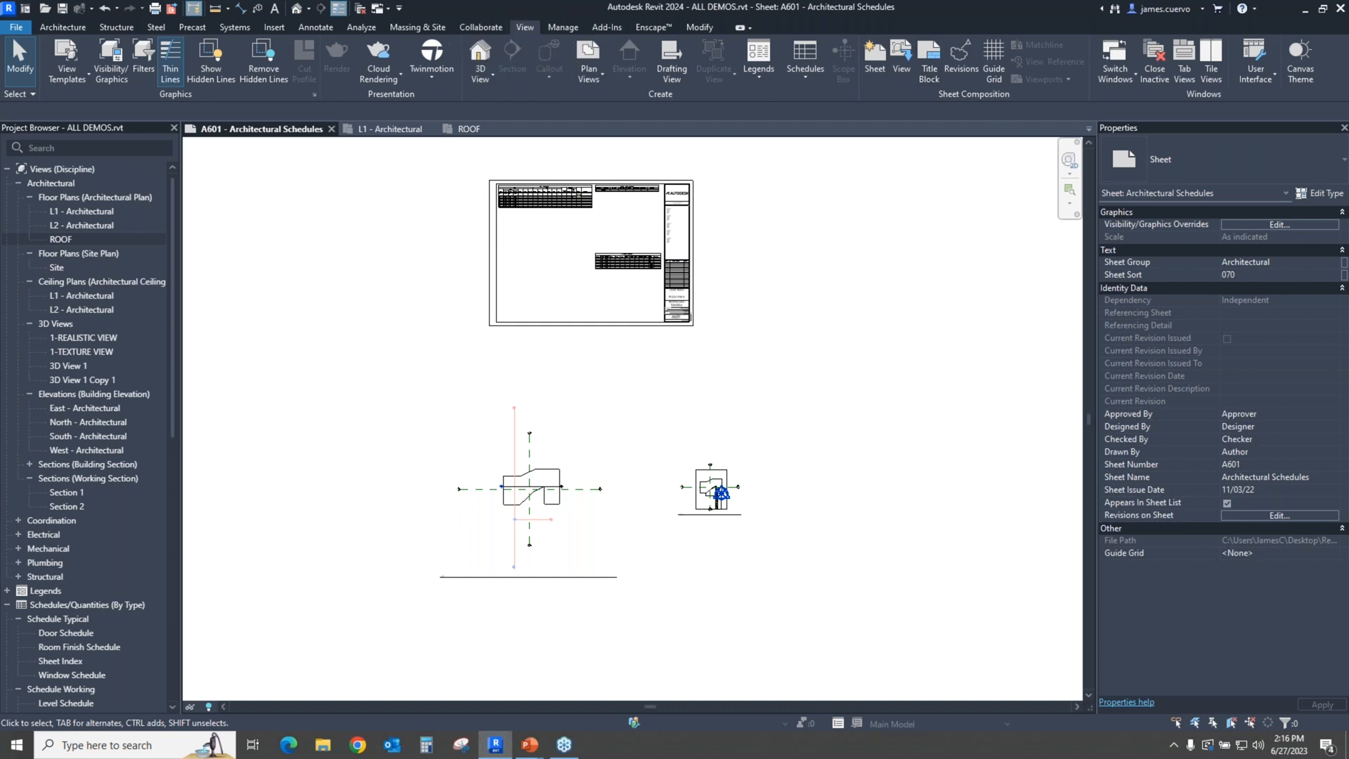
pyautogui.moveTo(964, 99)
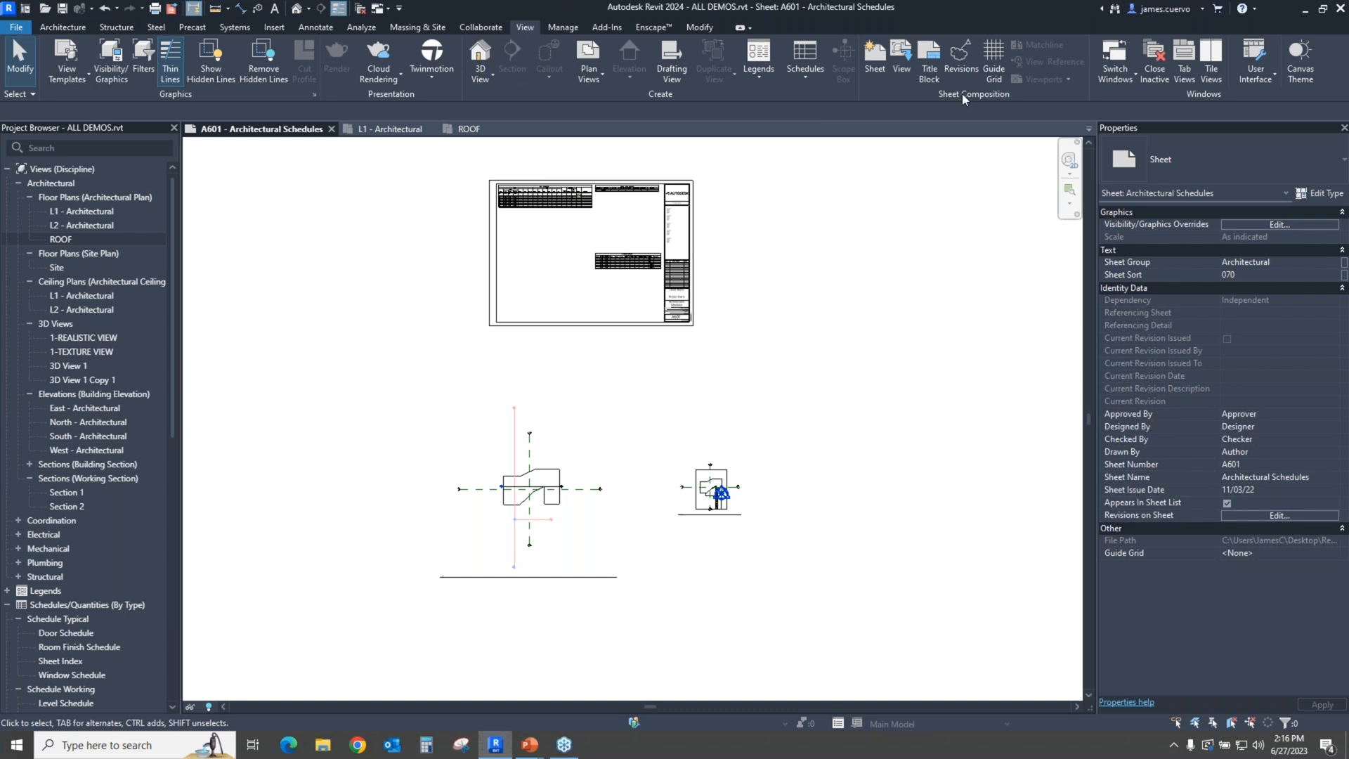
pyautogui.moveTo(901, 56)
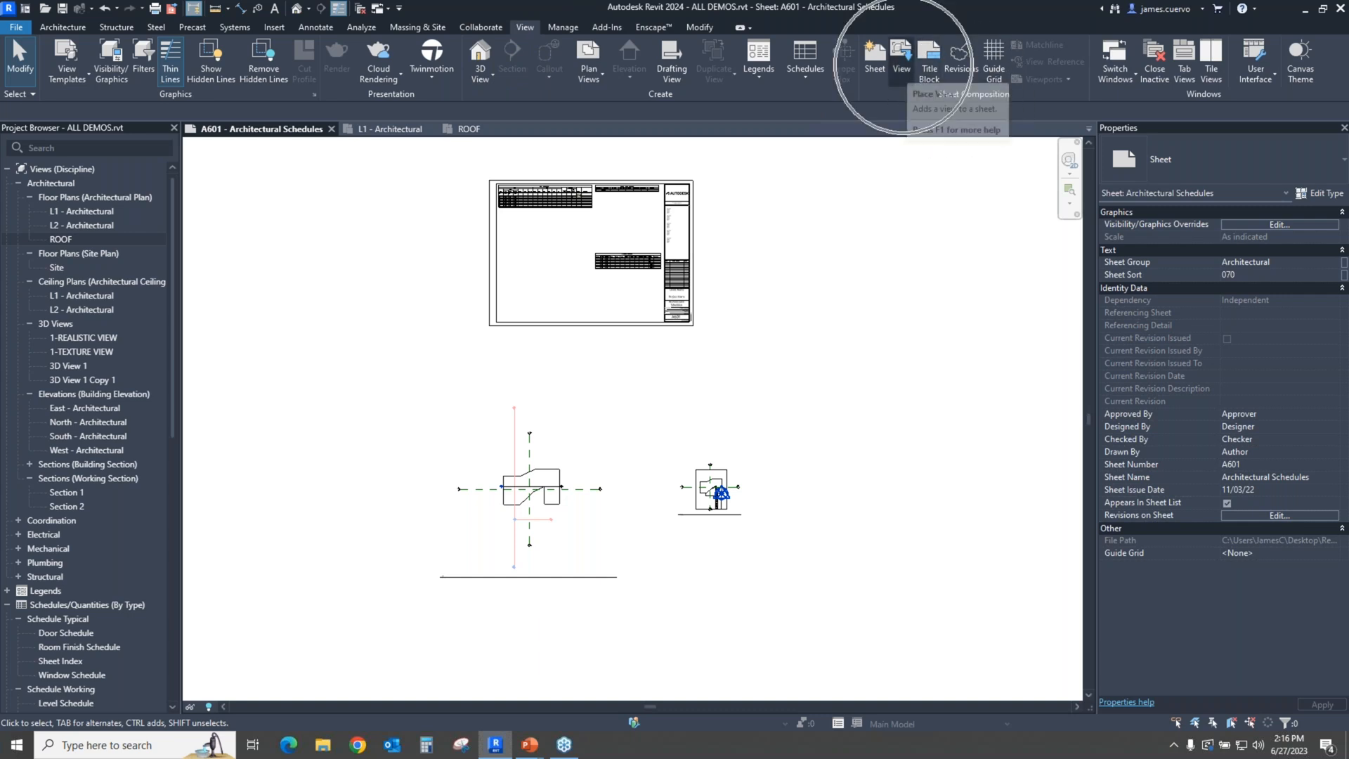
# Step: Use Place View to drop the Symbols legend and L2 - Mechanical reflected ceiling plan onto A601
pyautogui.click(901, 58)
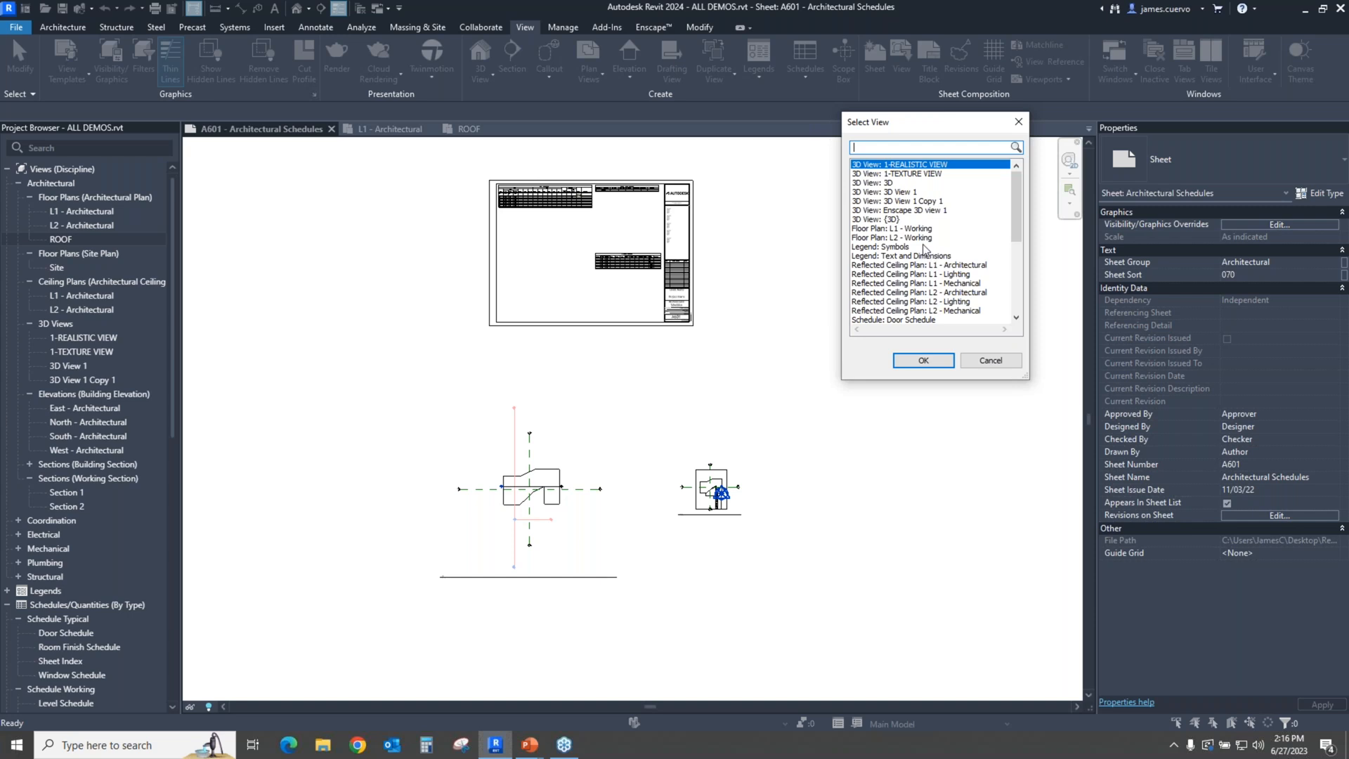
pyautogui.moveTo(887, 251)
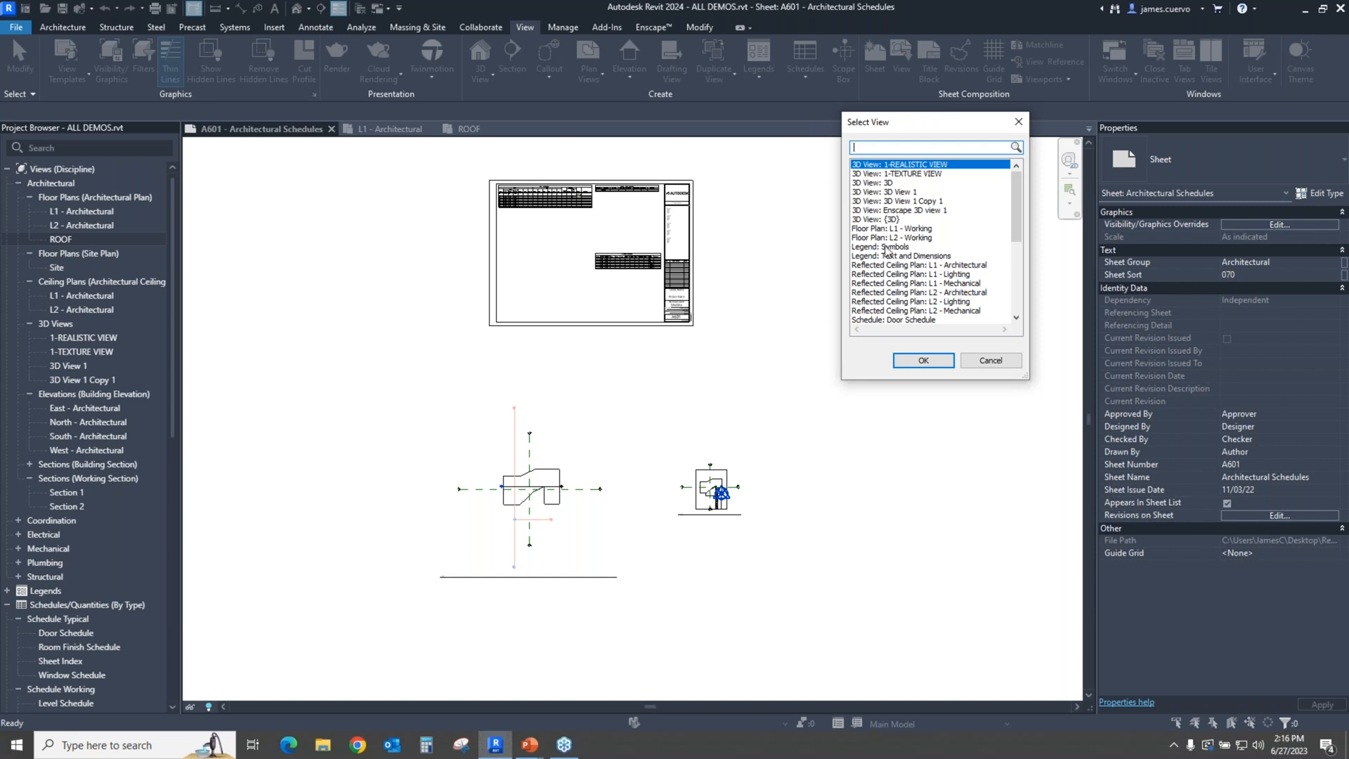
pyautogui.click(881, 247)
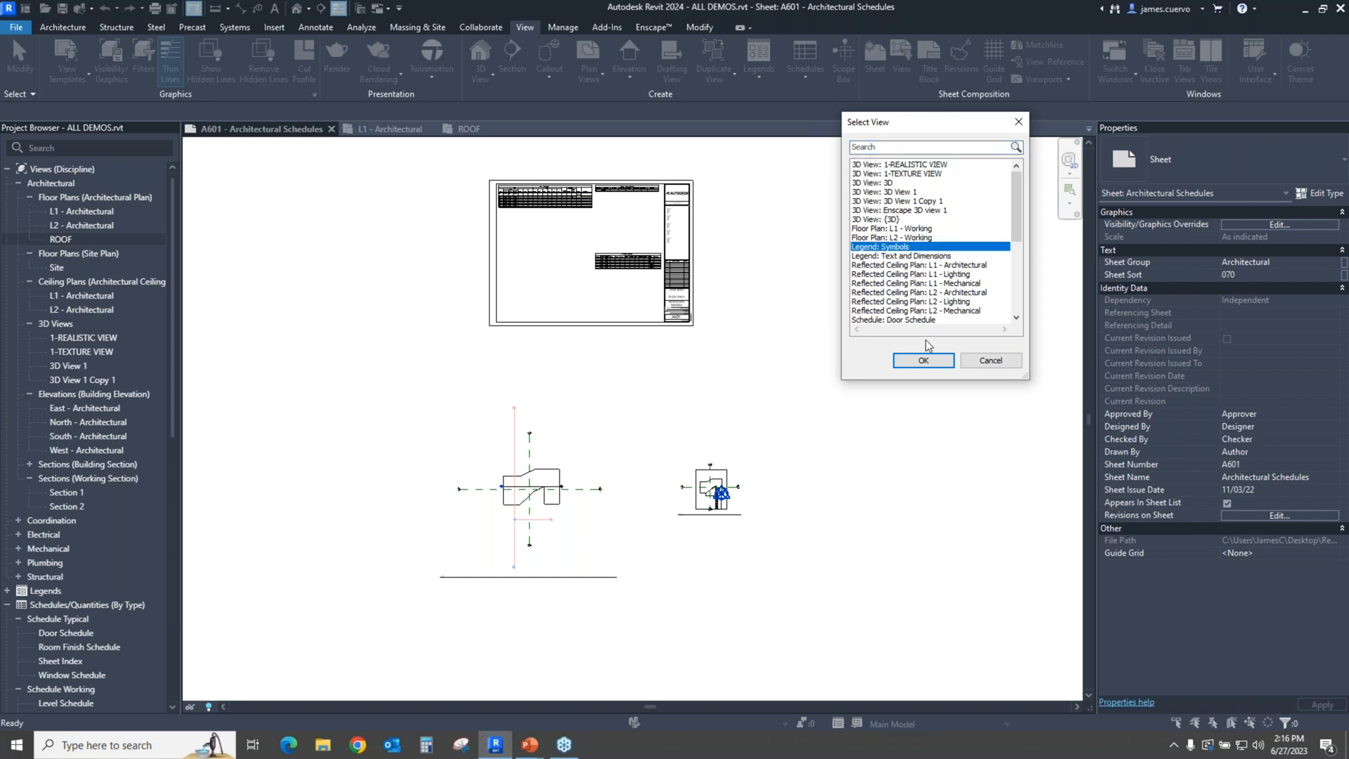
pyautogui.moveTo(960, 318)
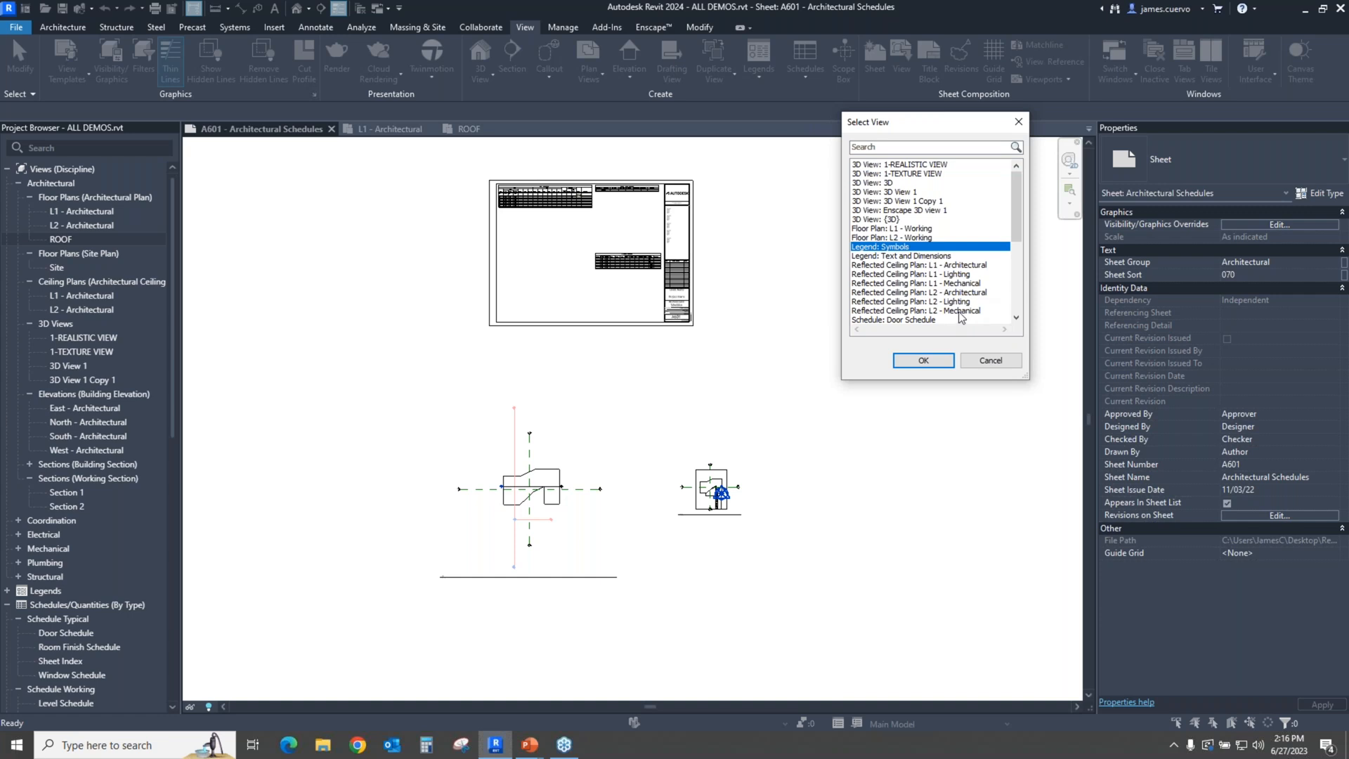
pyautogui.click(918, 311)
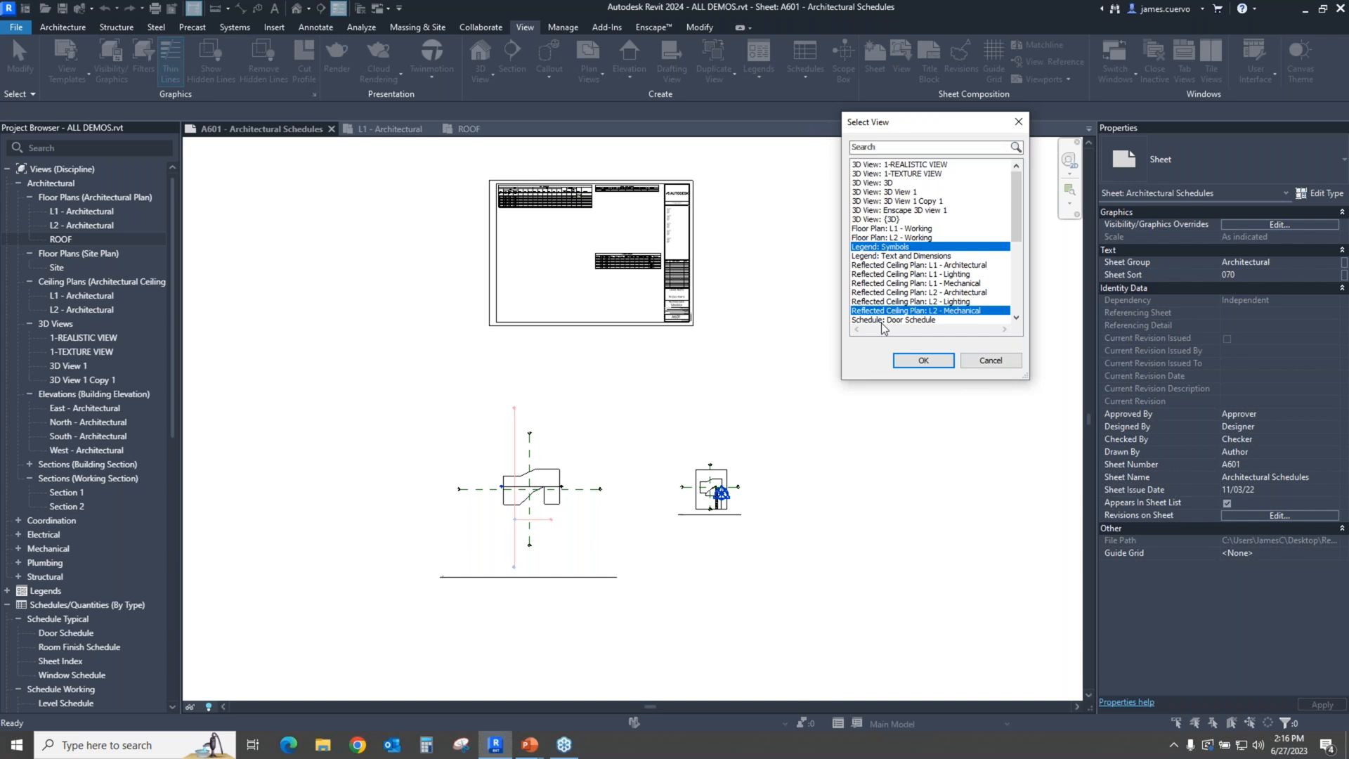
pyautogui.click(921, 361)
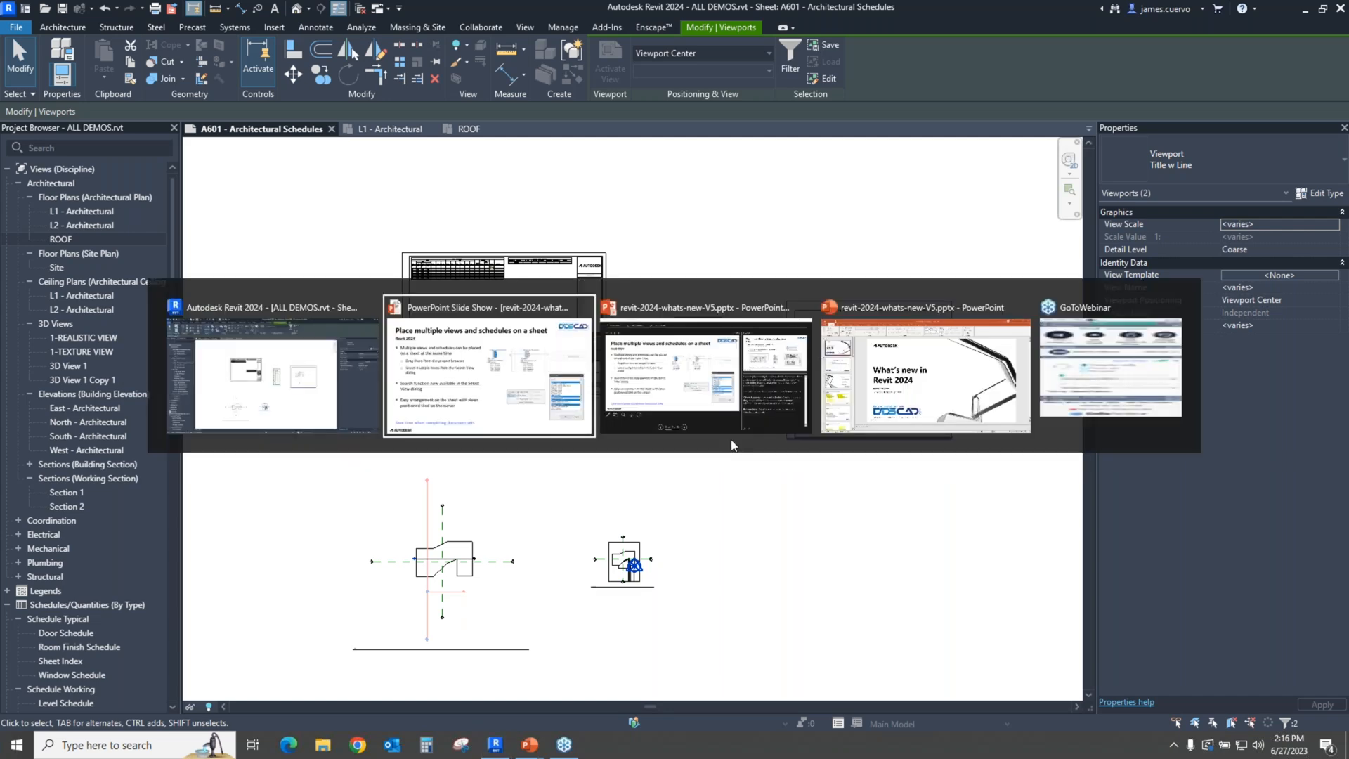
pyautogui.click(488, 308)
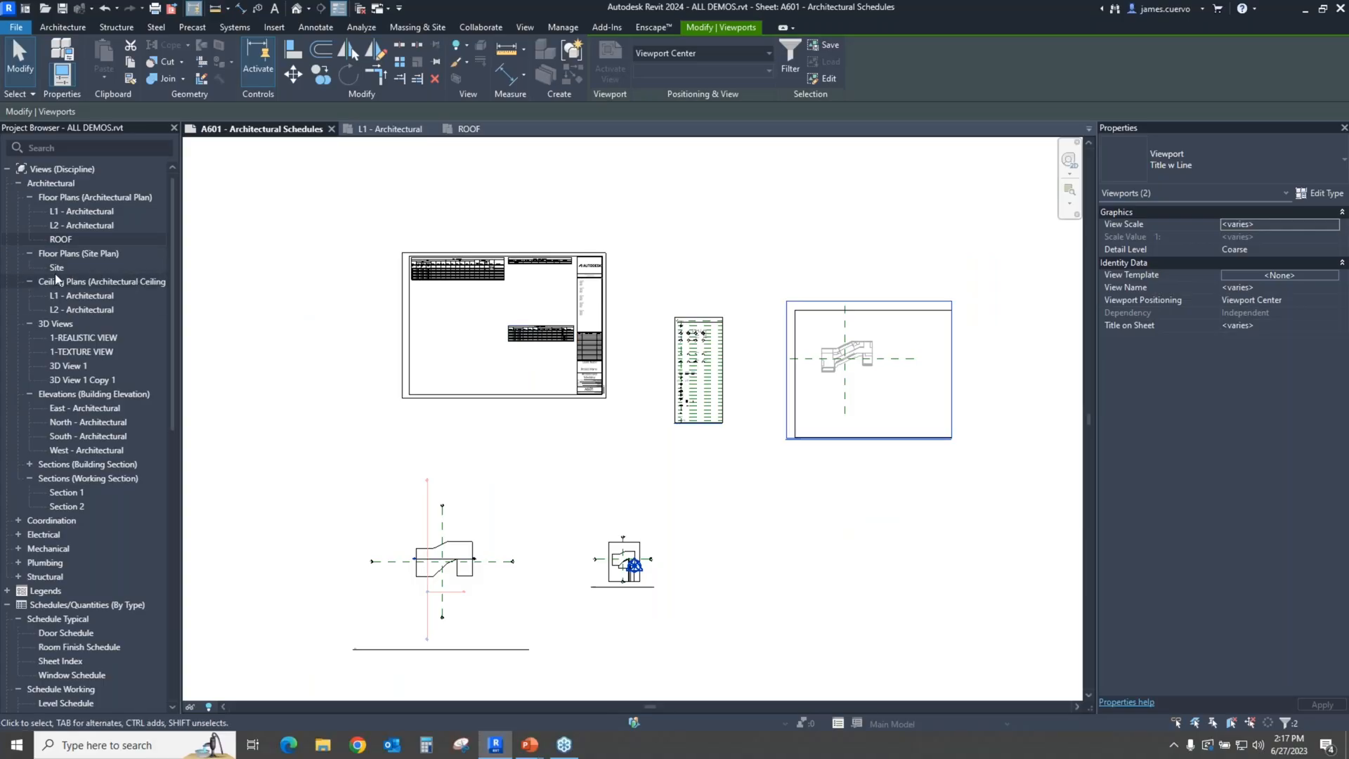
# Step: Open the Site floor plan from the Project Browser
pyautogui.doubleClick(56, 266)
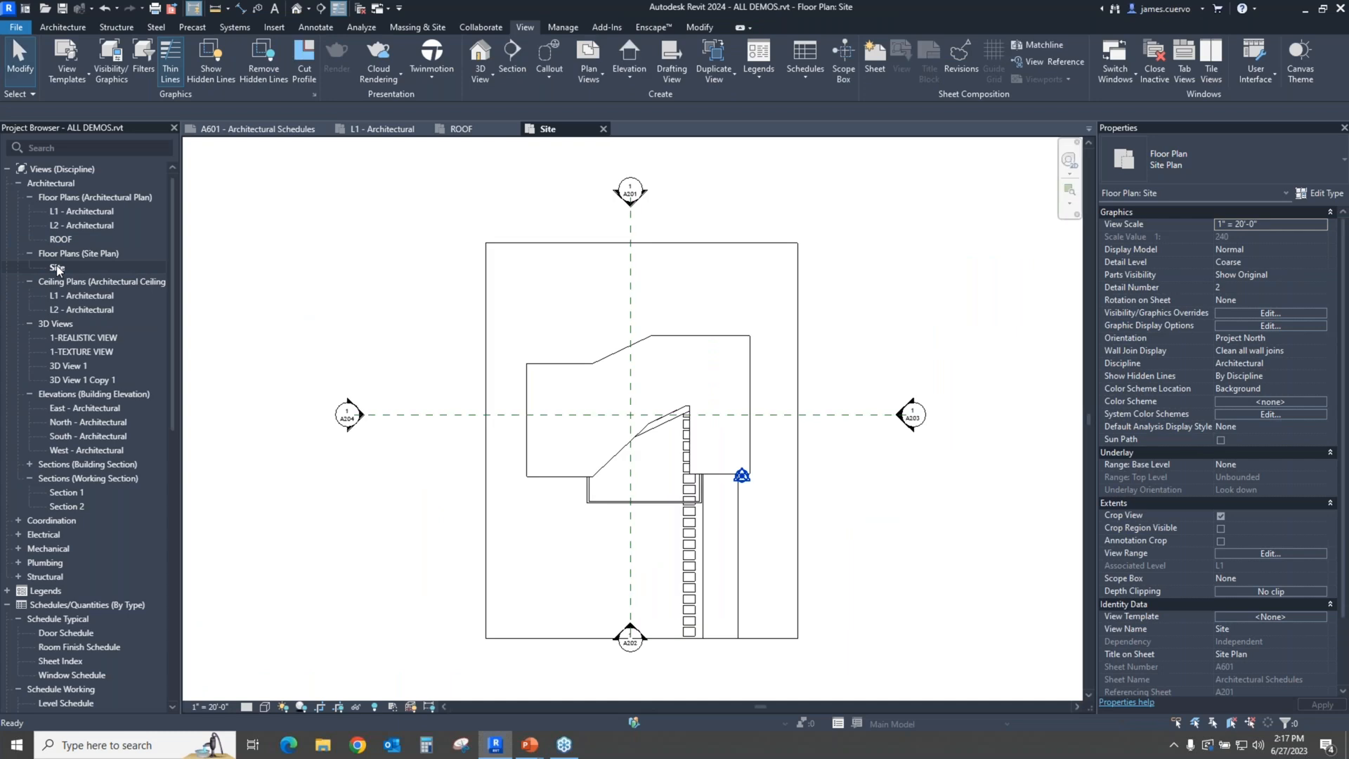
# Step: Open the sheet holding the Site plan via Open Sheet, then select North - Architectural
pyautogui.rightClick(56, 267)
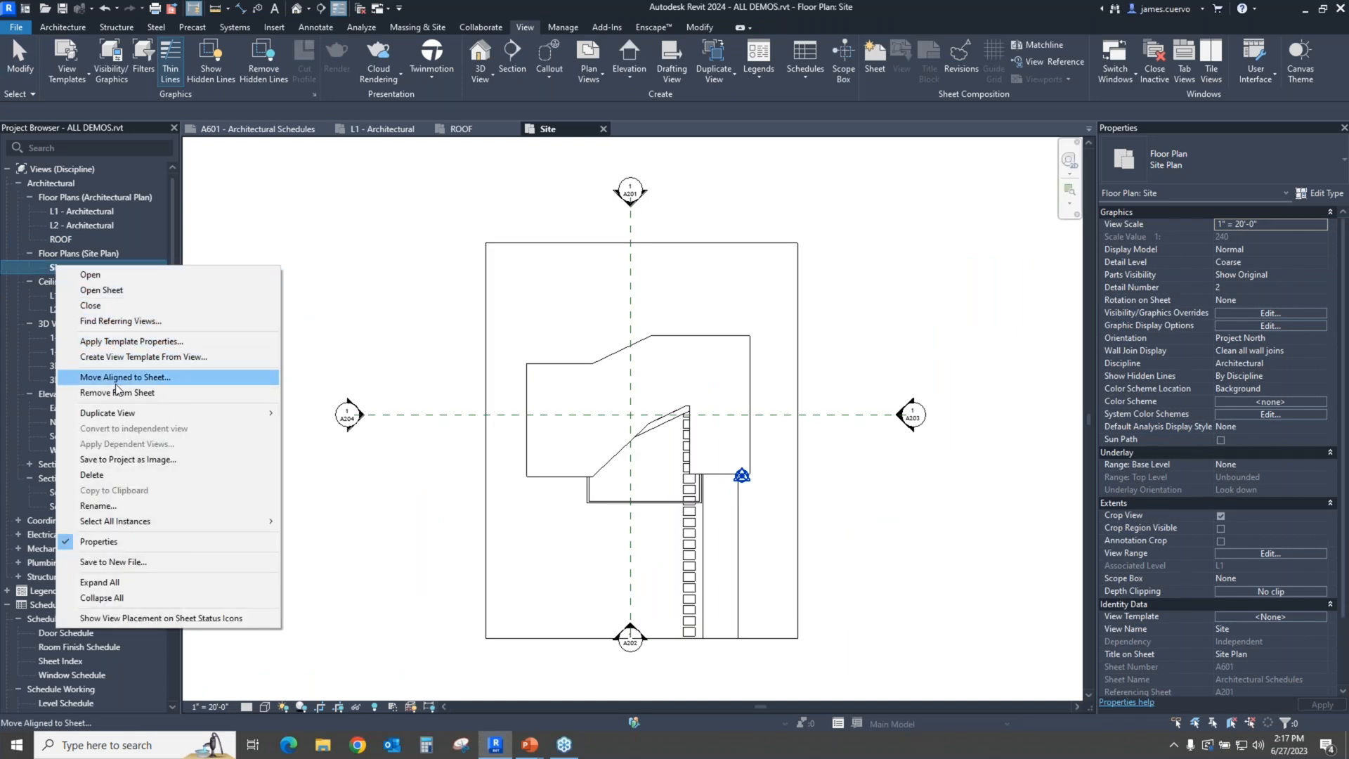
pyautogui.moveTo(101, 290)
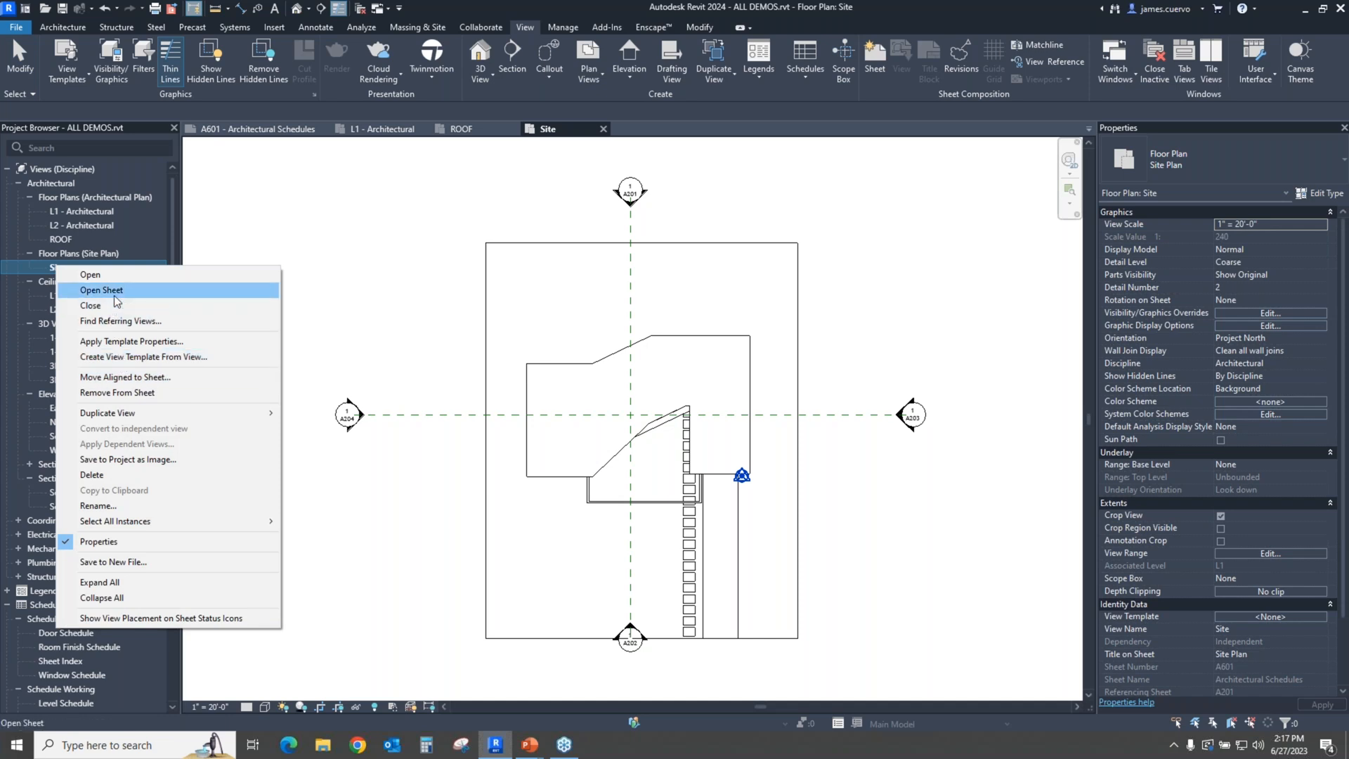
pyautogui.moveTo(115, 300)
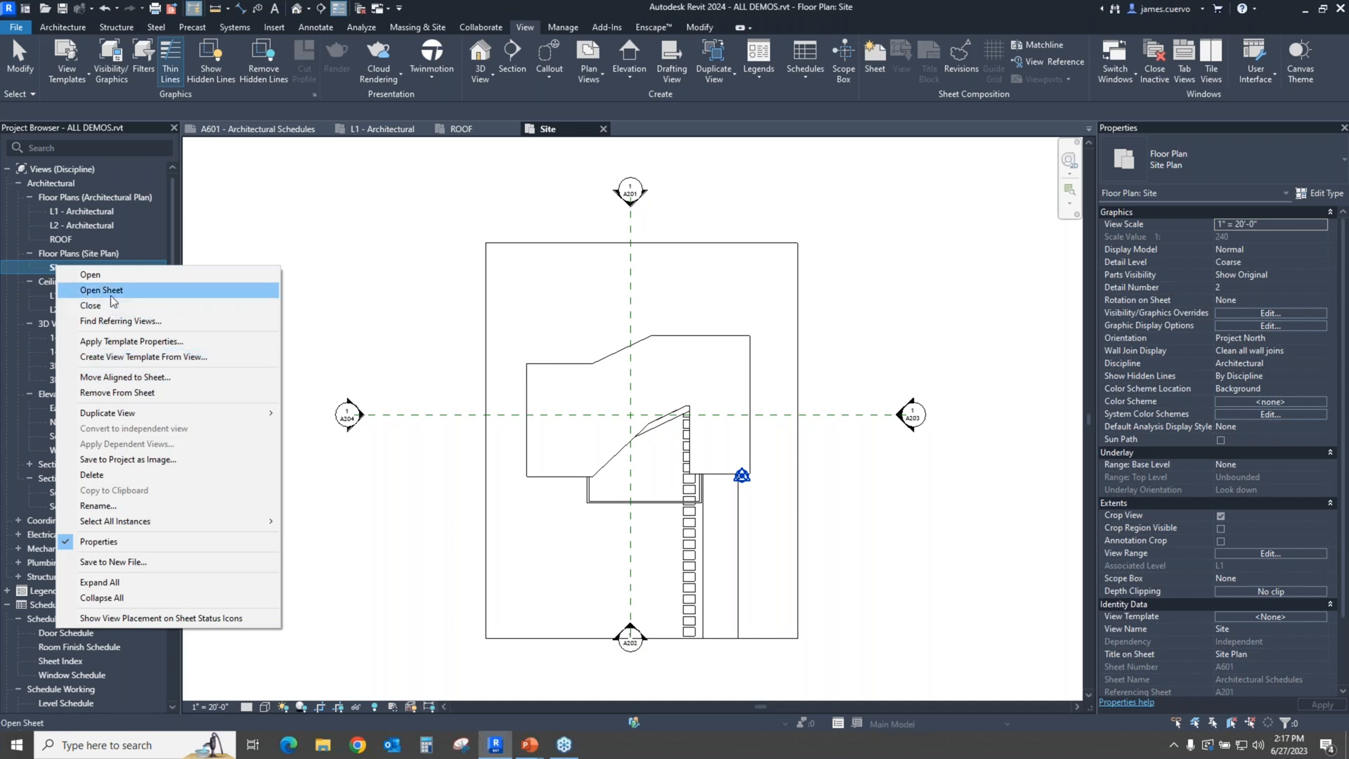
pyautogui.click(102, 292)
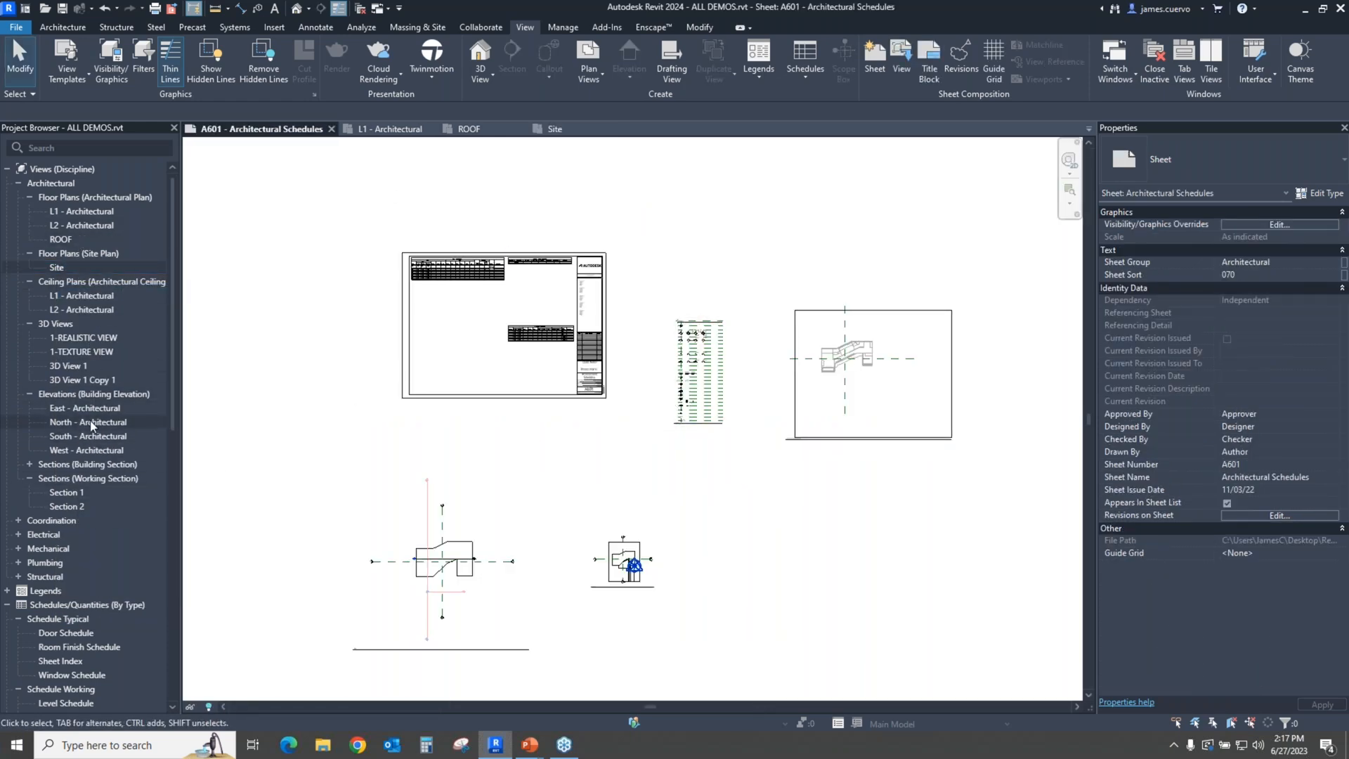
pyautogui.click(86, 421)
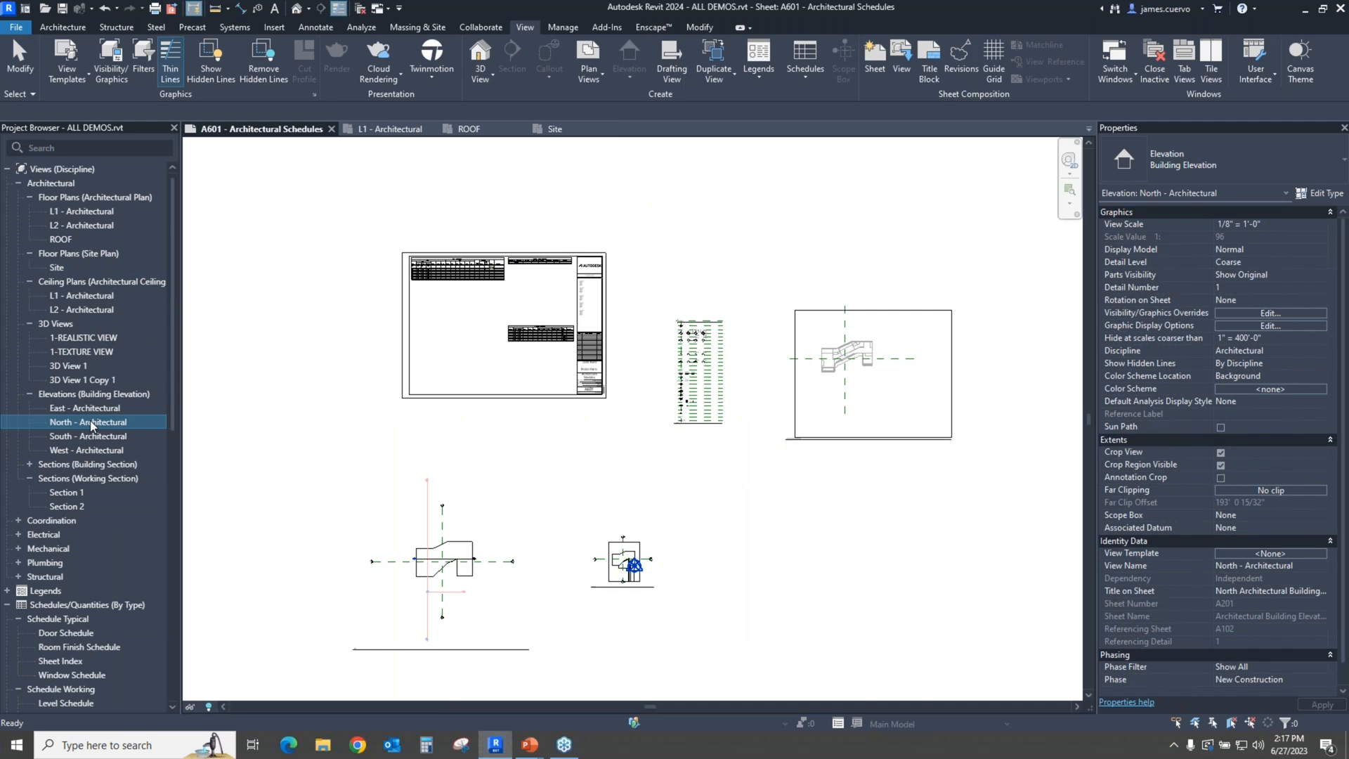
pyautogui.rightClick(86, 422)
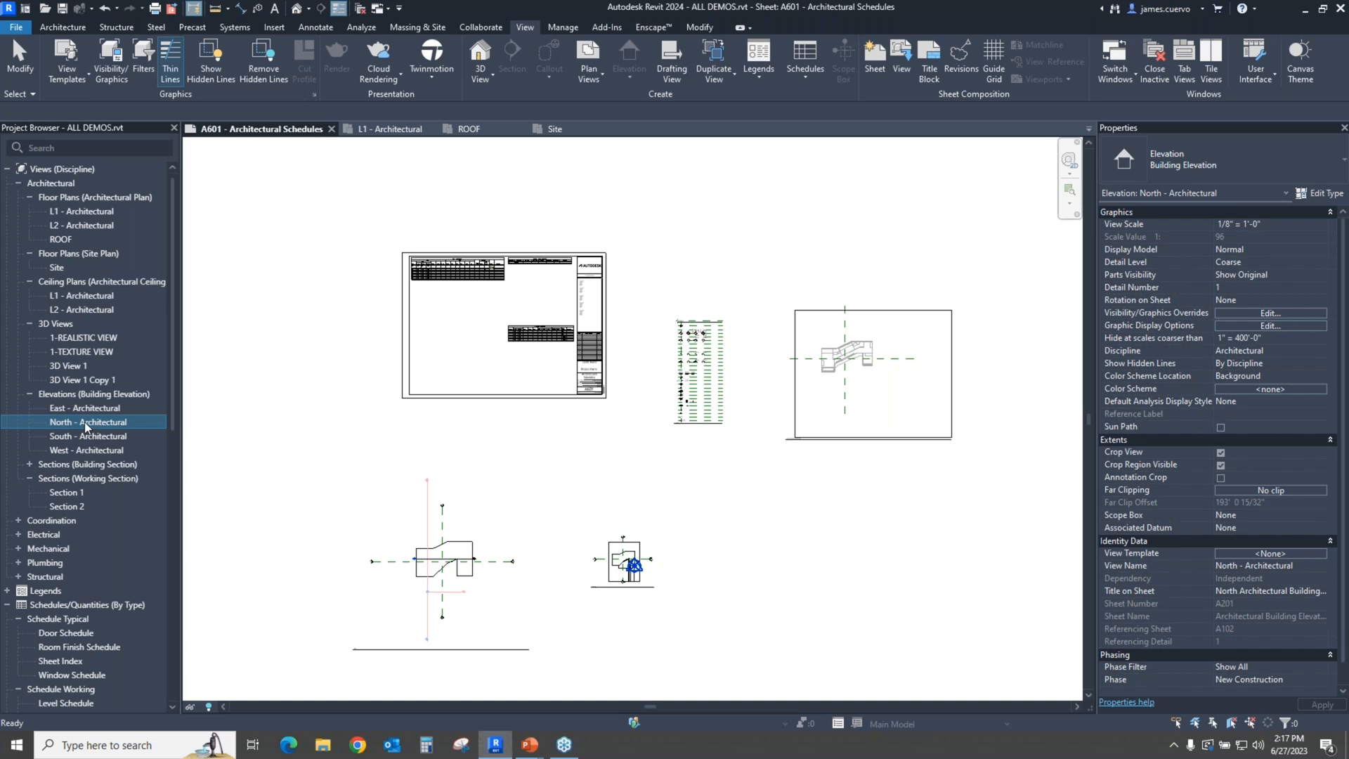
# Step: Open the North - Architectural elevation and jump to its sheet A201 from the drawing area
pyautogui.doubleClick(86, 421)
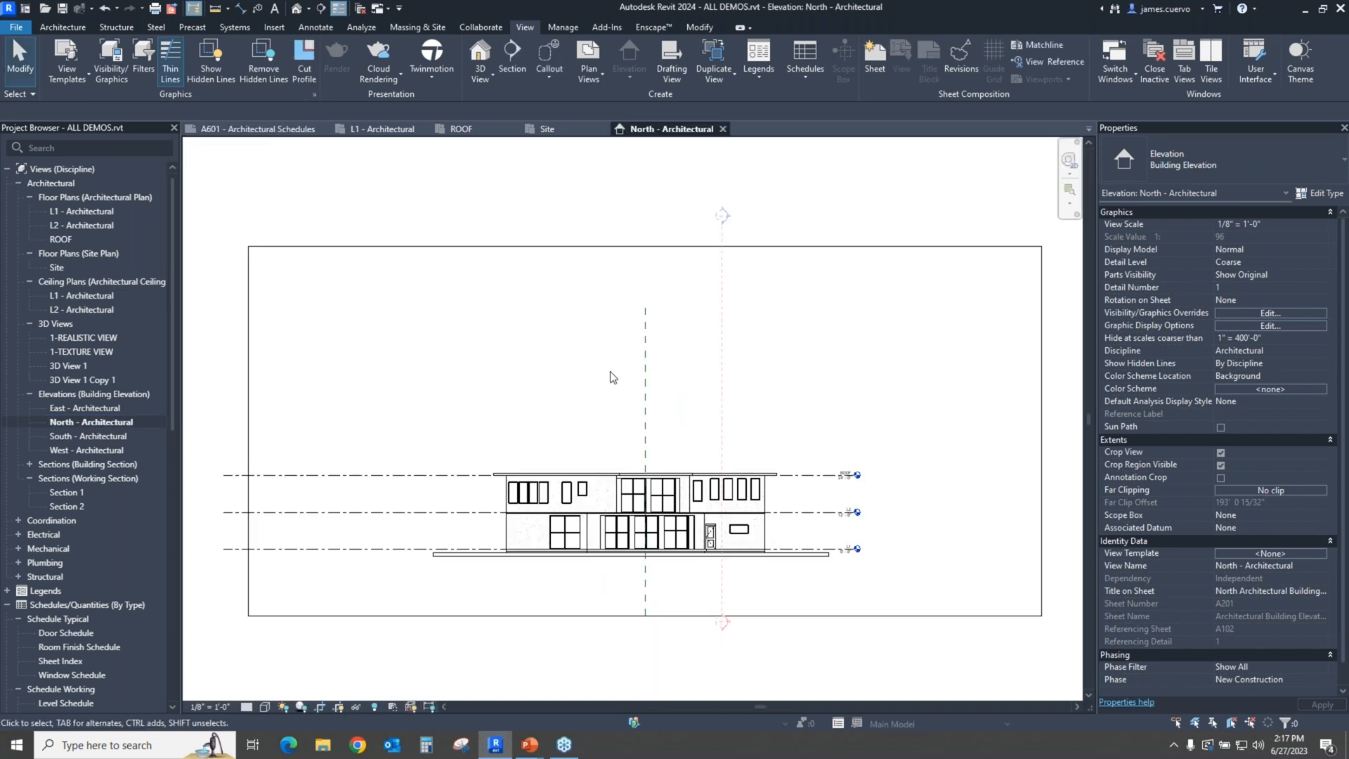
pyautogui.moveTo(557, 354)
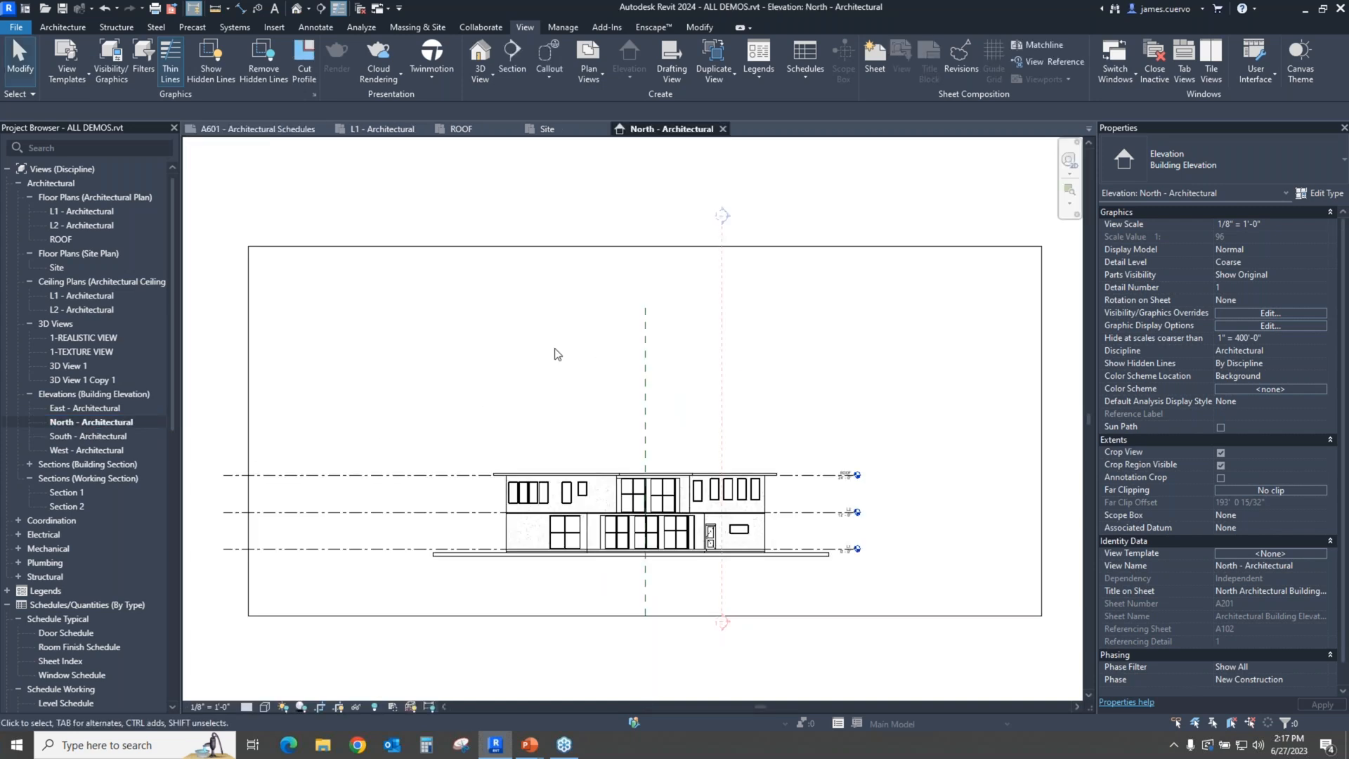
pyautogui.rightClick(554, 354)
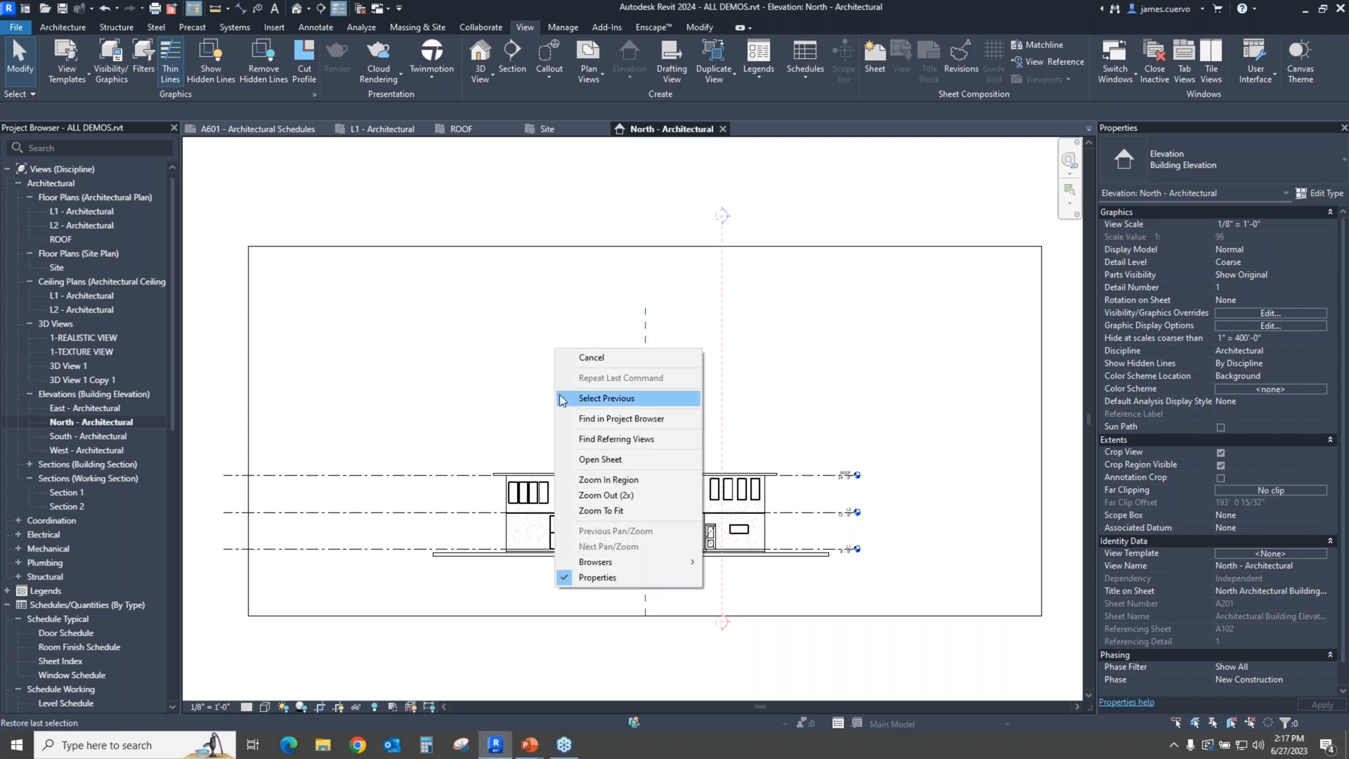
pyautogui.click(600, 458)
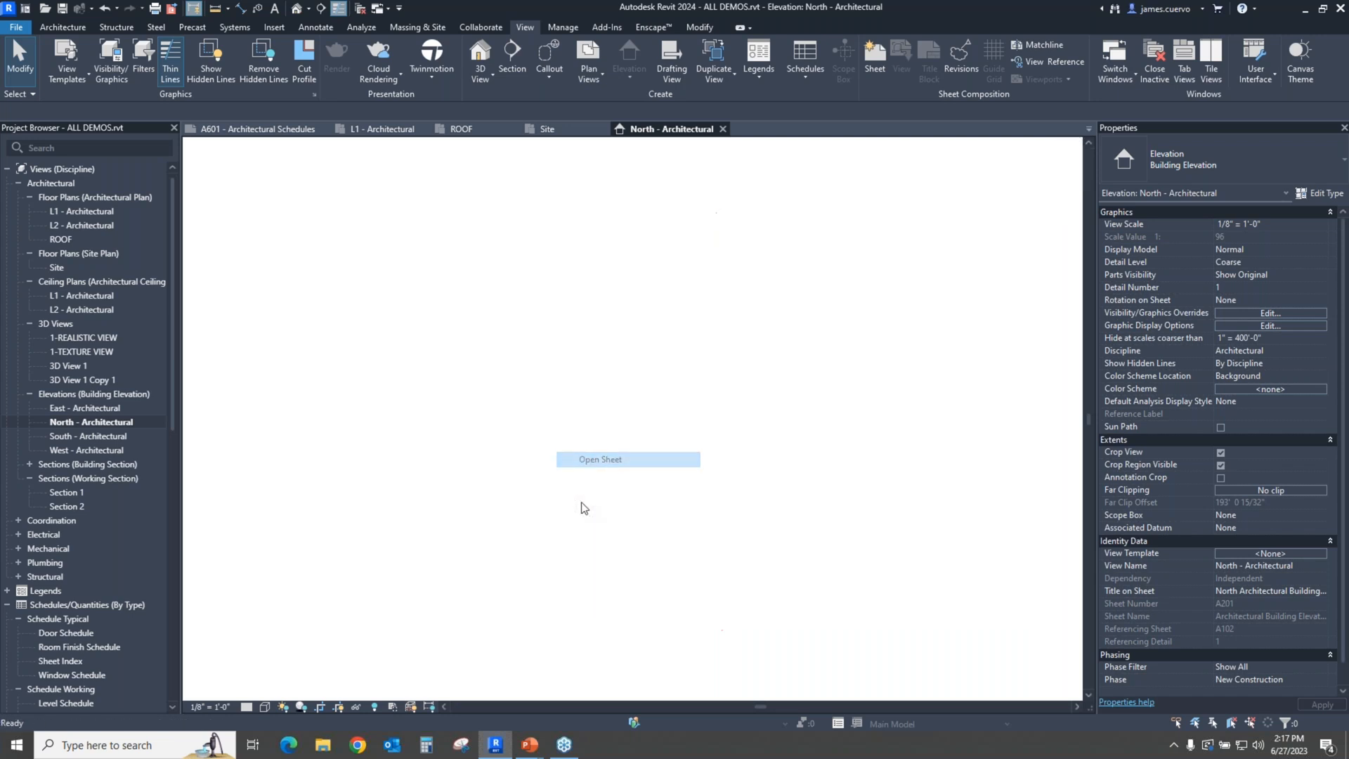
pyautogui.click(628, 458)
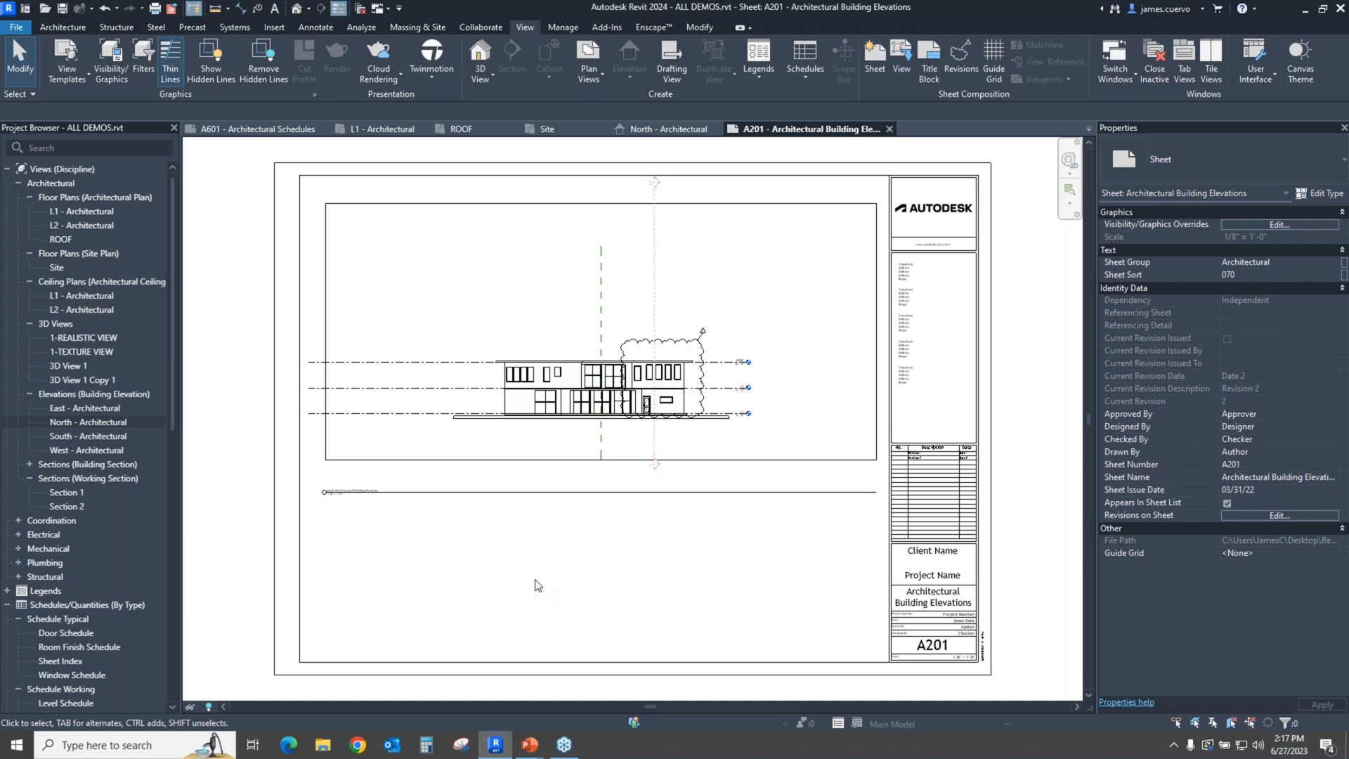
pyautogui.moveTo(542, 570)
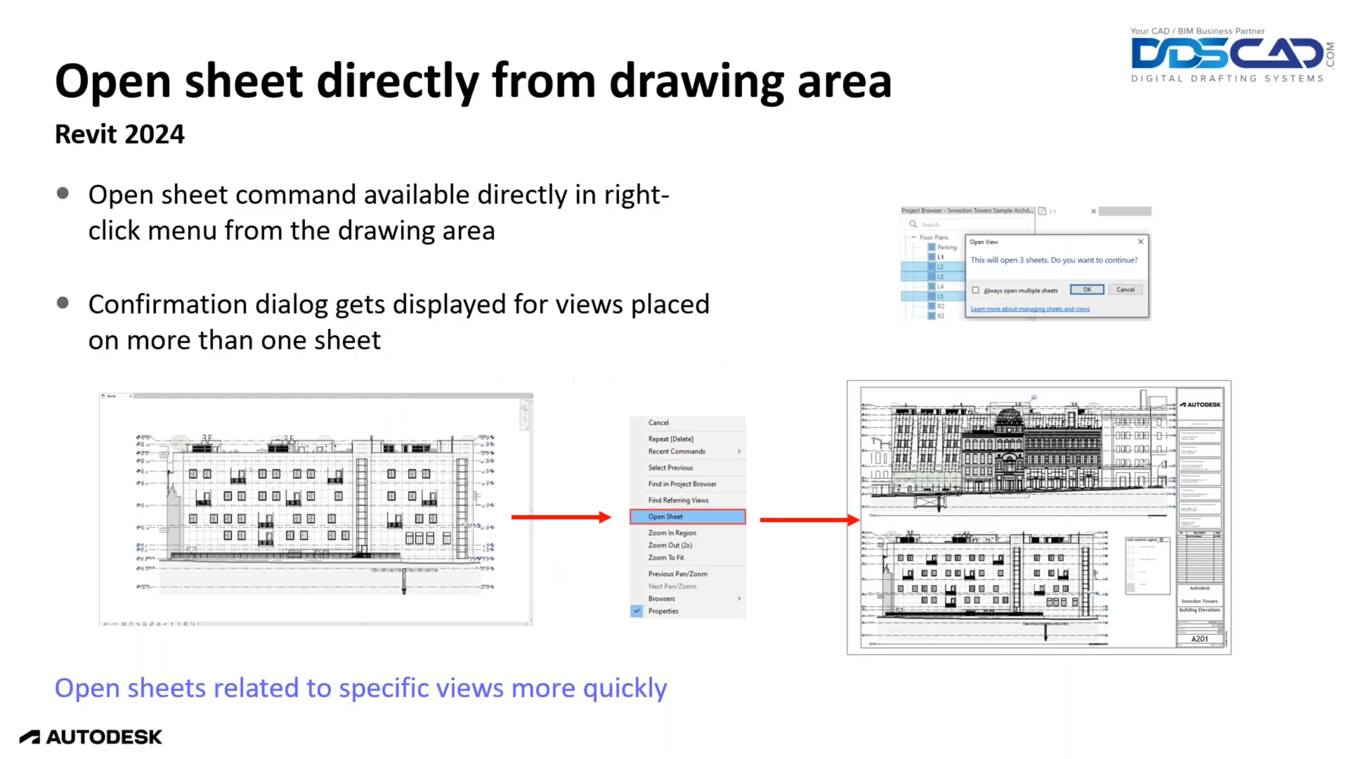
# Step: Leave the slide show and return to sheet A201 in Revit
pyautogui.press('Right')
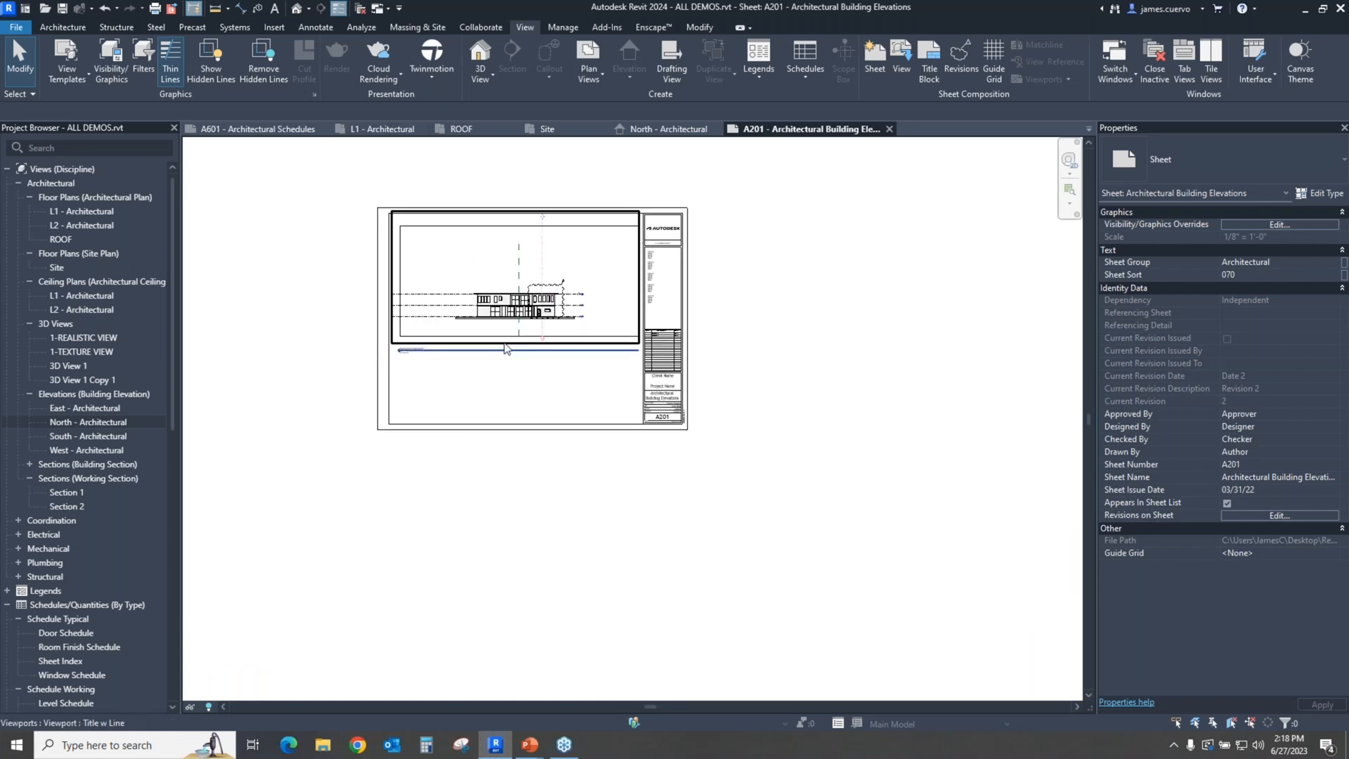
# Step: Open sheet A301 Architectural Building Sections, then return to the North - Architectural elevation view
pyautogui.click(505, 349)
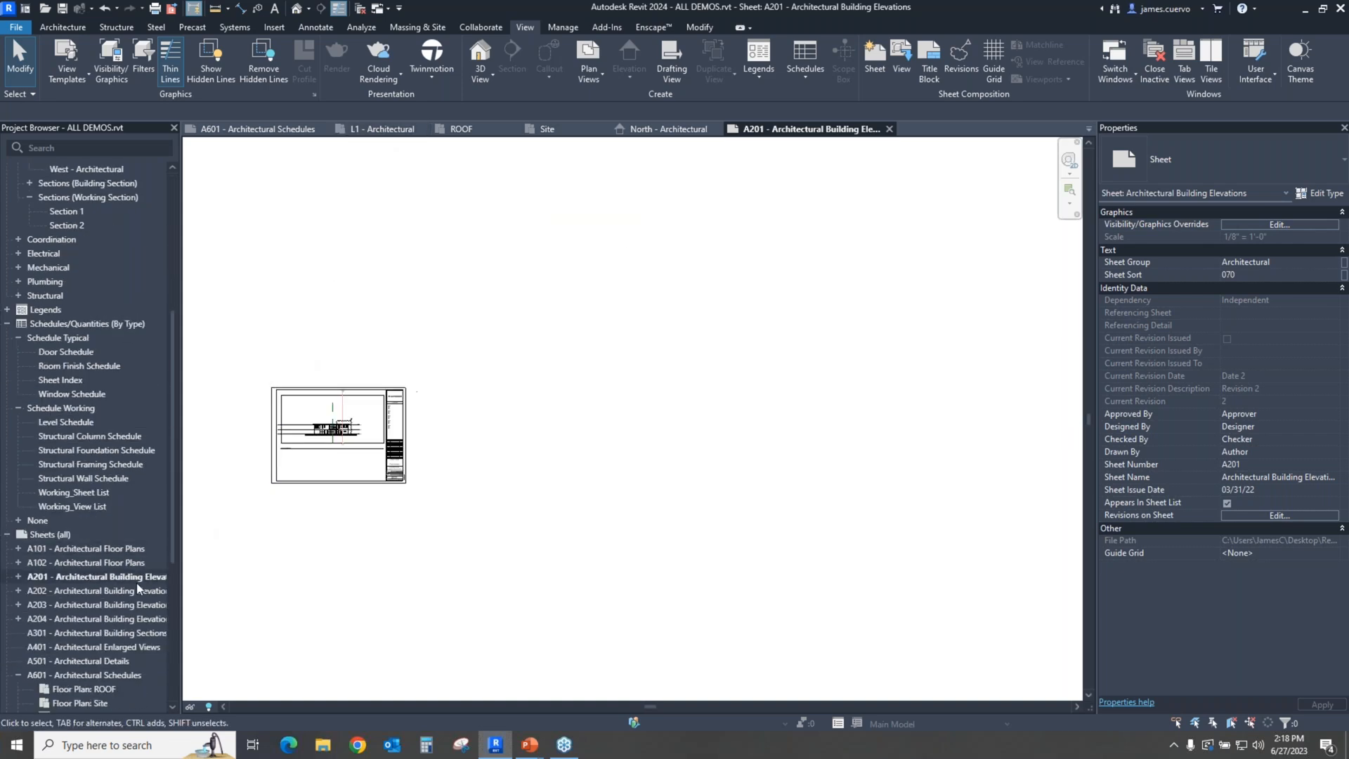
pyautogui.doubleClick(95, 637)
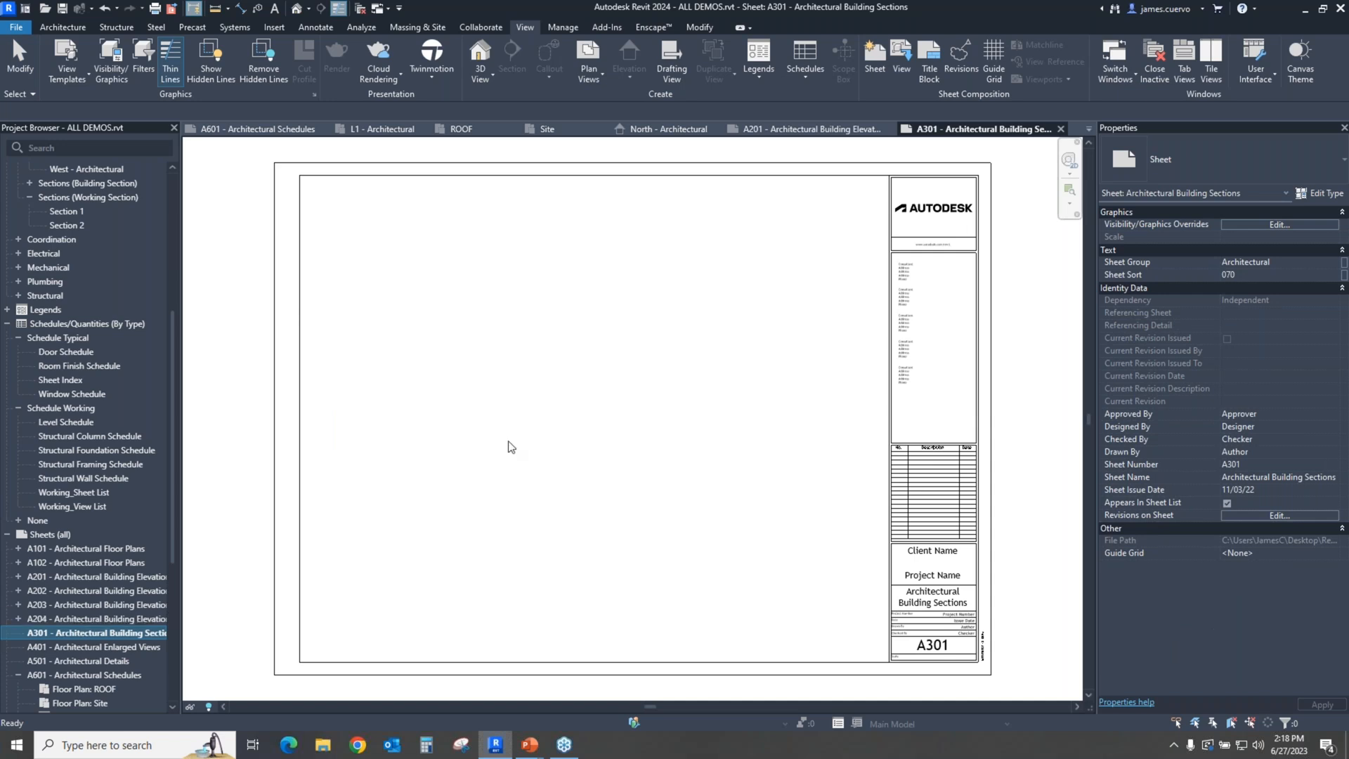
pyautogui.moveTo(553, 445)
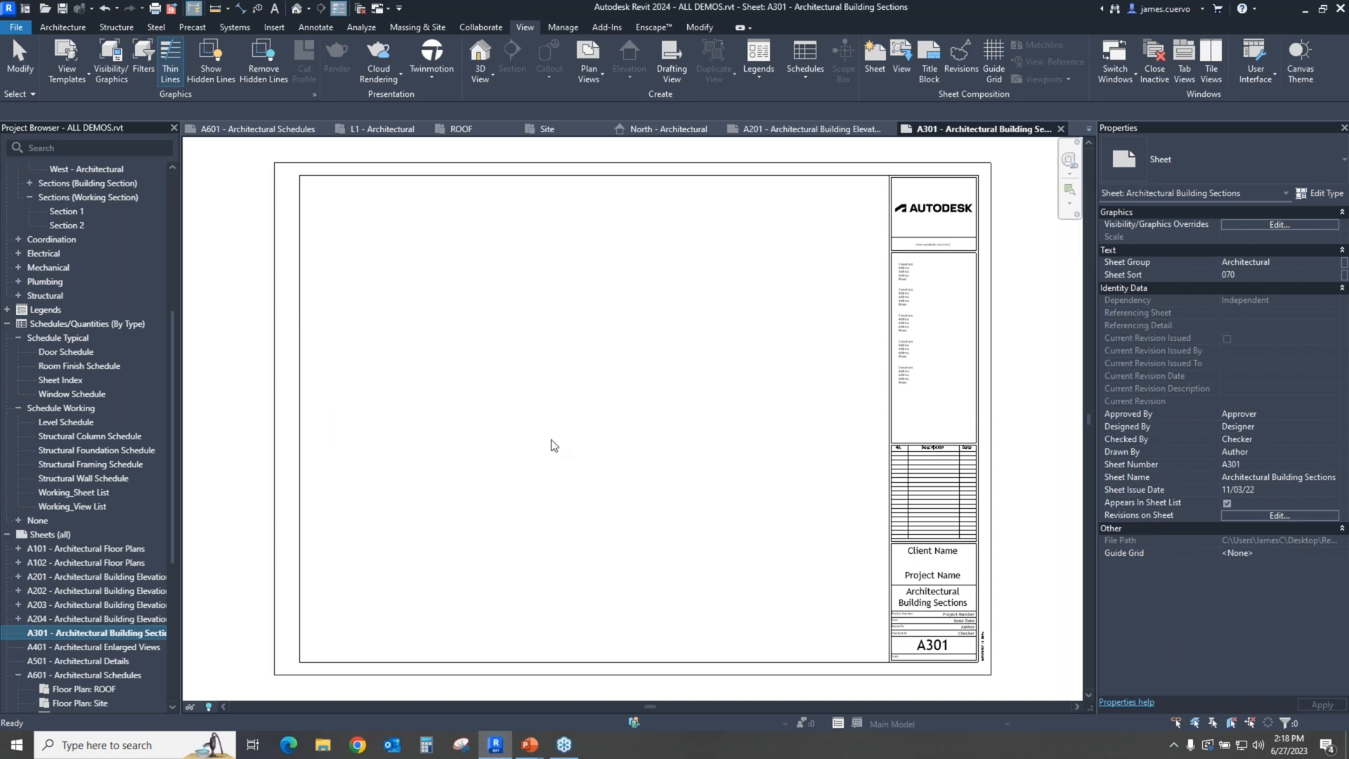
pyautogui.moveTo(696, 356)
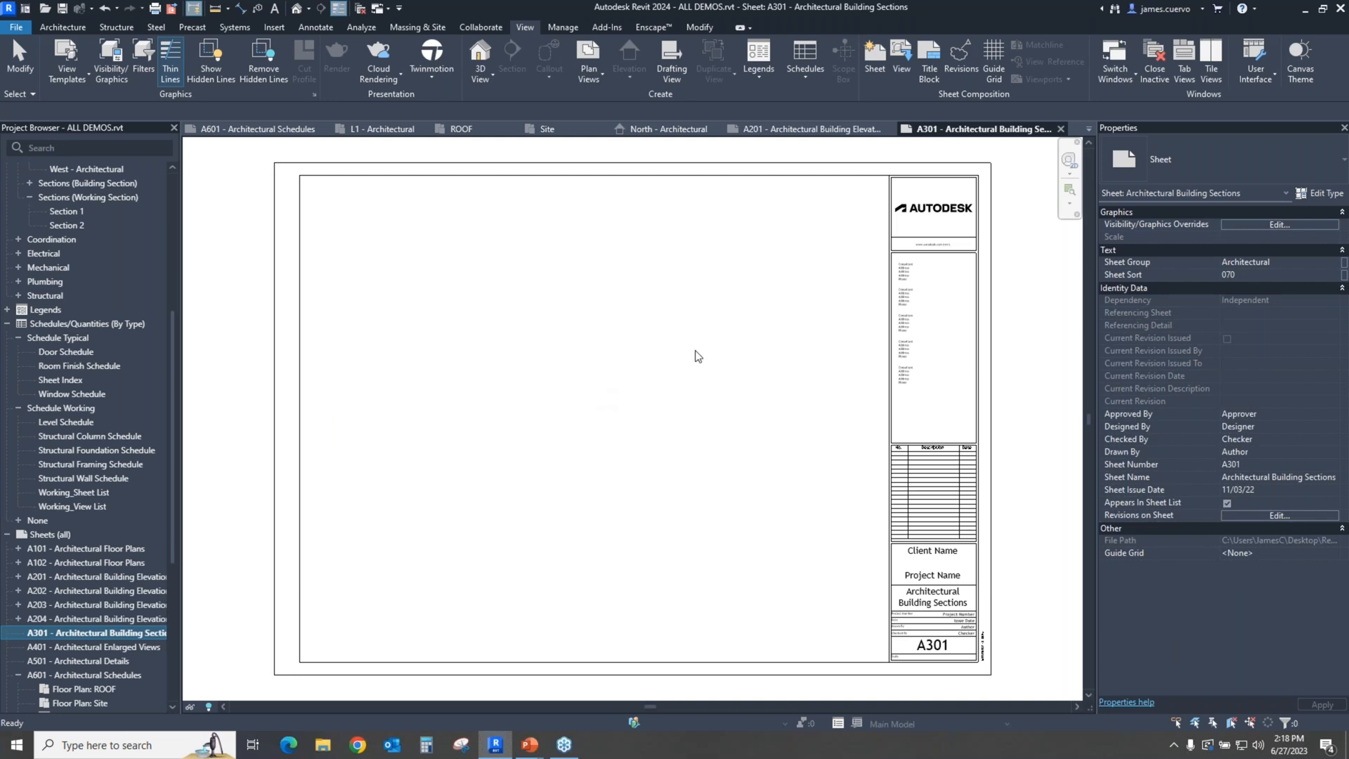
pyautogui.moveTo(721, 316)
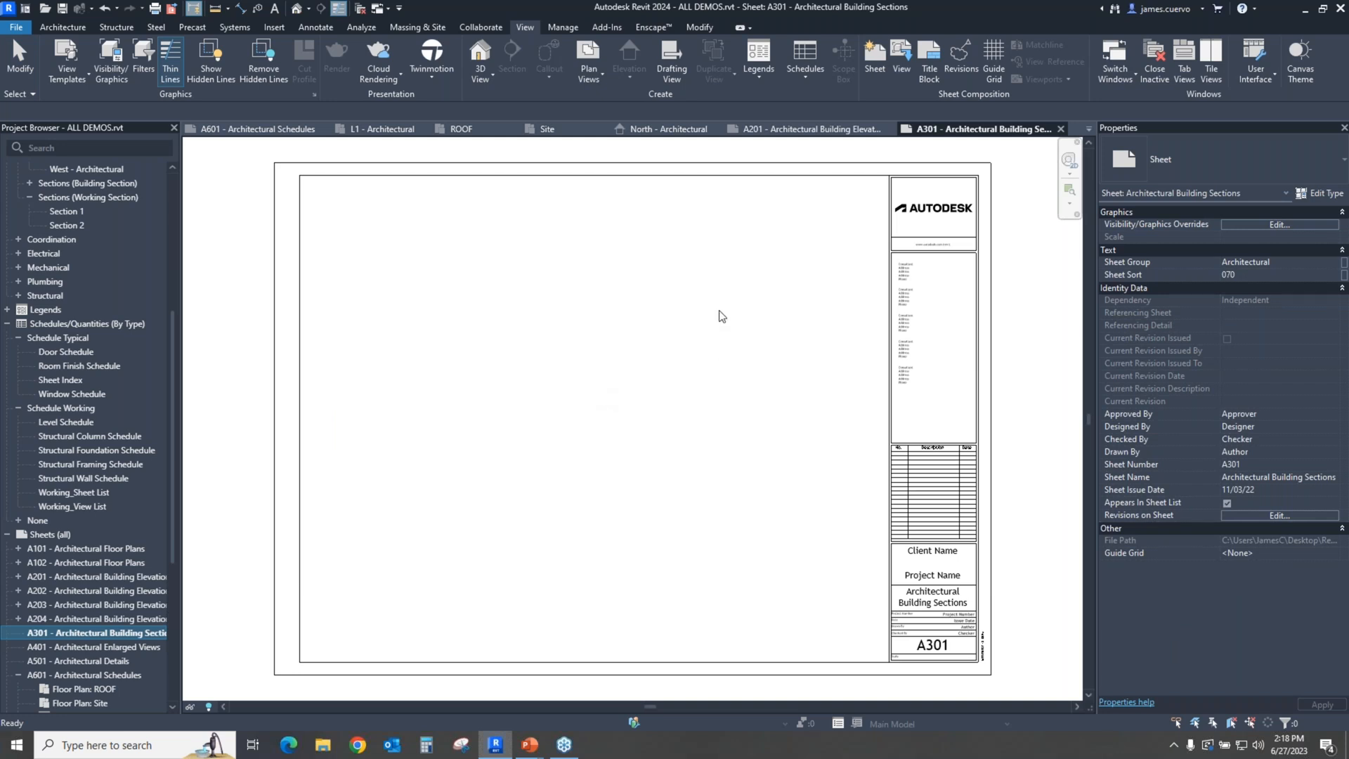
pyautogui.moveTo(665, 352)
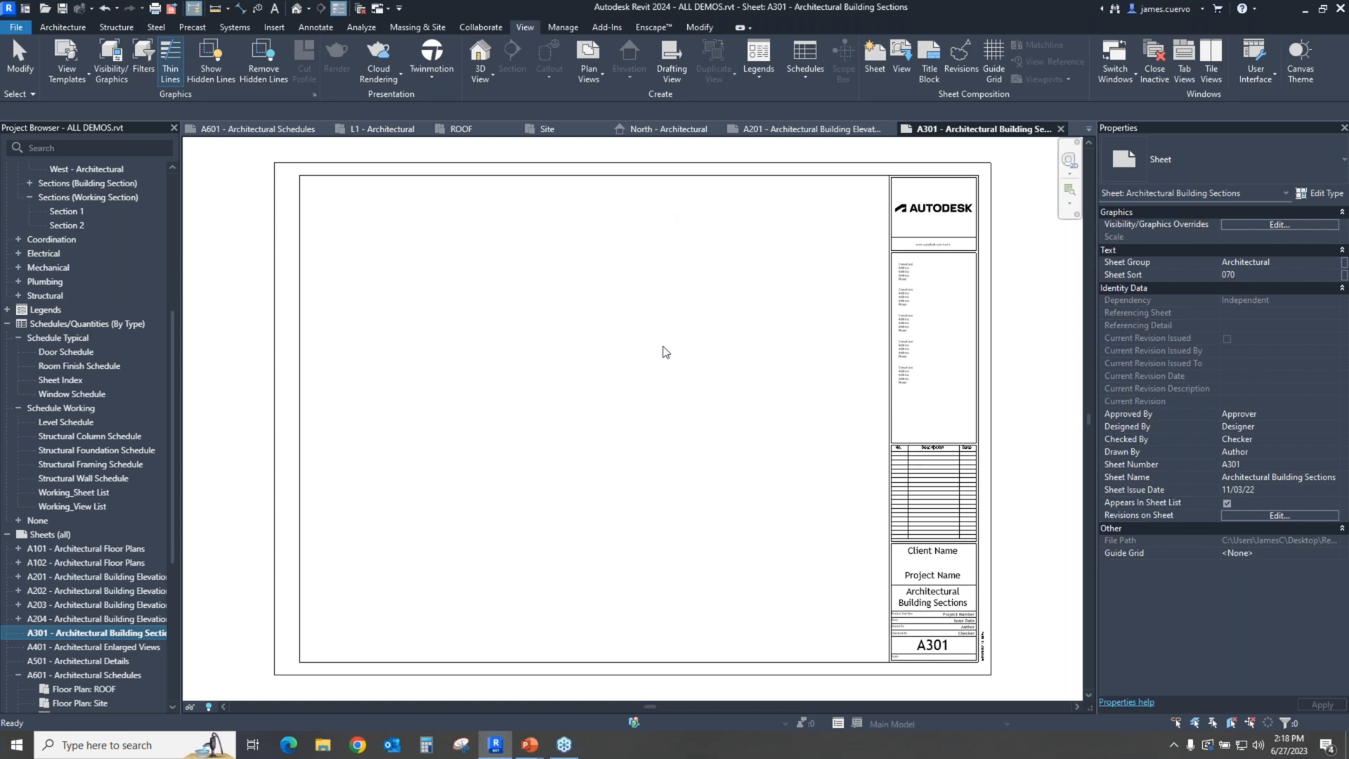
pyautogui.moveTo(662, 127)
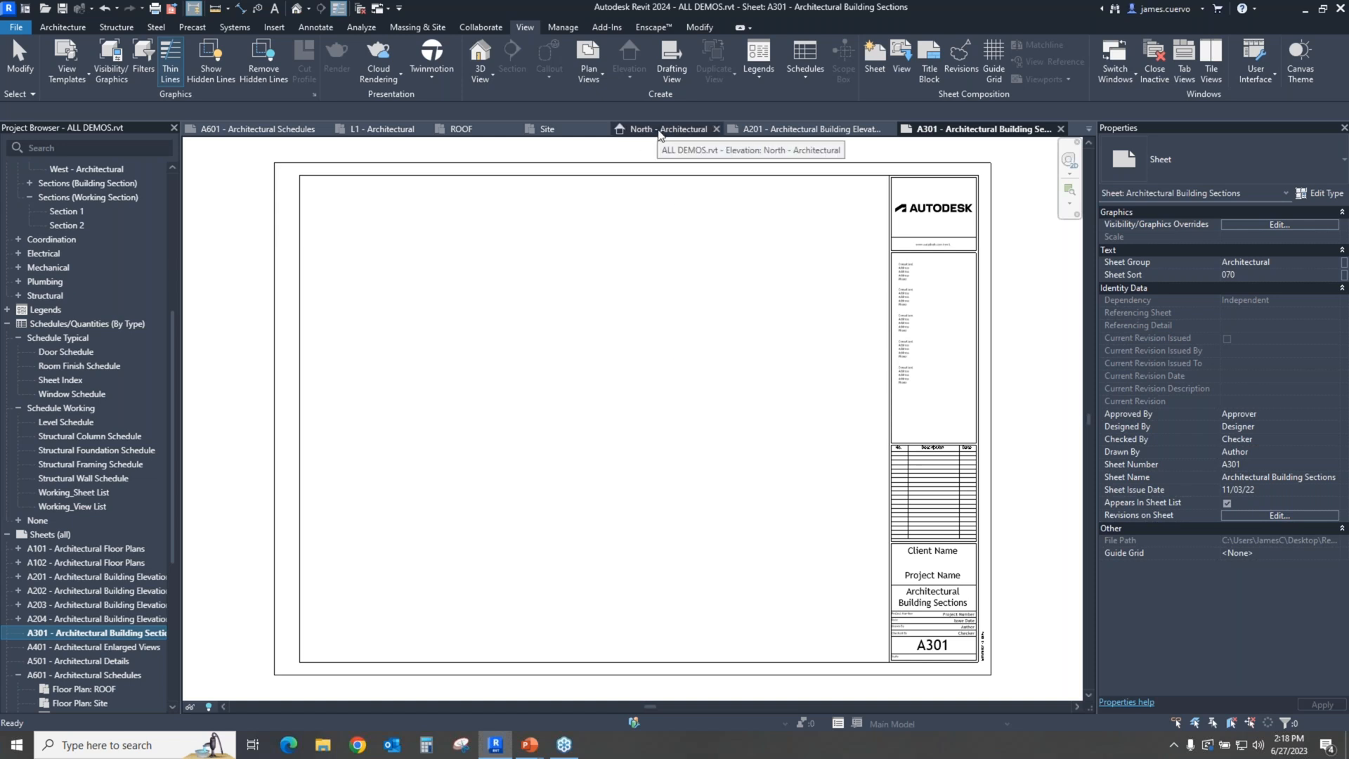
pyautogui.click(662, 127)
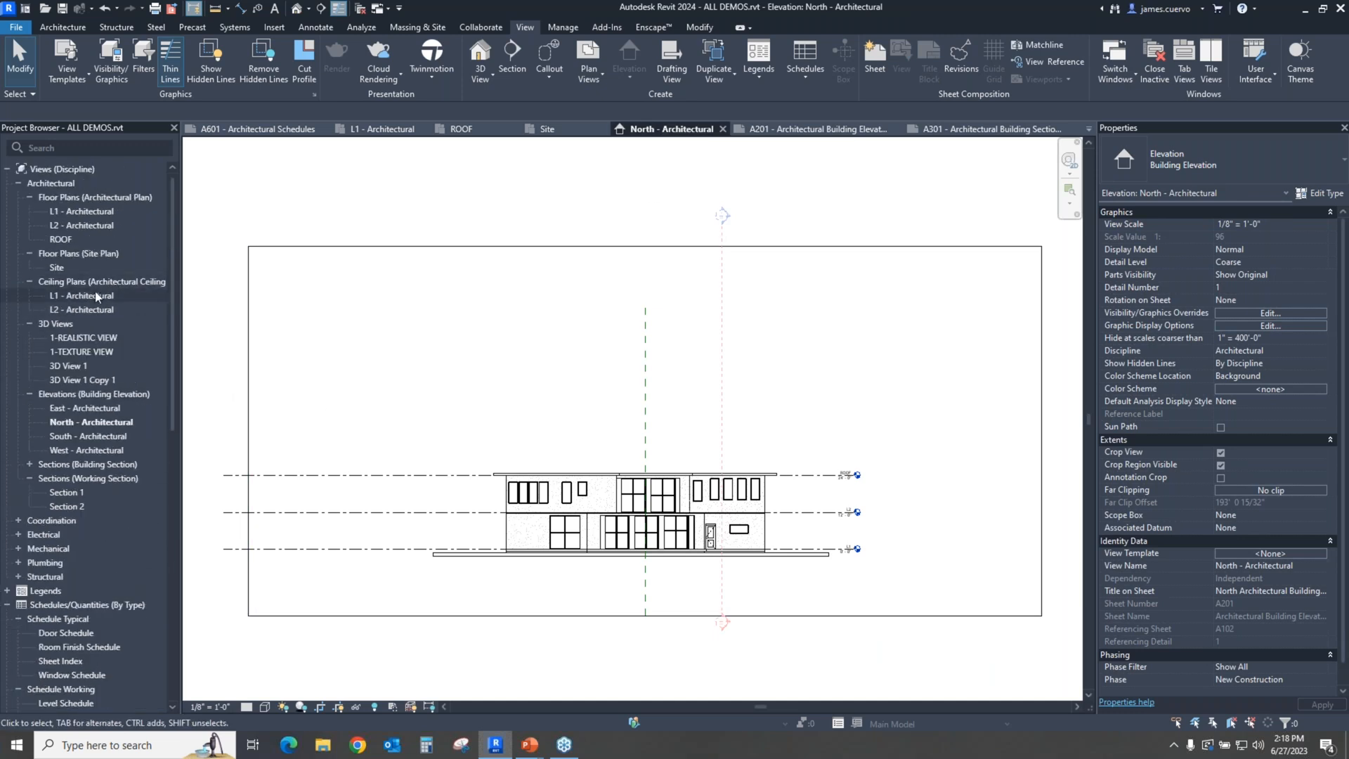
# Step: From the North - Architectural browser entry, use Open Sheet to jump to sheet A201
pyautogui.click(89, 421)
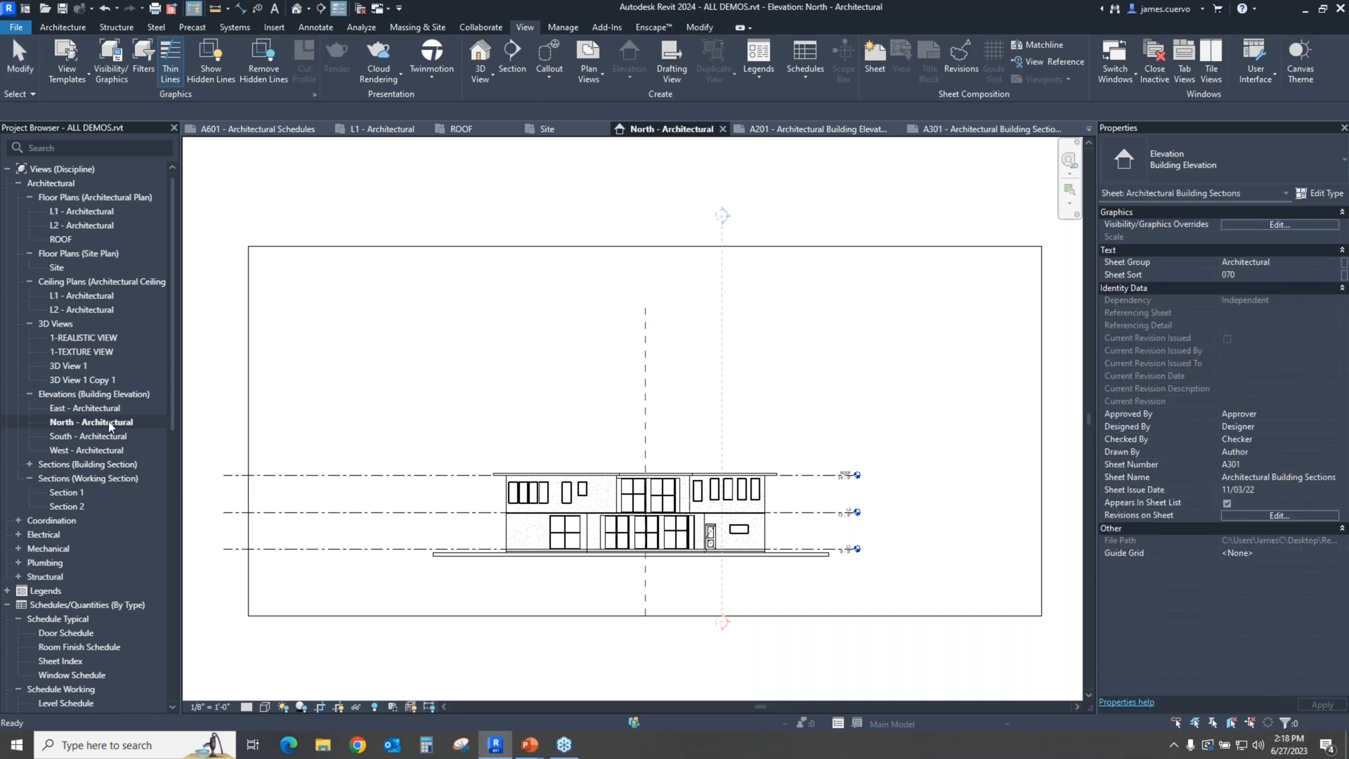
pyautogui.rightClick(90, 422)
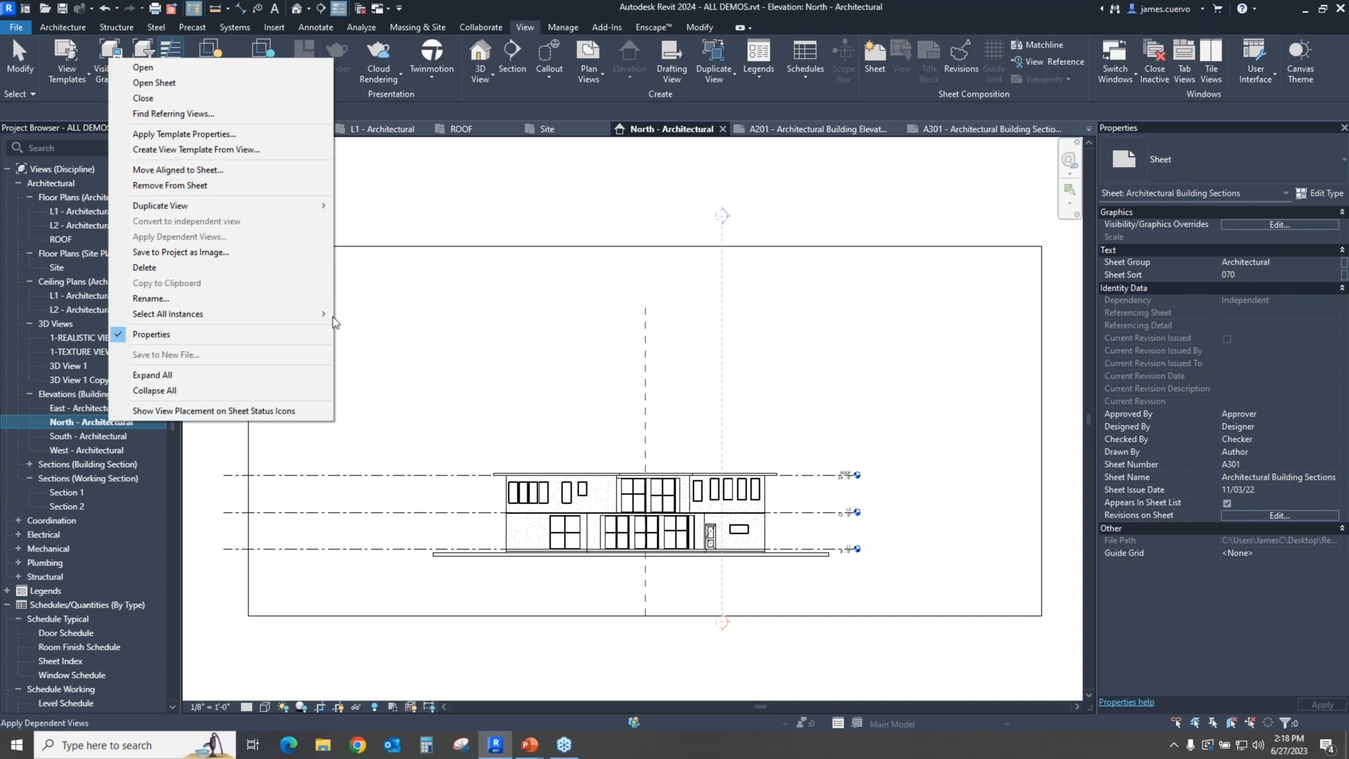
pyautogui.moveTo(155, 83)
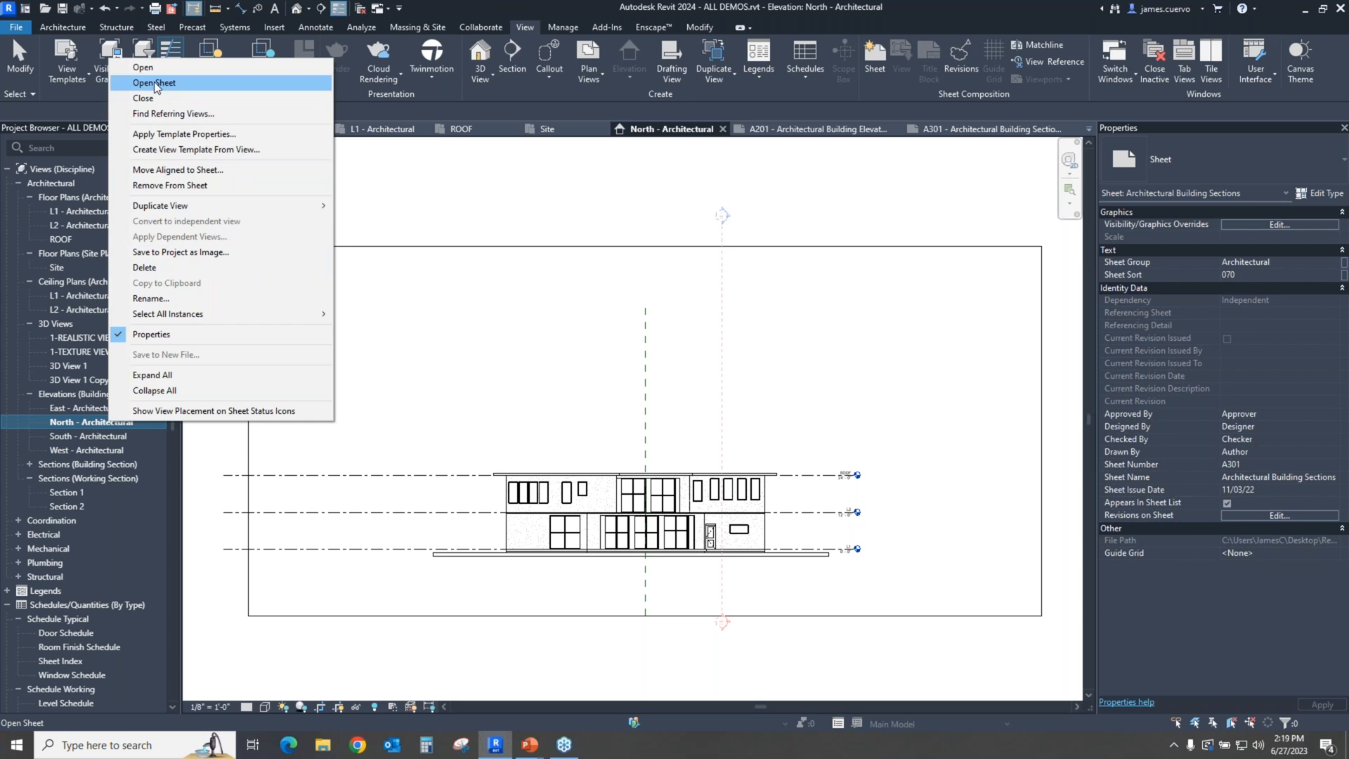
pyautogui.click(153, 83)
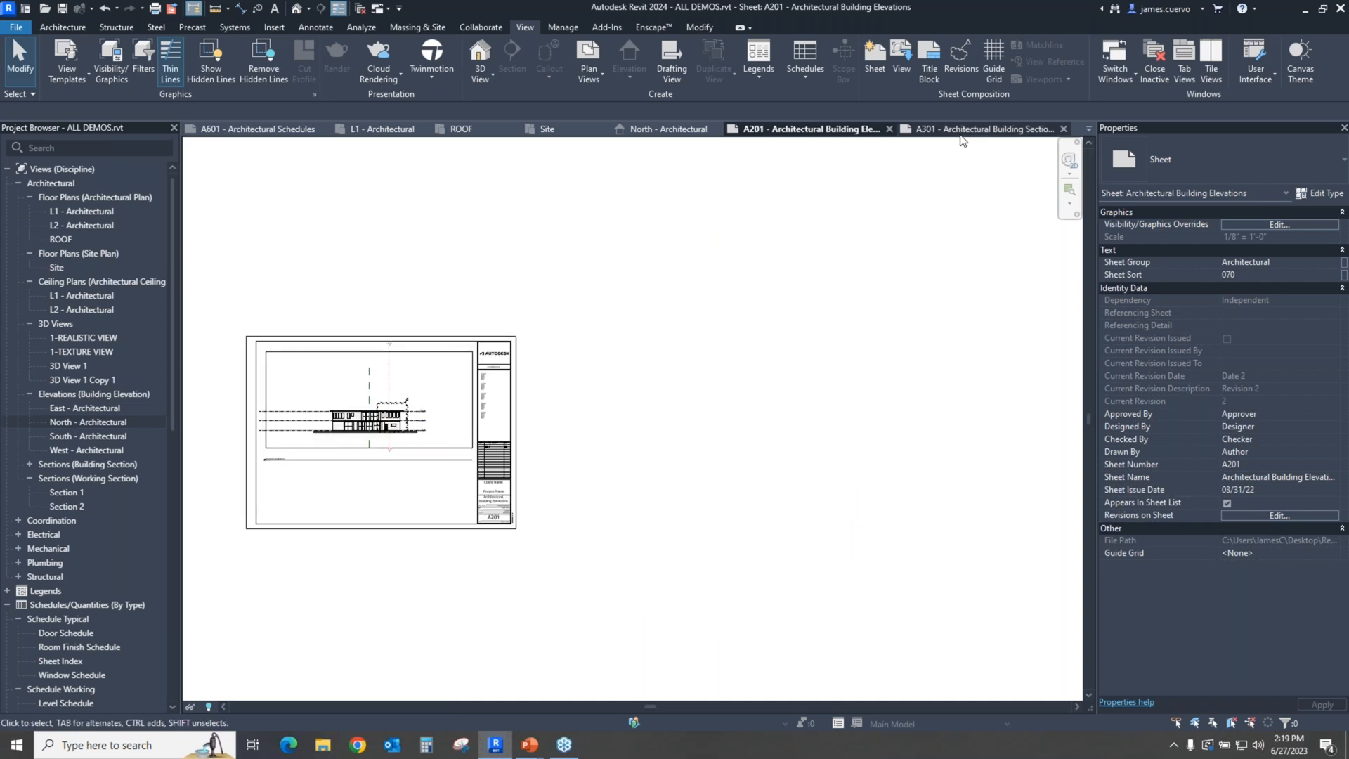
pyautogui.moveTo(963, 133)
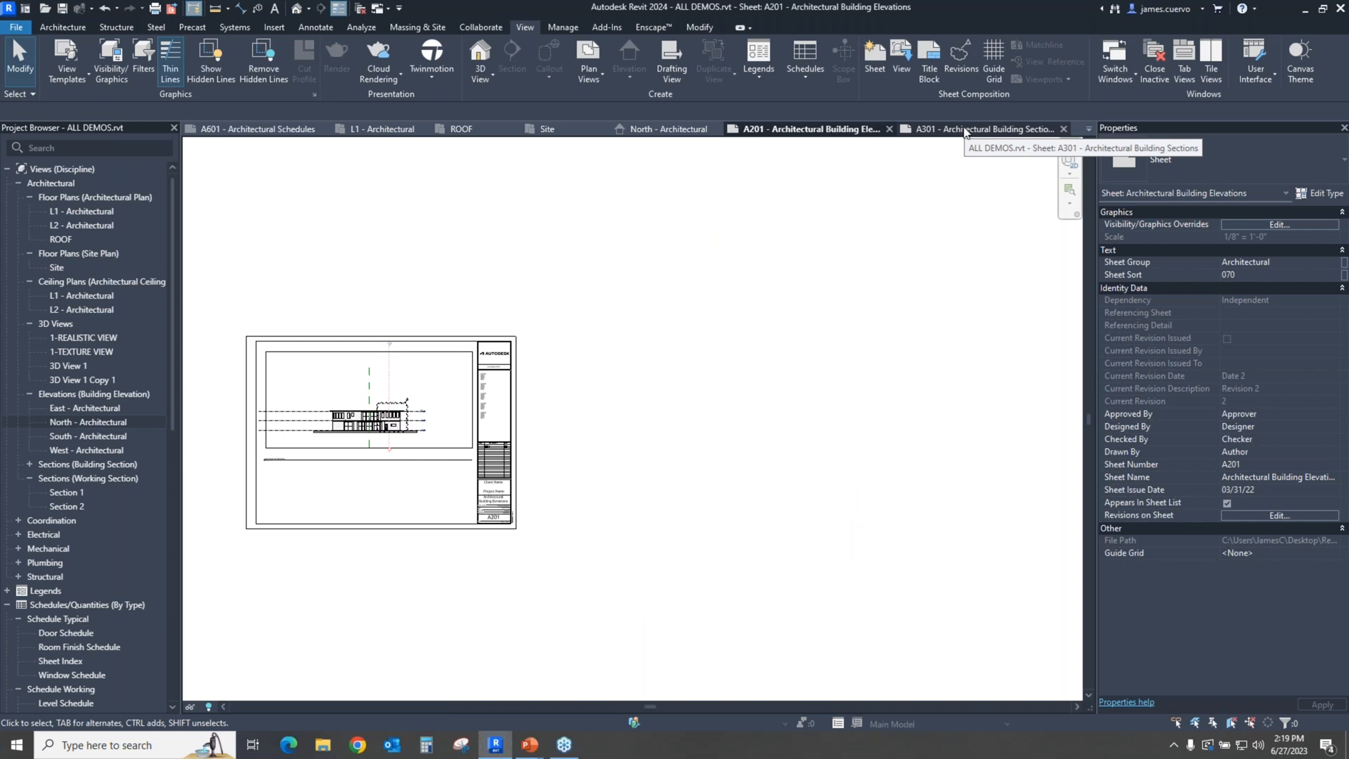
pyautogui.moveTo(942, 145)
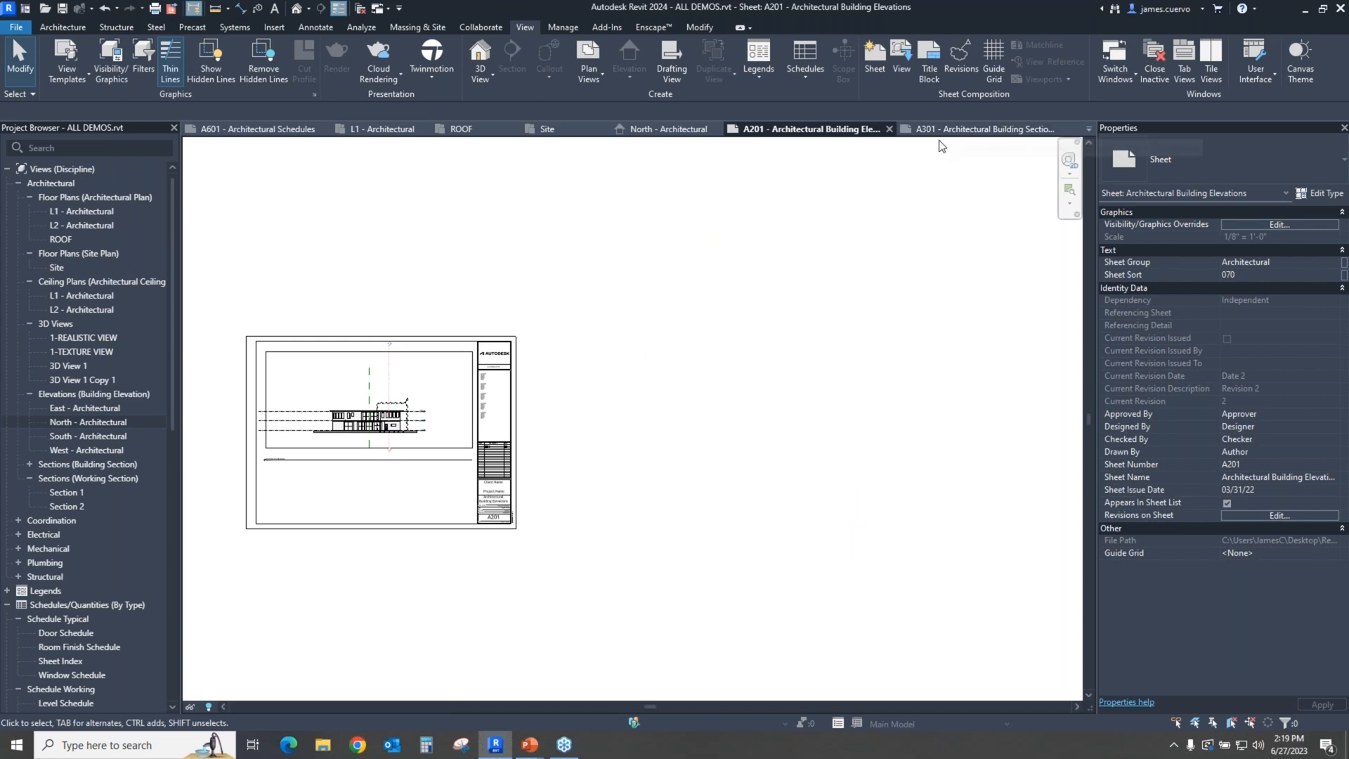
pyautogui.moveTo(718, 155)
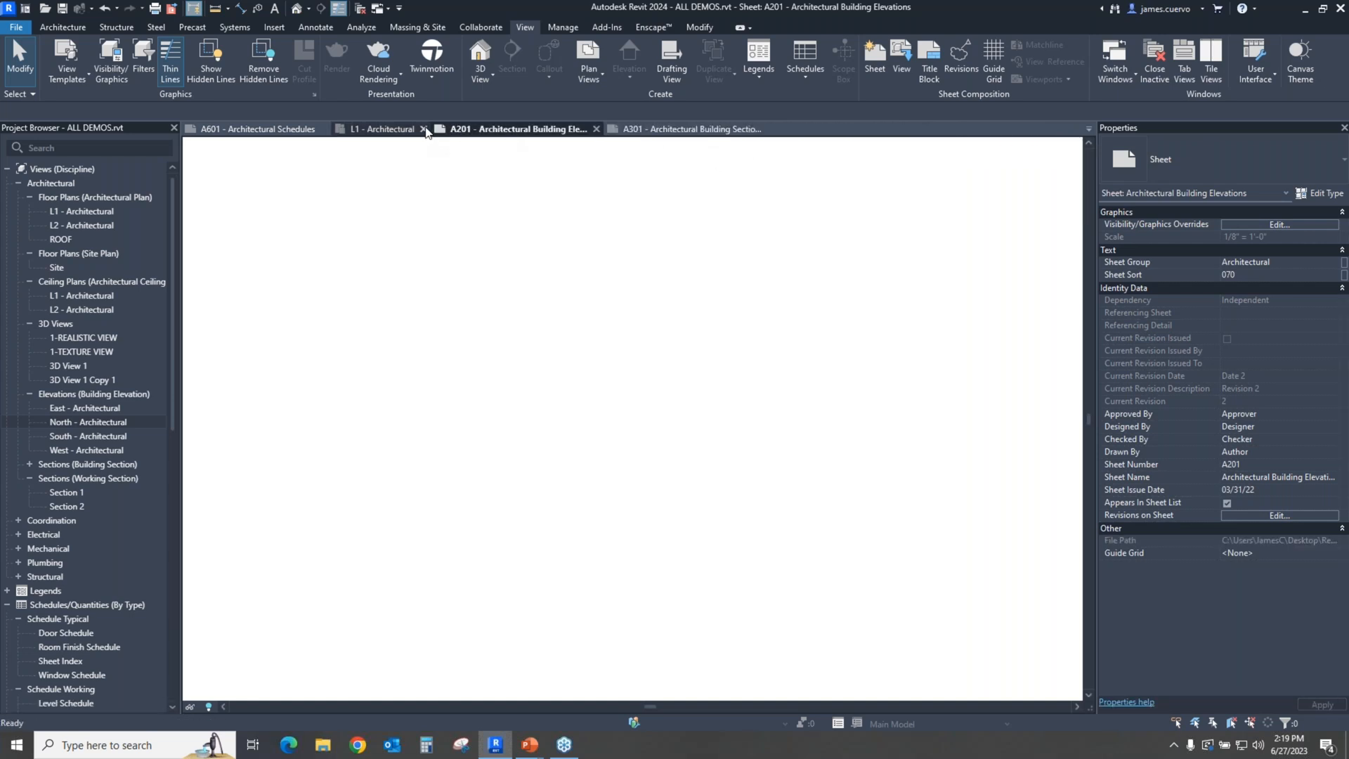
# Step: Close L1 - Architectural and tile sheets A201 and A301 side by side
pyautogui.click(423, 128)
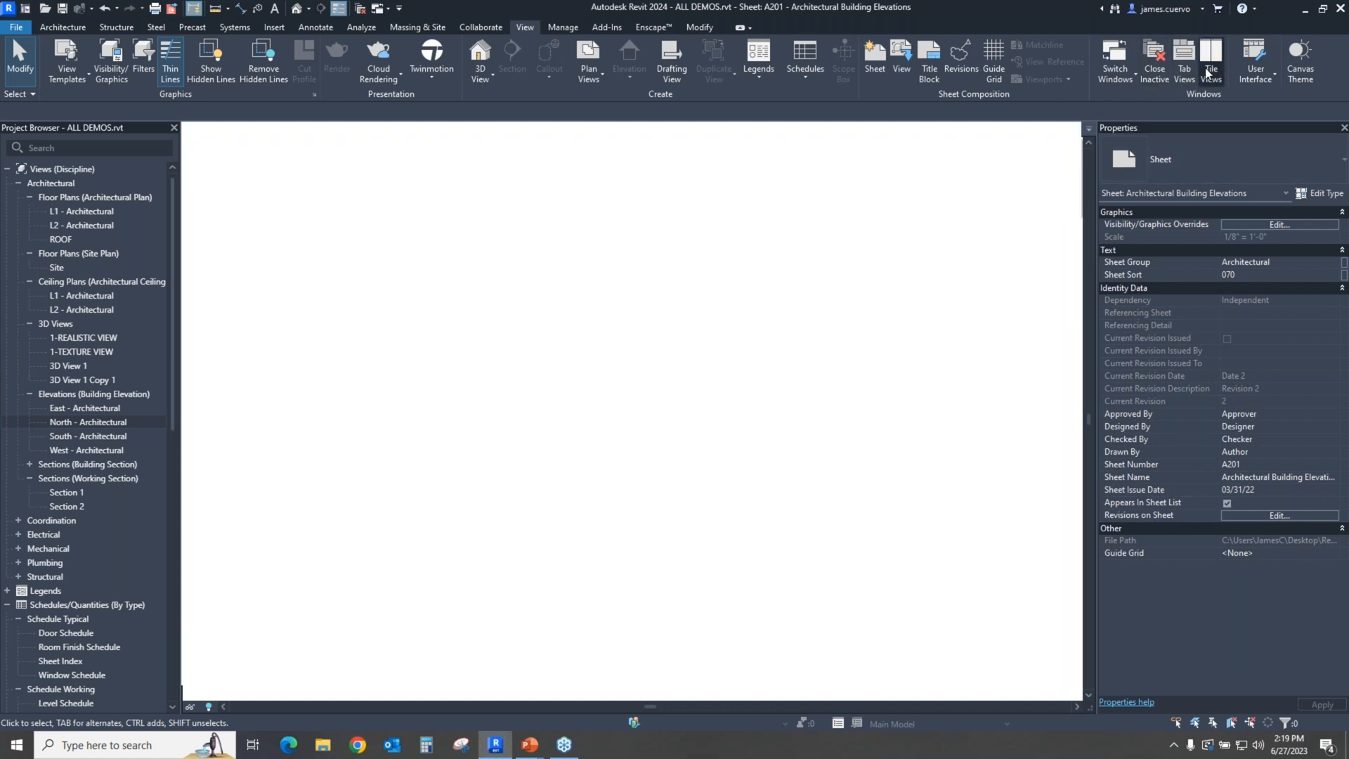
pyautogui.click(1209, 60)
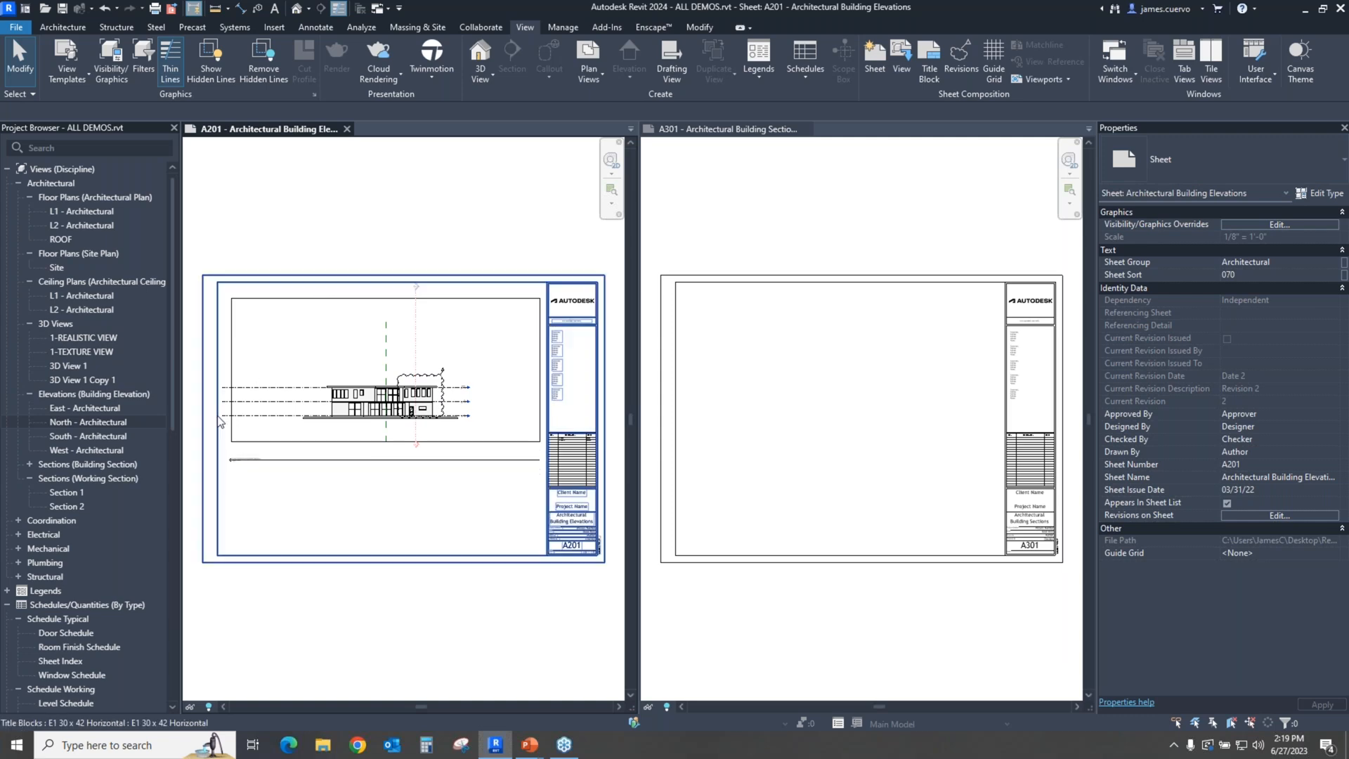
# Step: Move the North - Architectural elevation aligned from sheet A201 to A301 via the Project Browser
pyautogui.rightClick(85, 422)
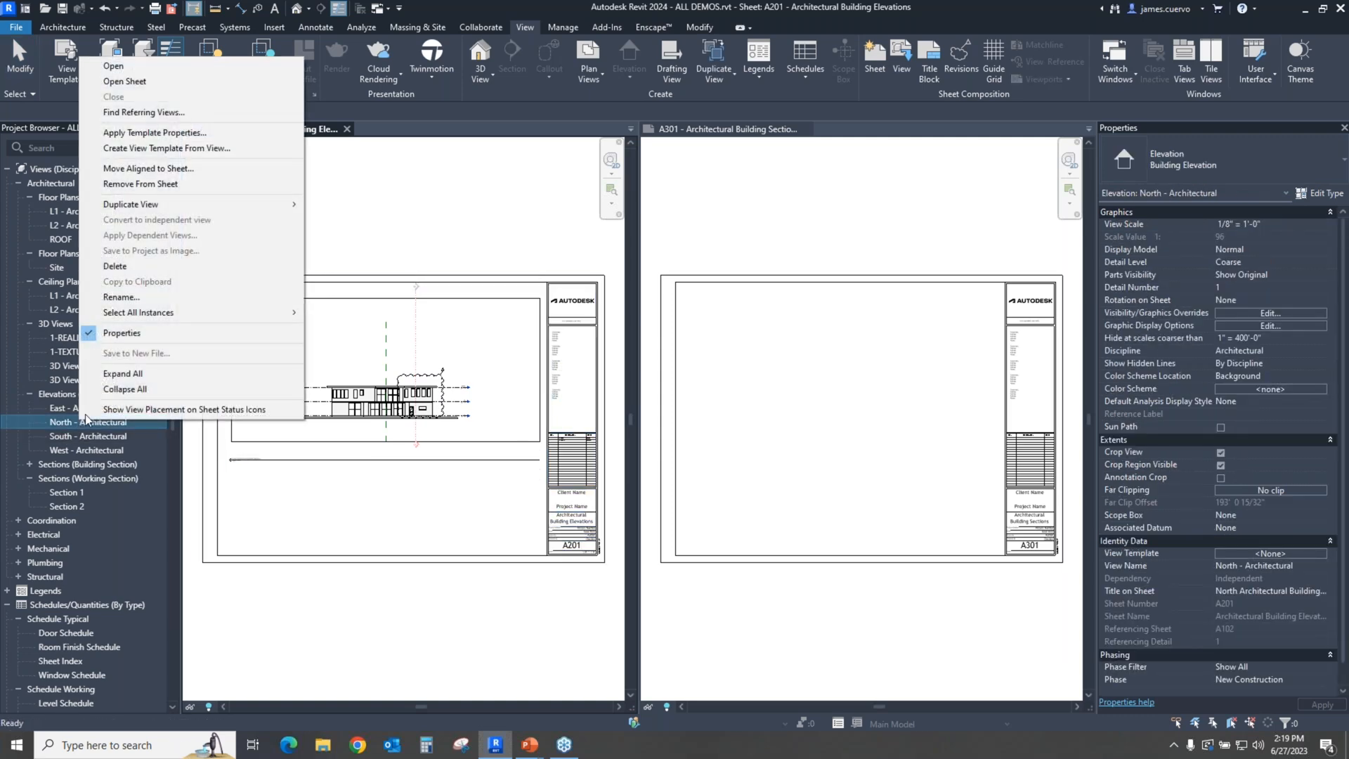
pyautogui.moveTo(147, 168)
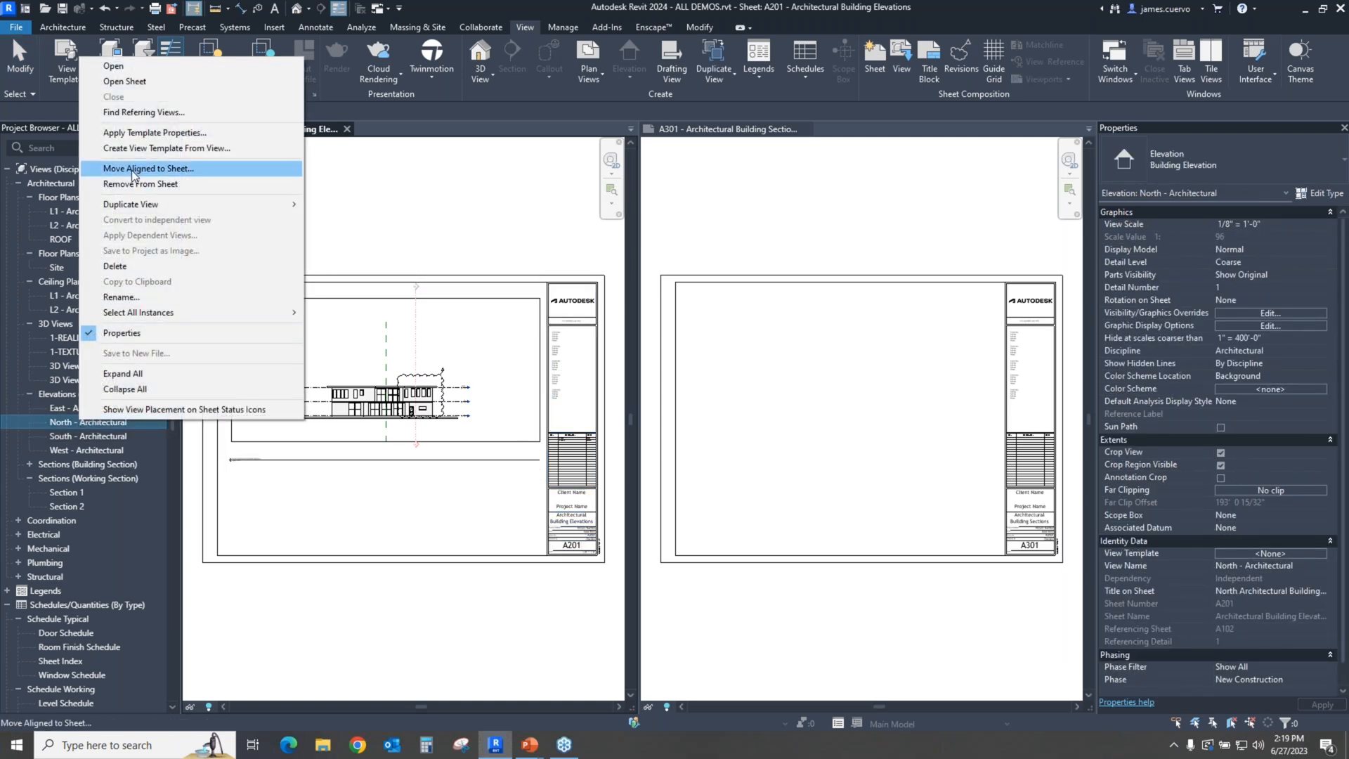
pyautogui.click(149, 168)
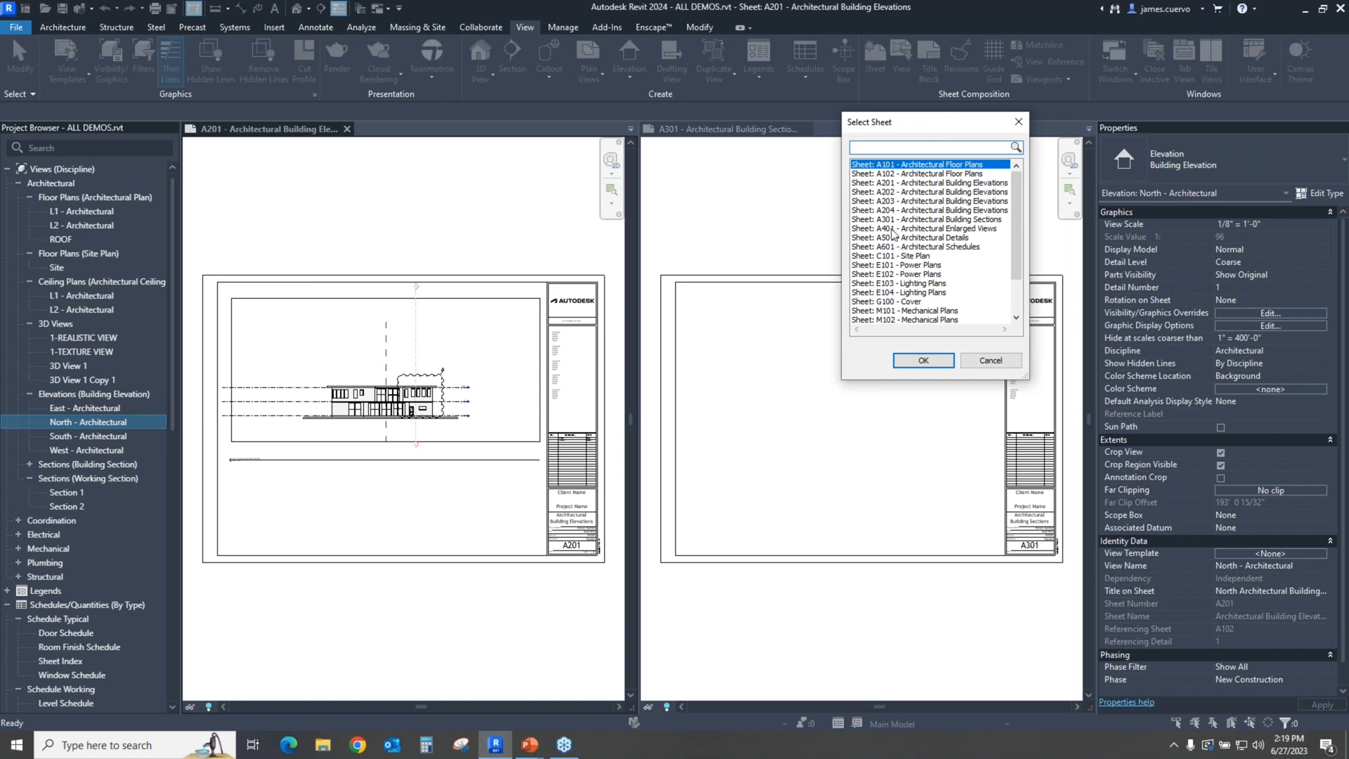
pyautogui.moveTo(928, 284)
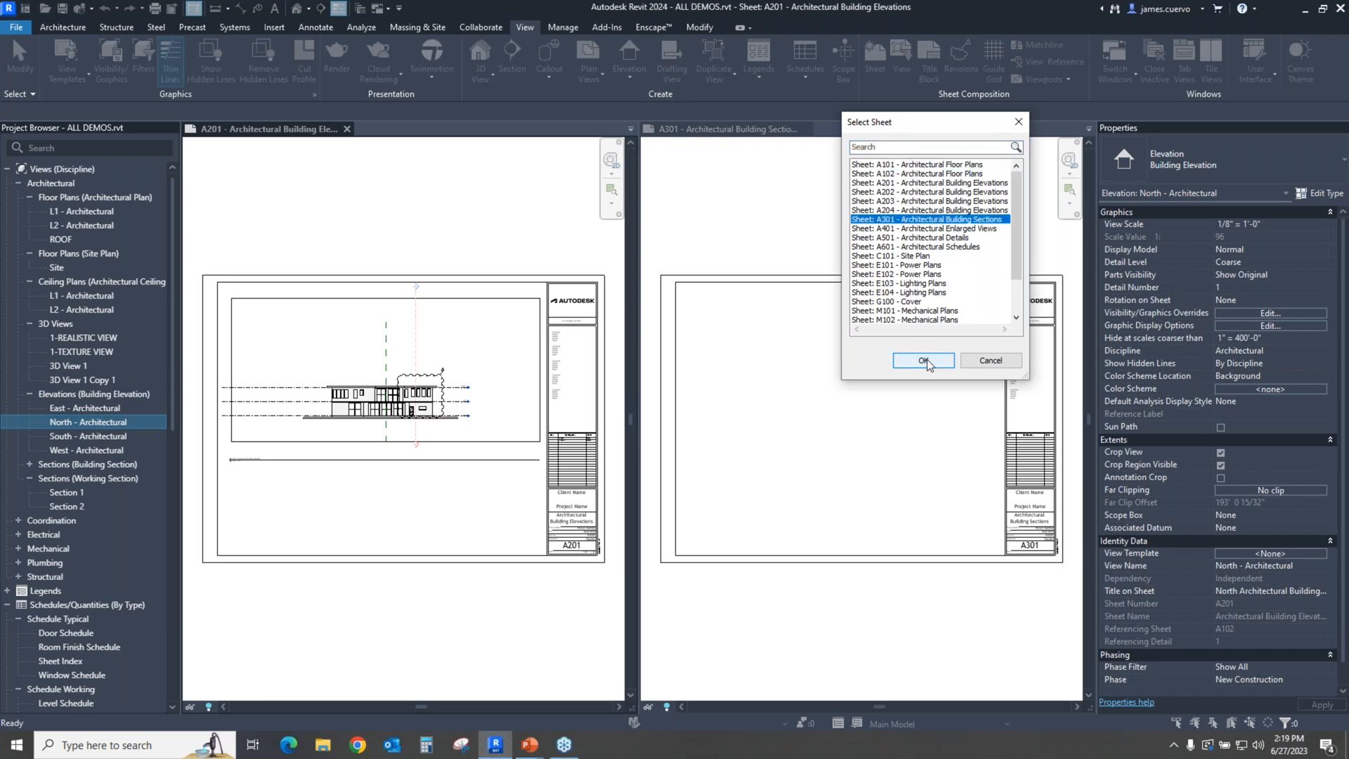
pyautogui.click(921, 361)
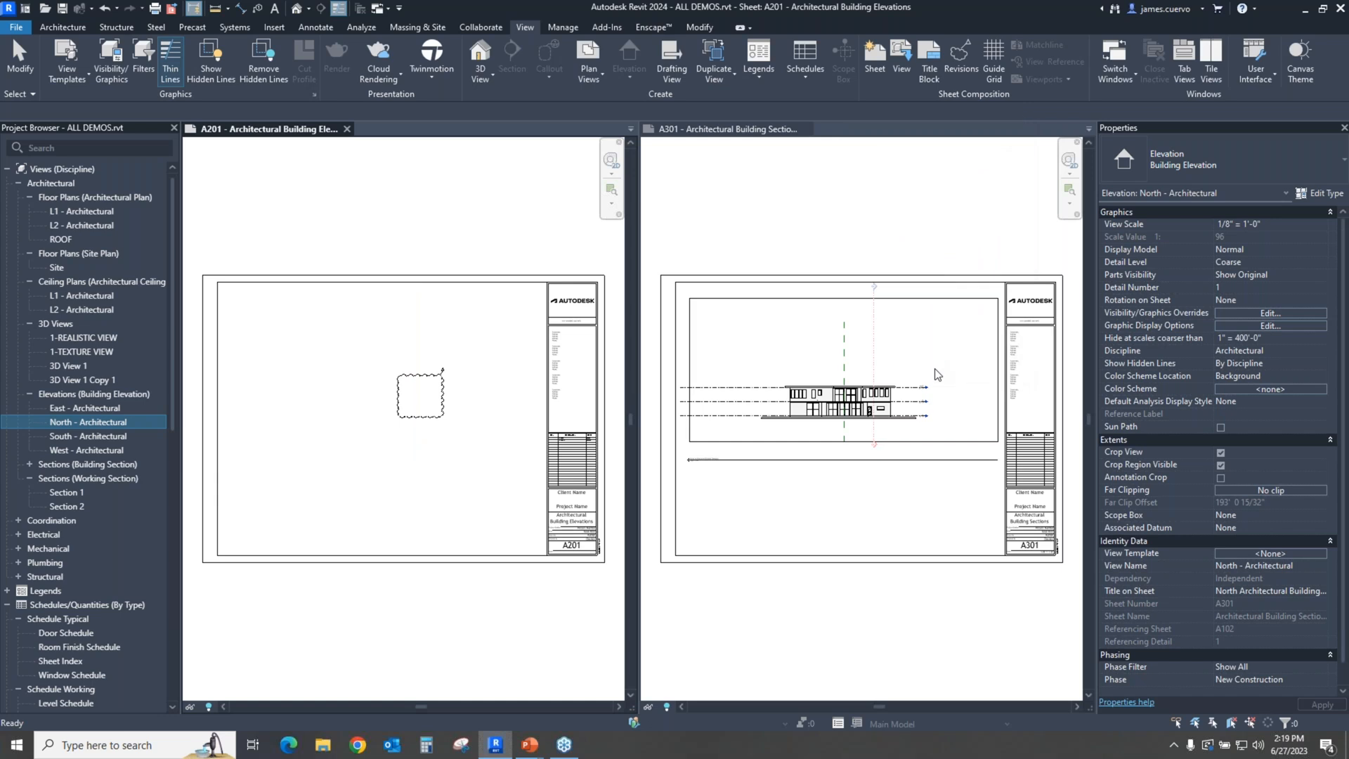
pyautogui.moveTo(919, 500)
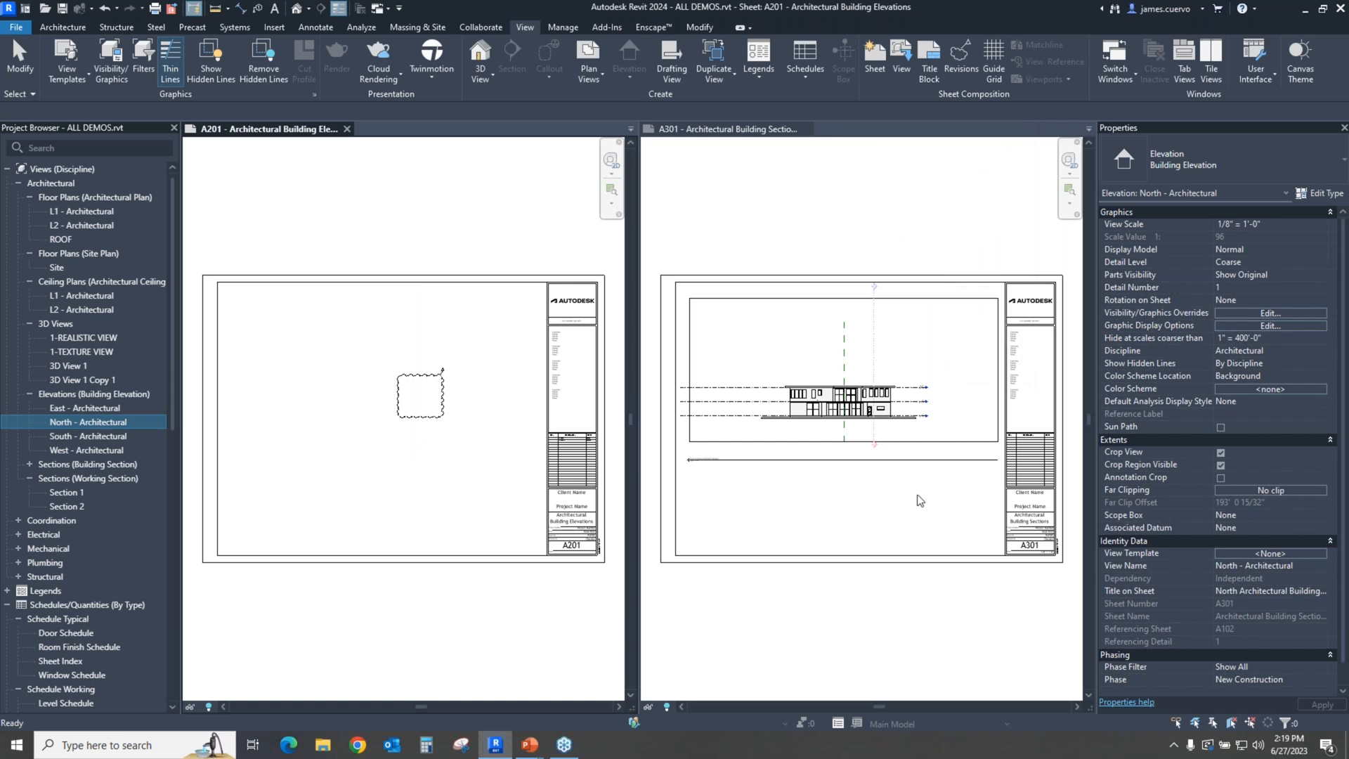
pyautogui.moveTo(832, 310)
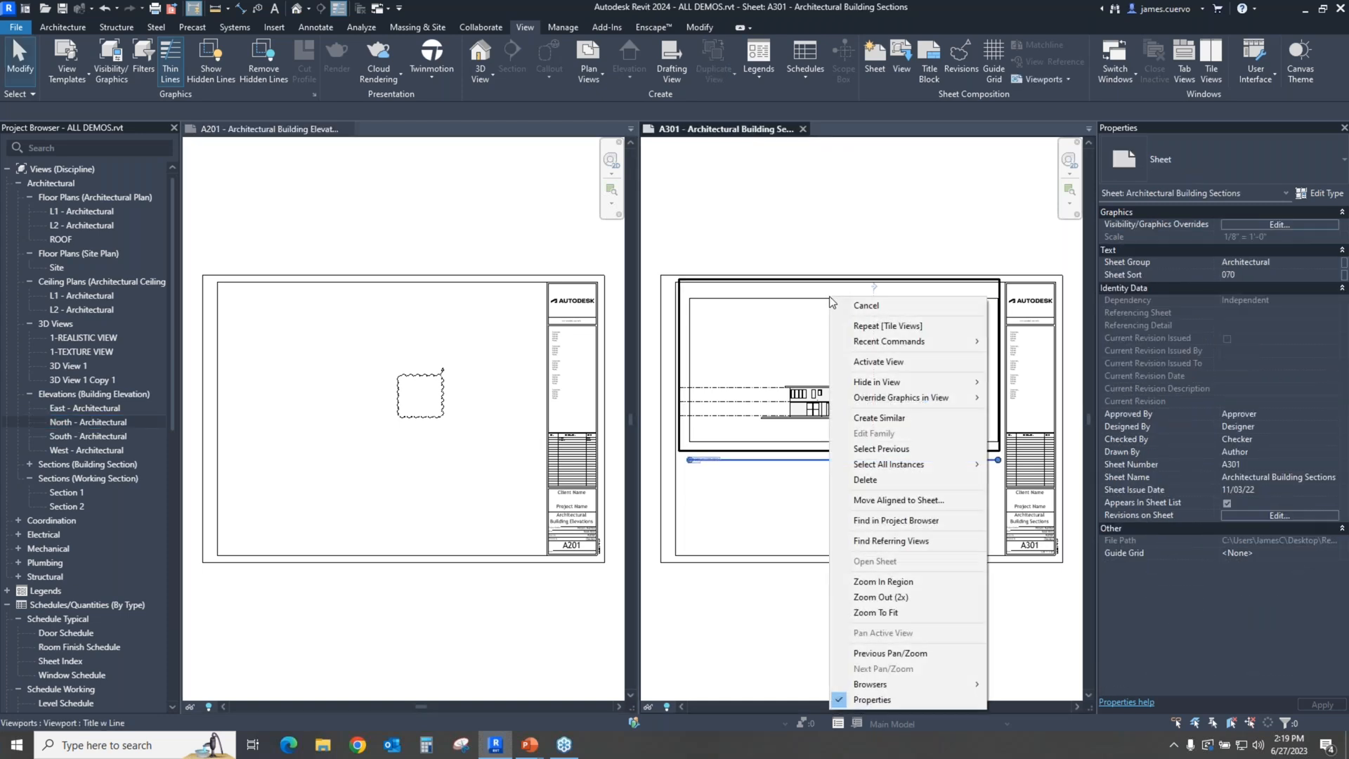
pyautogui.moveTo(917, 500)
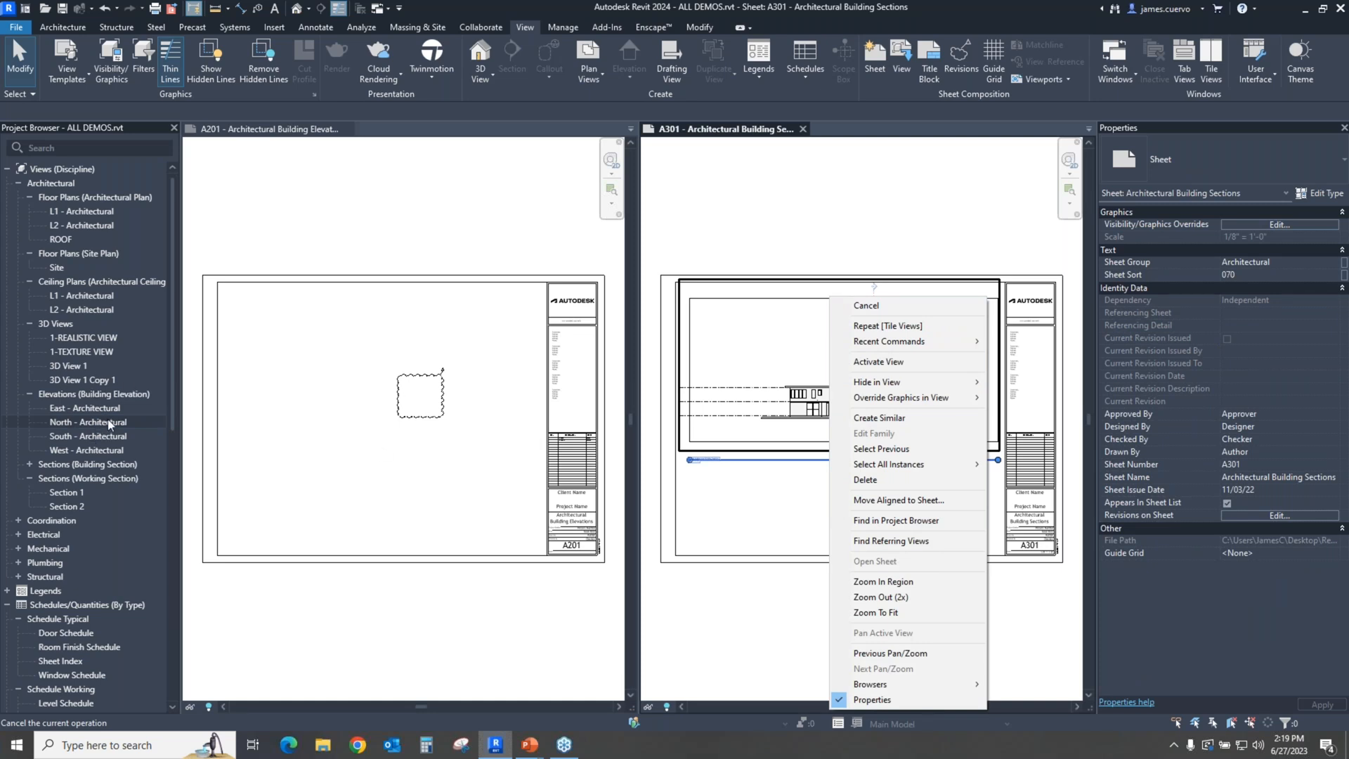
pyautogui.moveTo(108, 429)
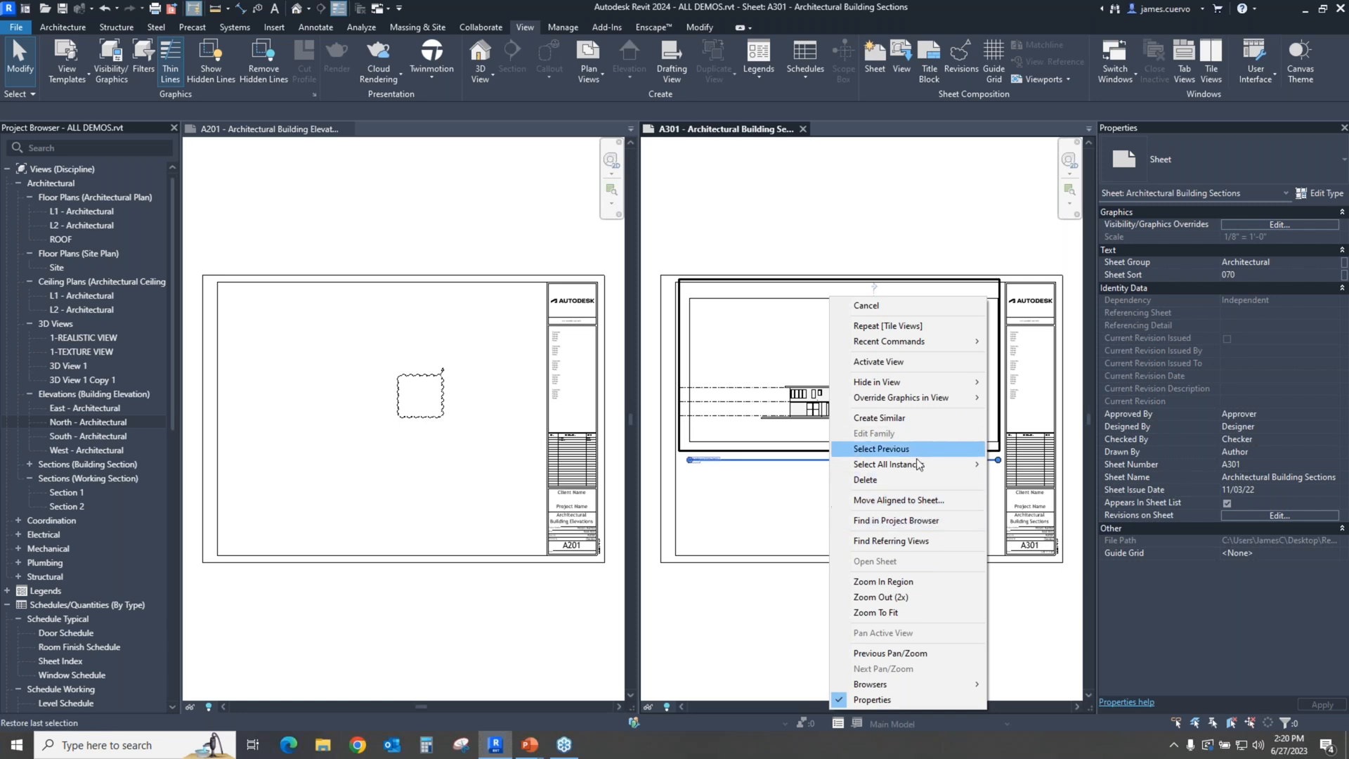
pyautogui.moveTo(918, 500)
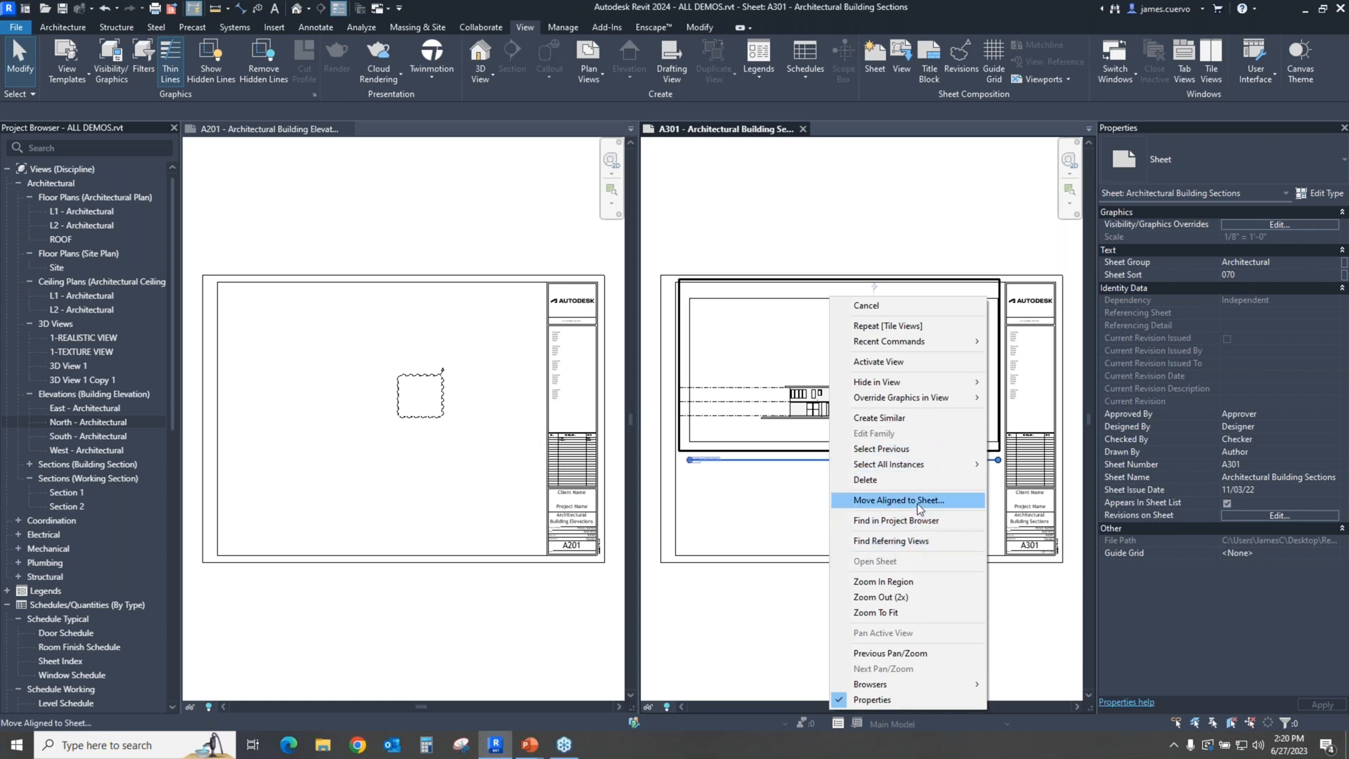
# Step: Move the North elevation viewport aligned back from sheet A301 to A201
pyautogui.click(898, 500)
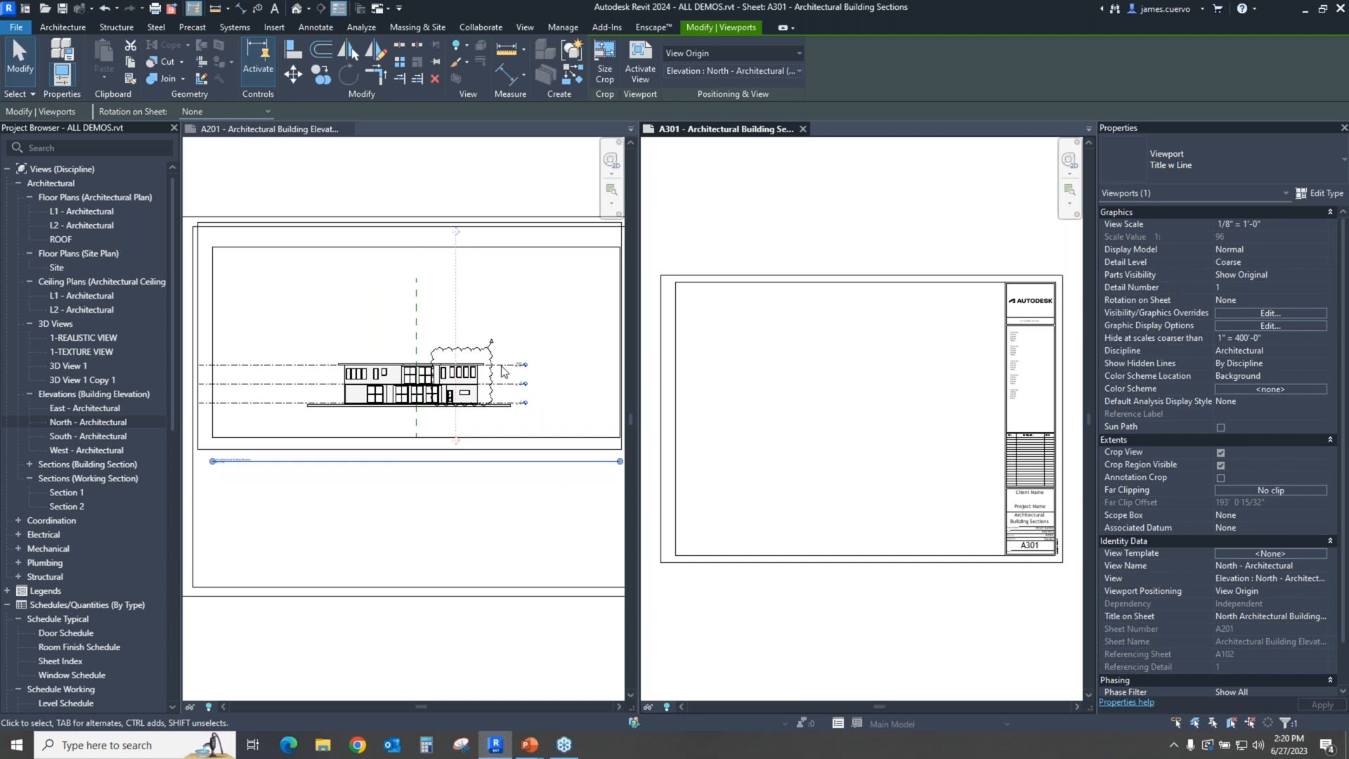
pyautogui.moveTo(514, 373)
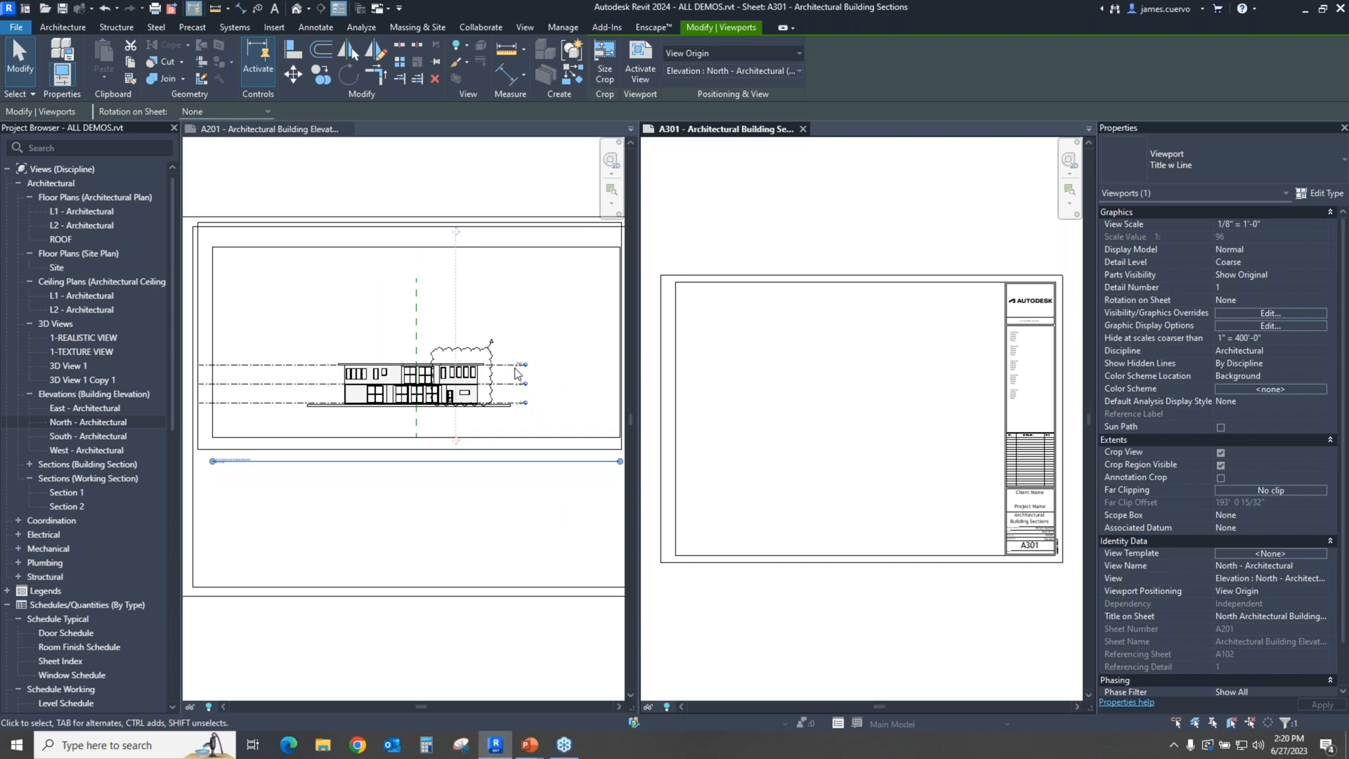